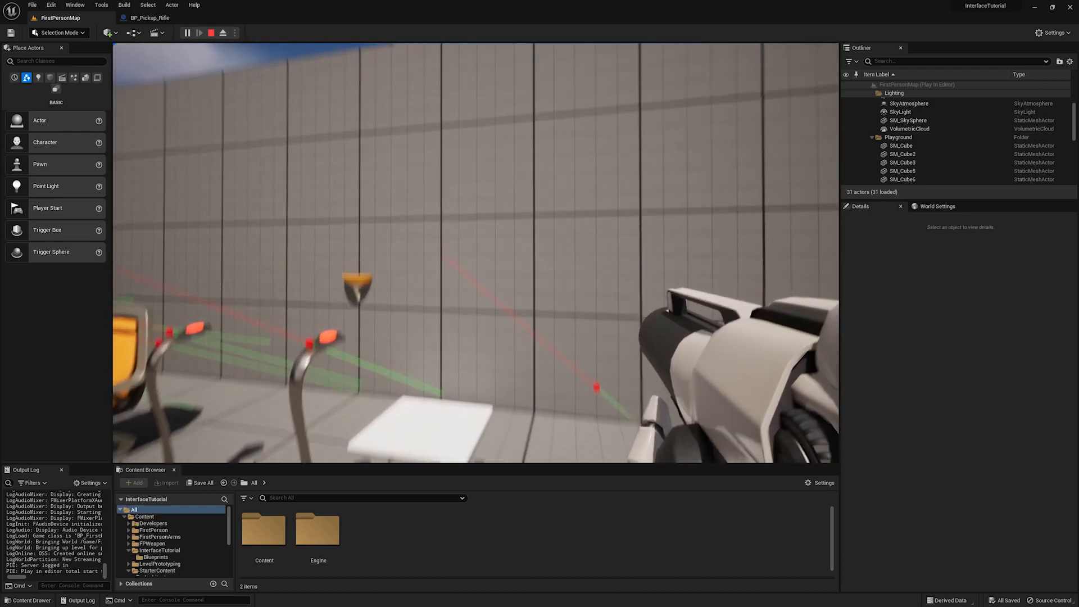
Stop the Play In Editor test of the rifle level and return to the viewport
{"action": "left_click", "coordinate": [209, 33]}
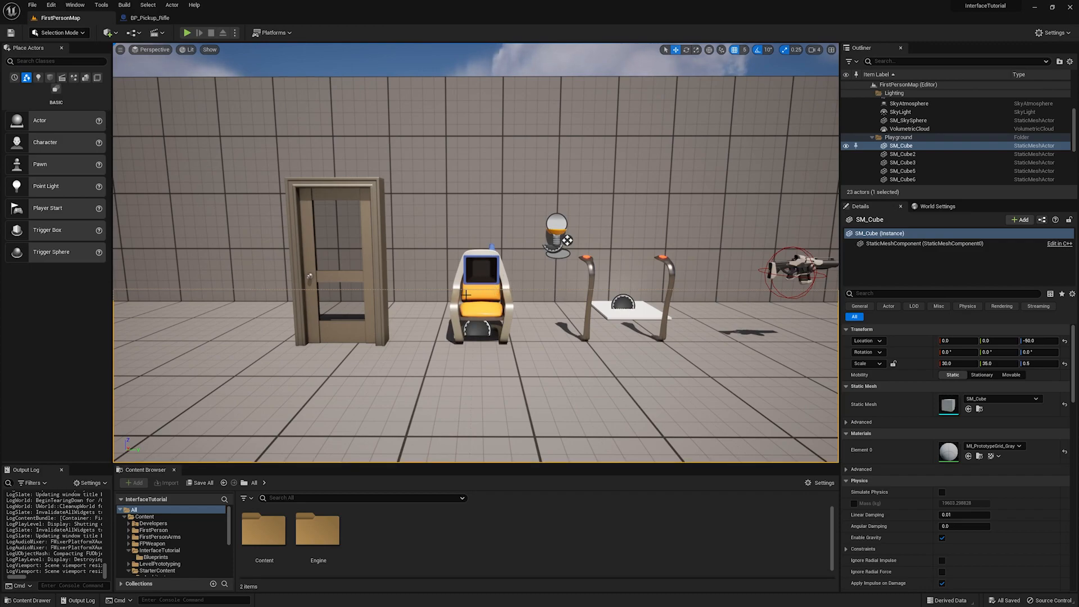
{"action": "mouse_move", "coordinate": [732, 289]}
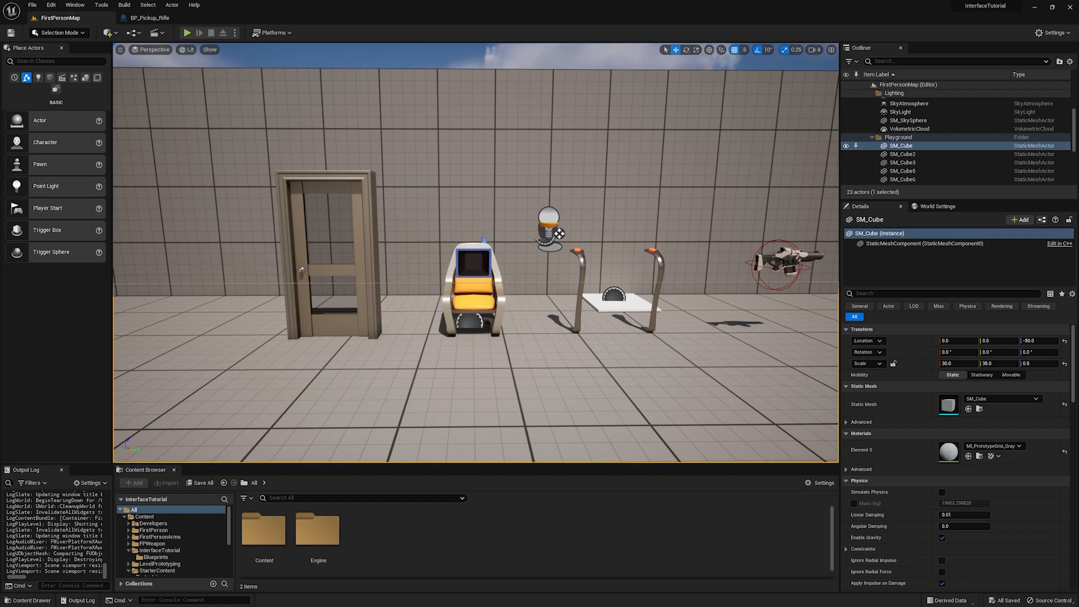
Review BP_FirstPersonCharacter's F-key line trace from the First Person Camera and its hit result
{"action": "left_click", "coordinate": [517, 17]}
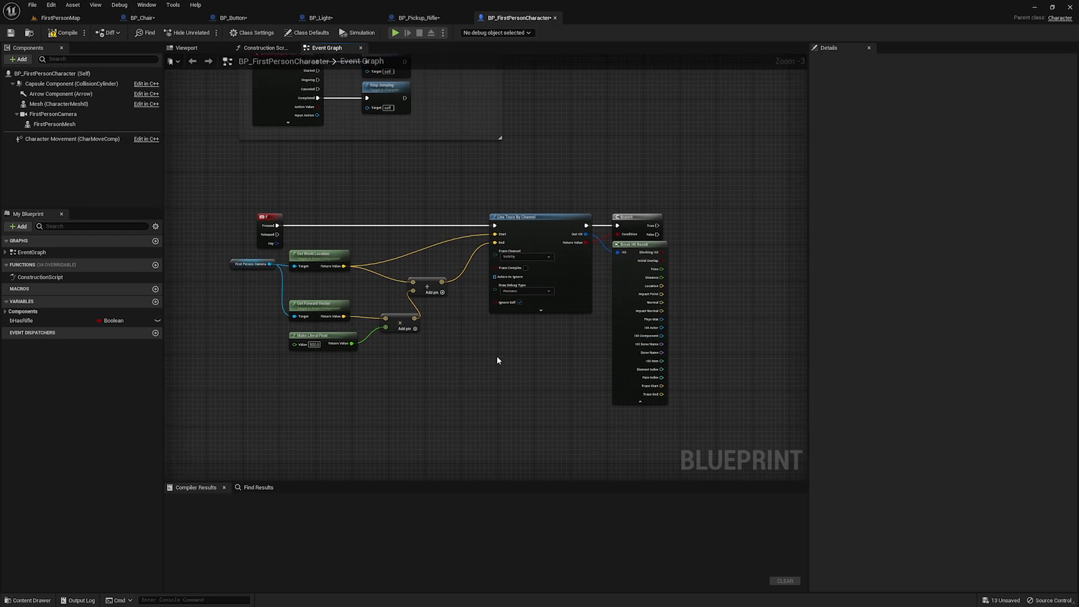
{"action": "left_click_drag", "start_coordinate": [498, 360], "coordinate": [508, 343]}
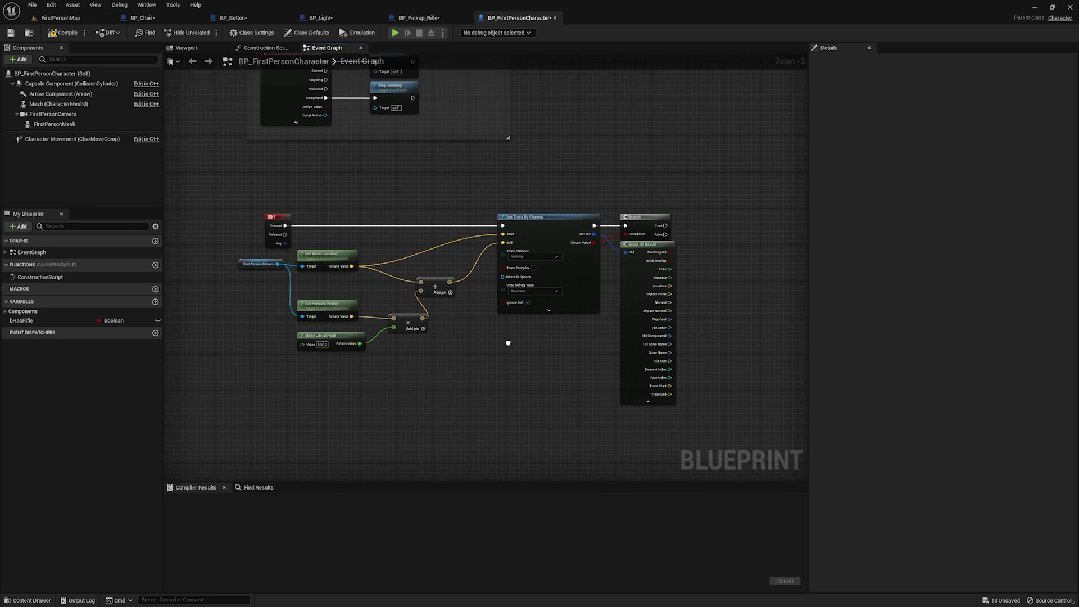
{"action": "scroll", "scroll_direction": "up", "scroll_amount": 3}
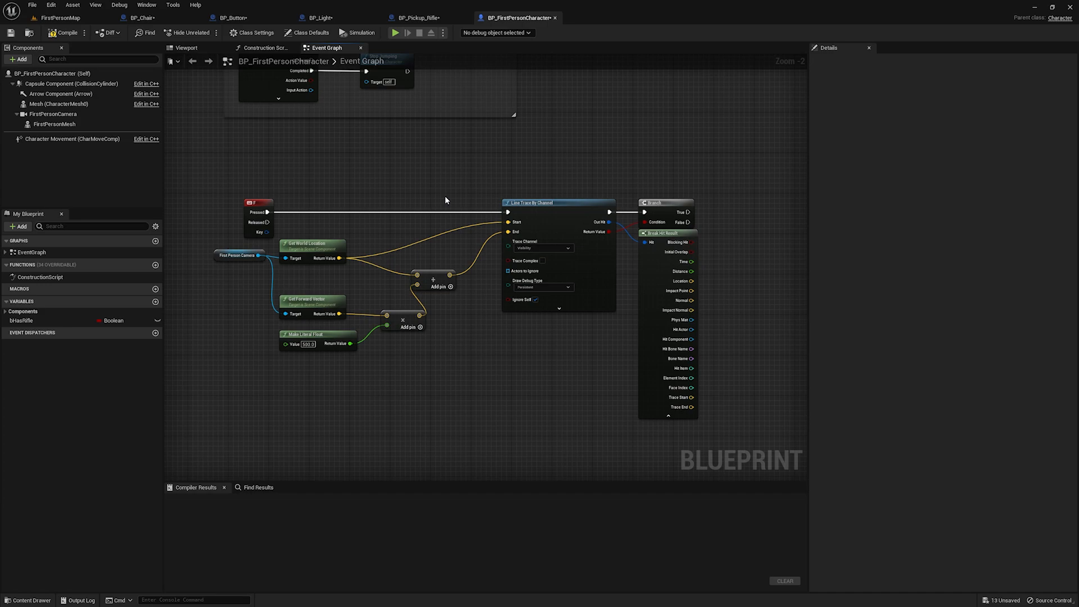
{"action": "left_click", "coordinate": [239, 265]}
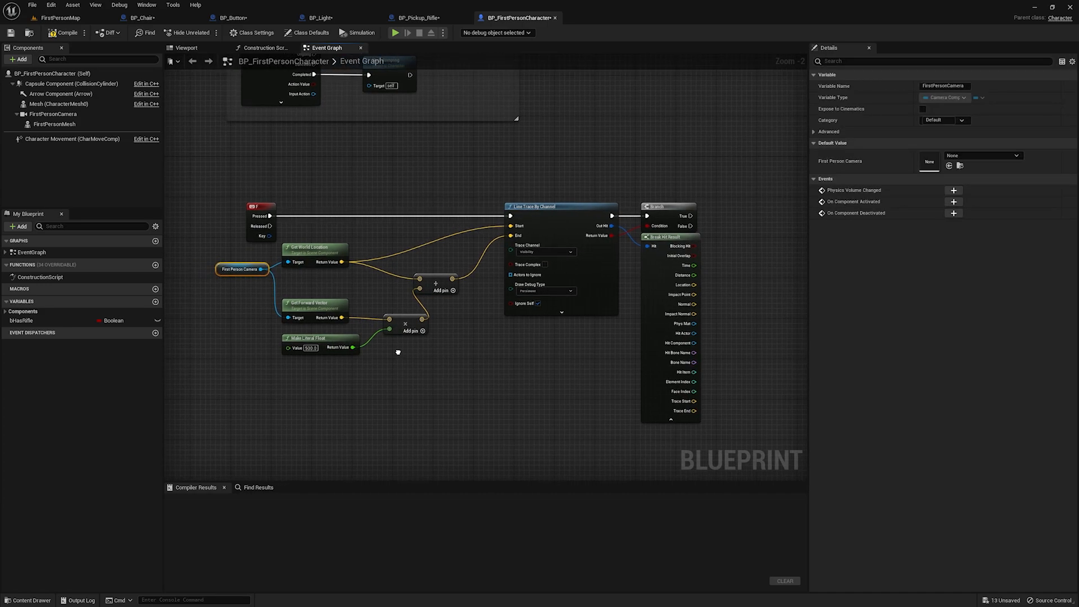
{"action": "left_click", "coordinate": [261, 206]}
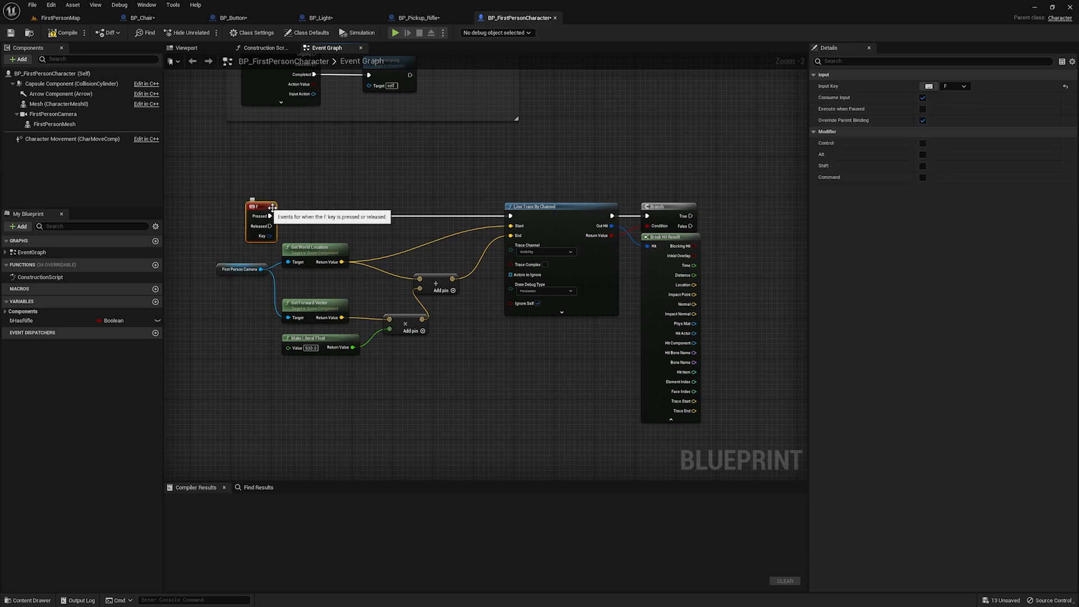
{"action": "left_click", "coordinate": [242, 268]}
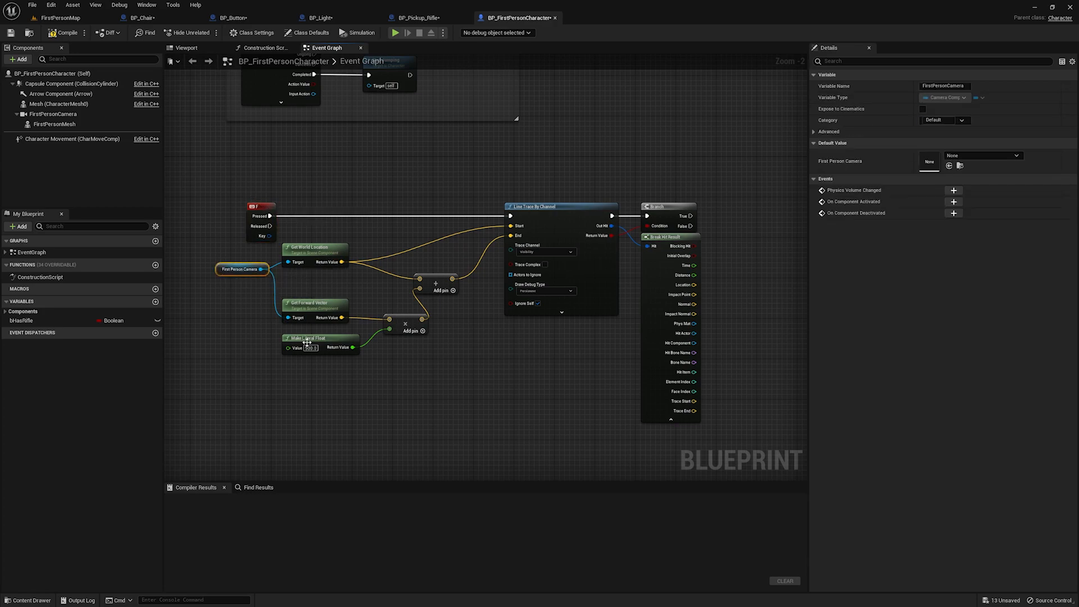
{"action": "mouse_move", "coordinate": [297, 347]}
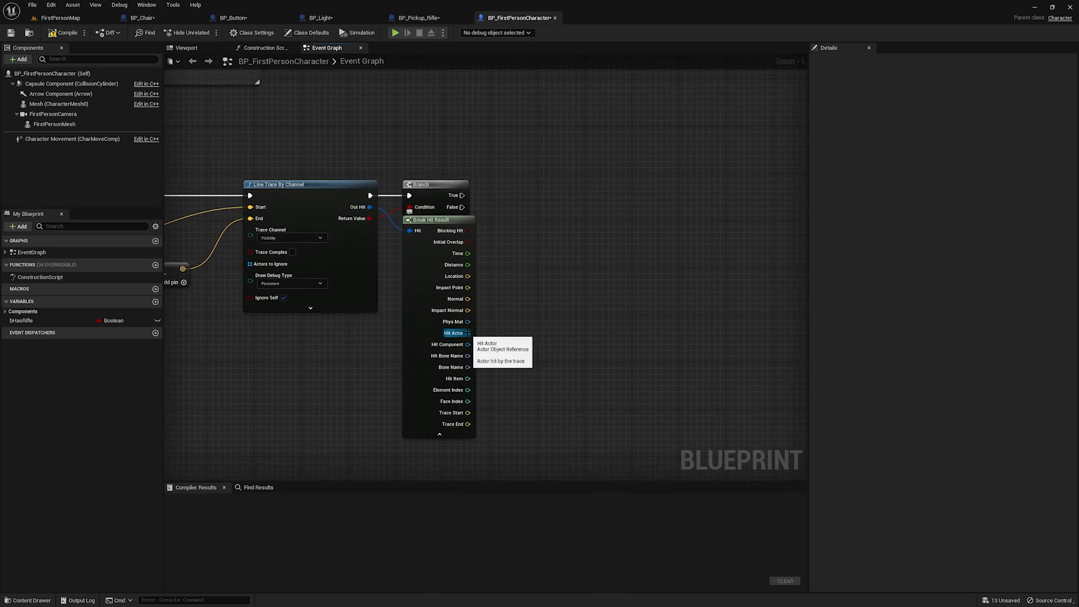
{"action": "mouse_move", "coordinate": [502, 315]}
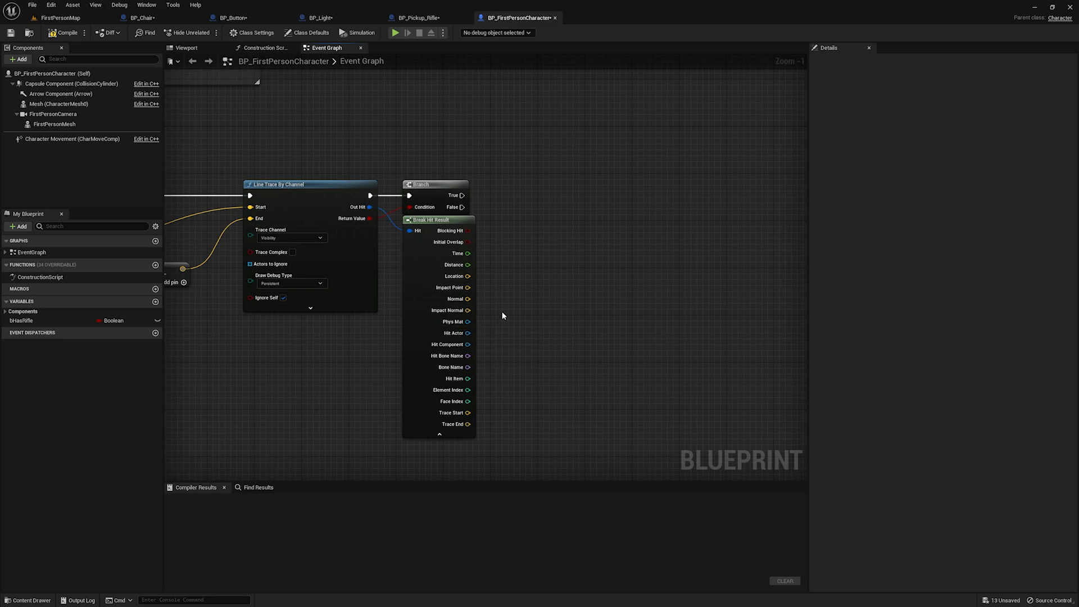
{"action": "mouse_move", "coordinate": [453, 334]}
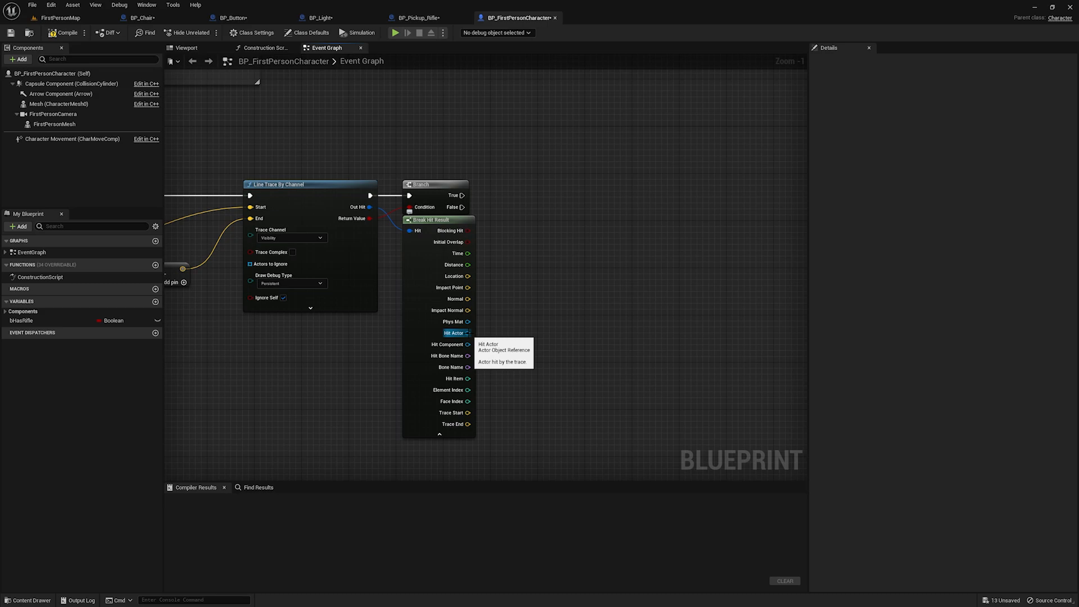
Add a Cast To BP_Door node fed by the Break Hit Result's Hit Actor pin
{"action": "left_click_drag", "start_coordinate": [470, 333], "coordinate": [551, 205]}
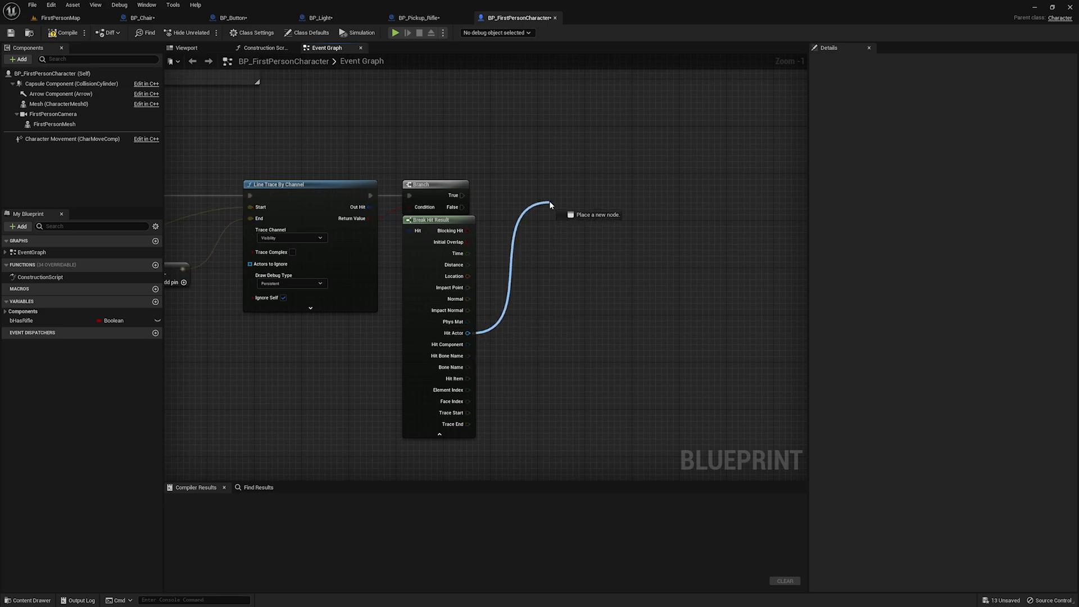
{"action": "type", "text": "cast"}
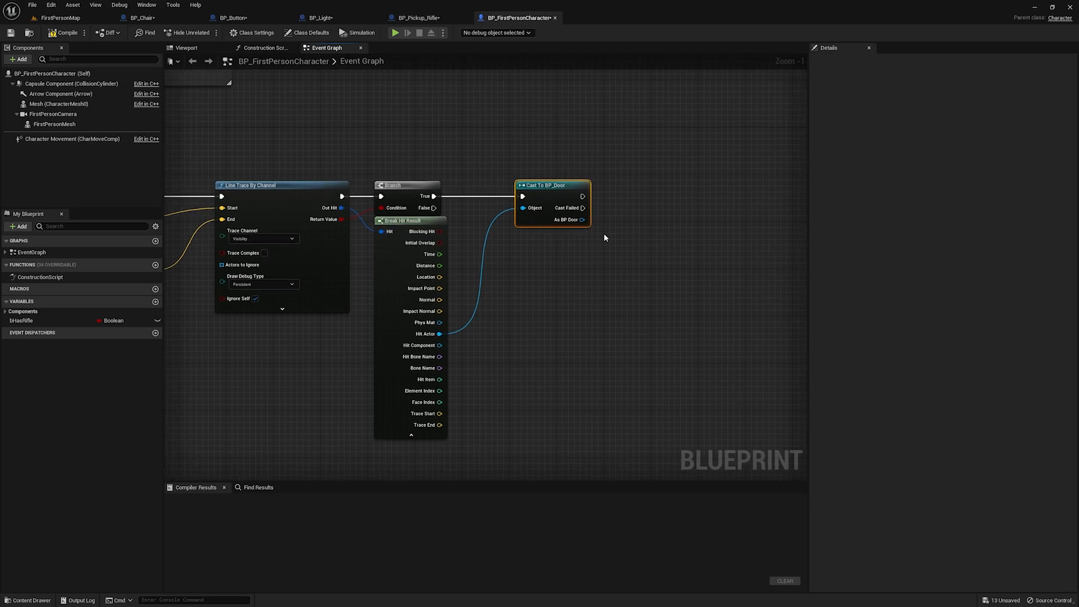
{"action": "mouse_move", "coordinate": [598, 235]}
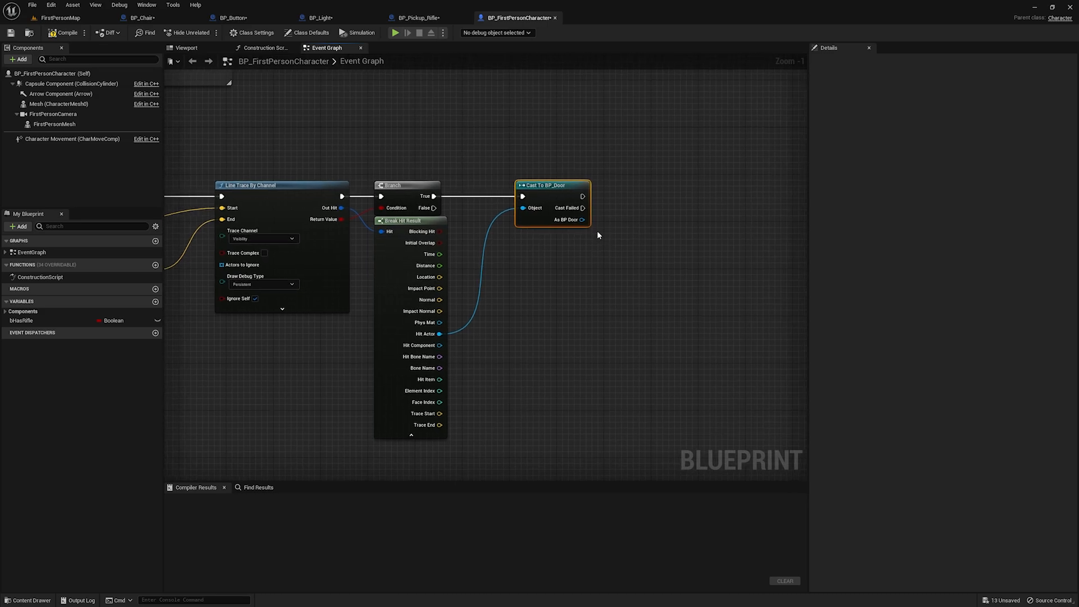
{"action": "left_click_drag", "start_coordinate": [583, 220], "coordinate": [647, 245]}
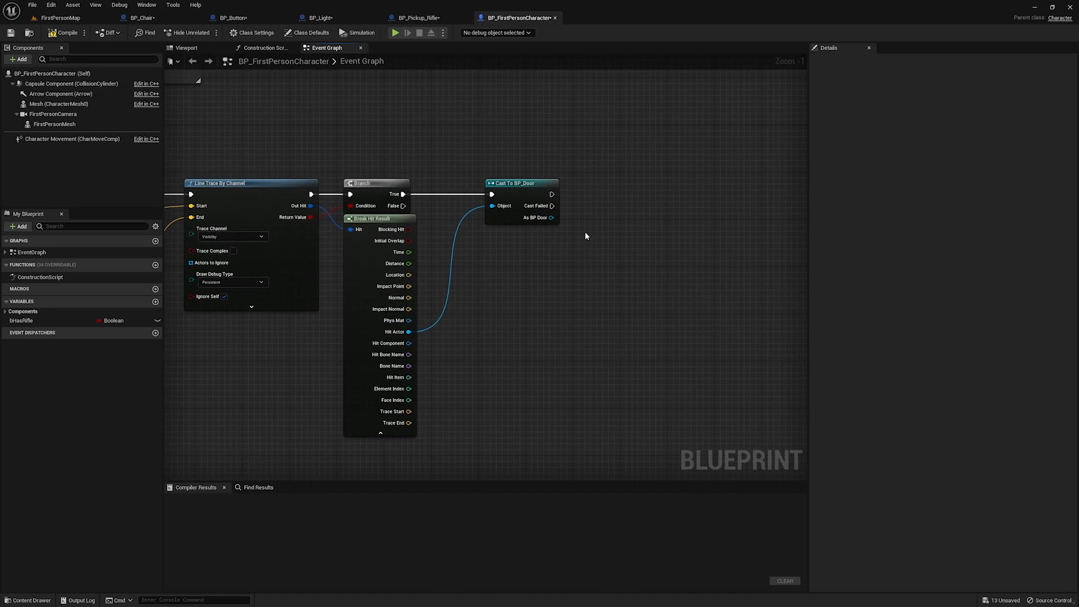
{"action": "mouse_move", "coordinate": [596, 230]}
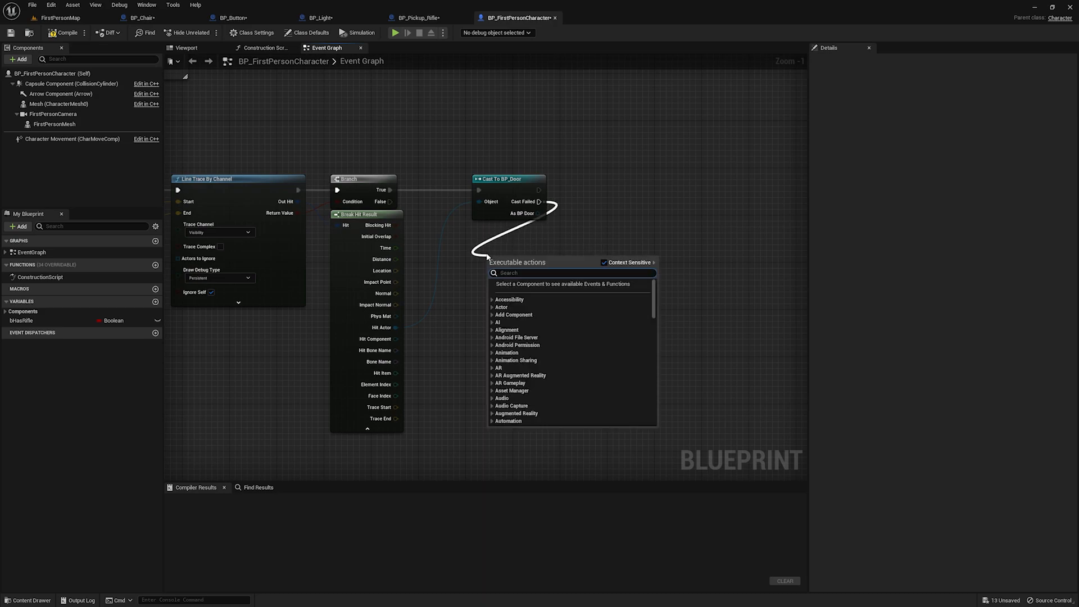
Chain Cast To BP_Chair and Cast To BP_Button nodes off the previous casts' failure outputs
{"action": "type", "text": "cast to bp_c"}
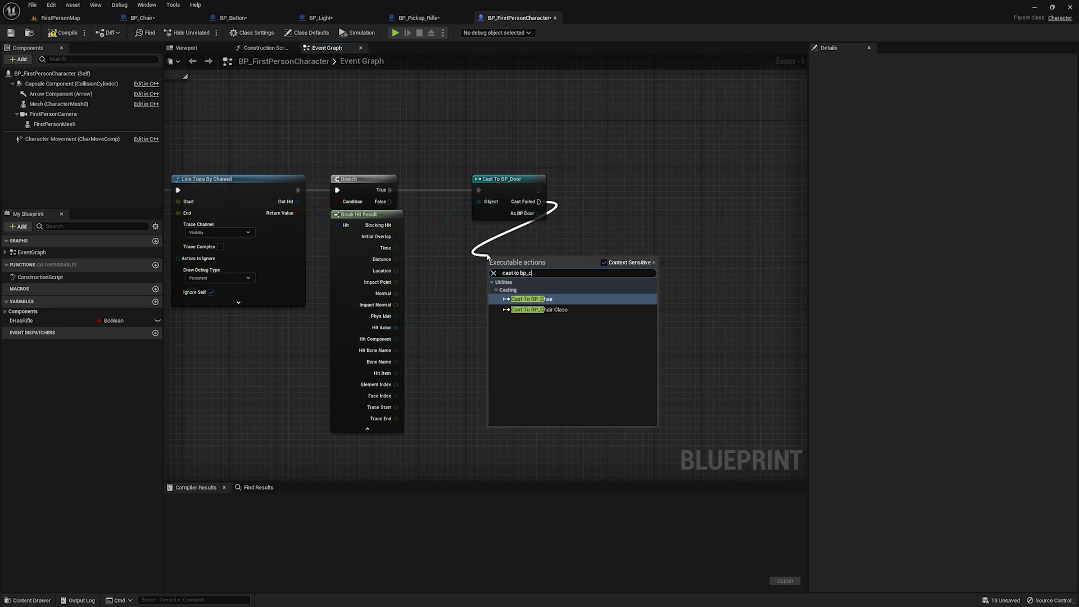
{"action": "left_click", "coordinate": [533, 298]}
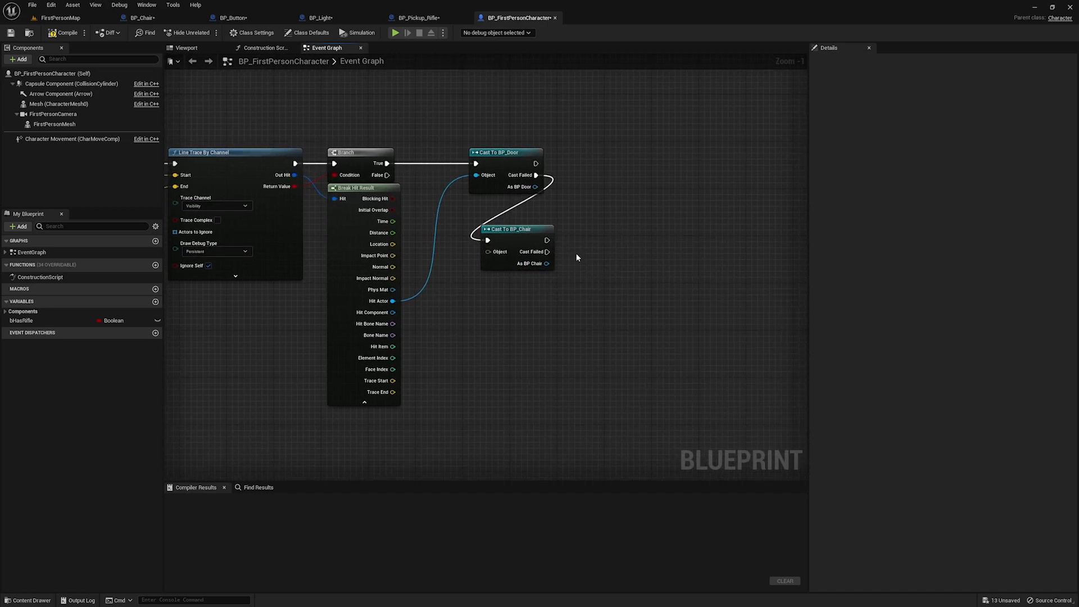
{"action": "mouse_move", "coordinate": [546, 251]}
{"action": "type", "text": "cast to bp"}
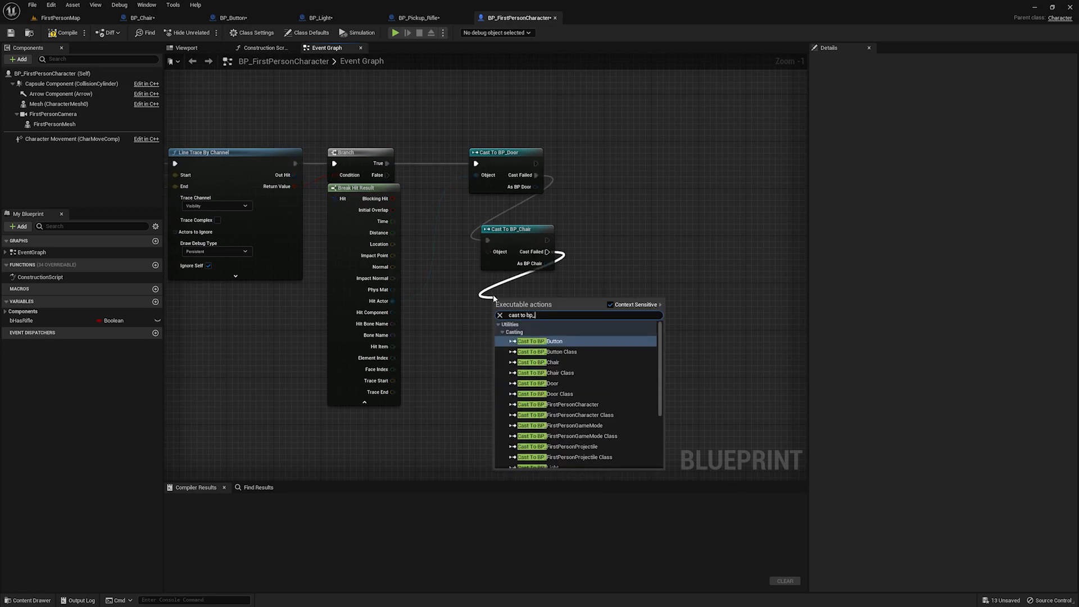
{"action": "type", "text": "_button"}
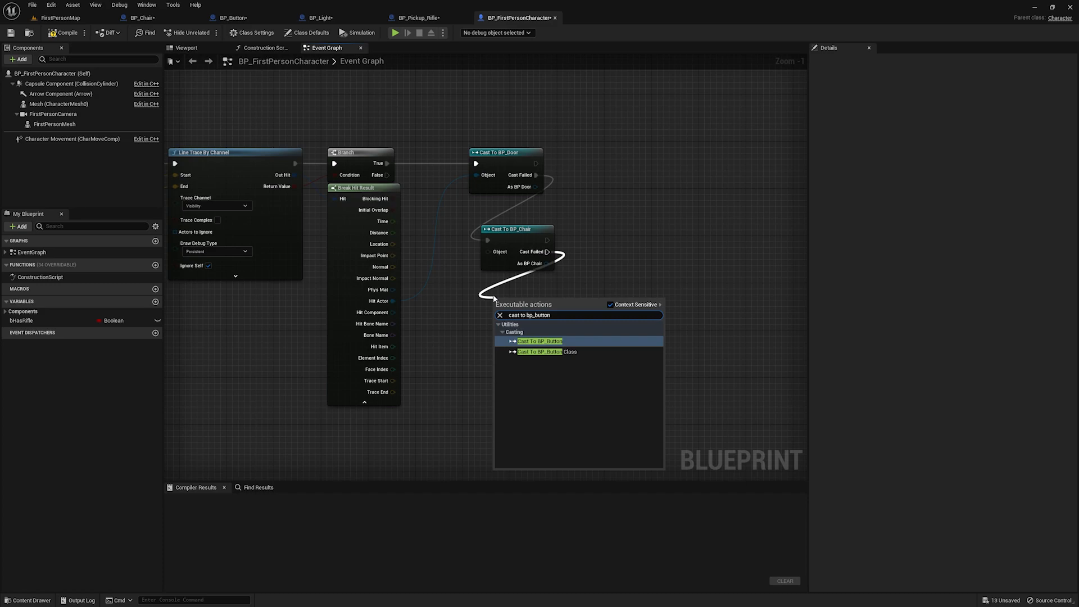
{"action": "left_click", "coordinate": [540, 341]}
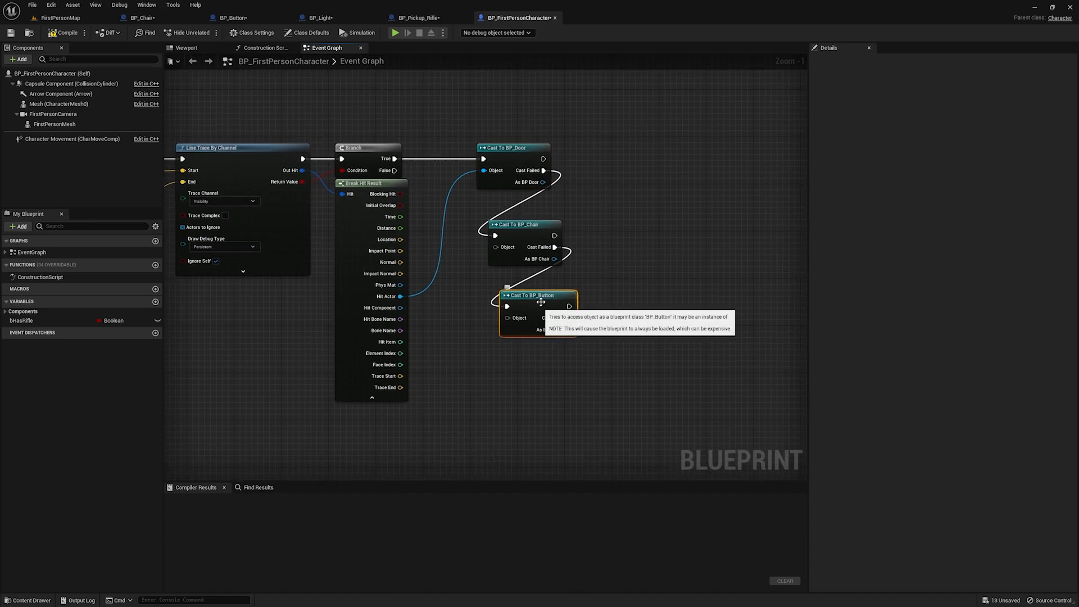
{"action": "mouse_move", "coordinate": [608, 304]}
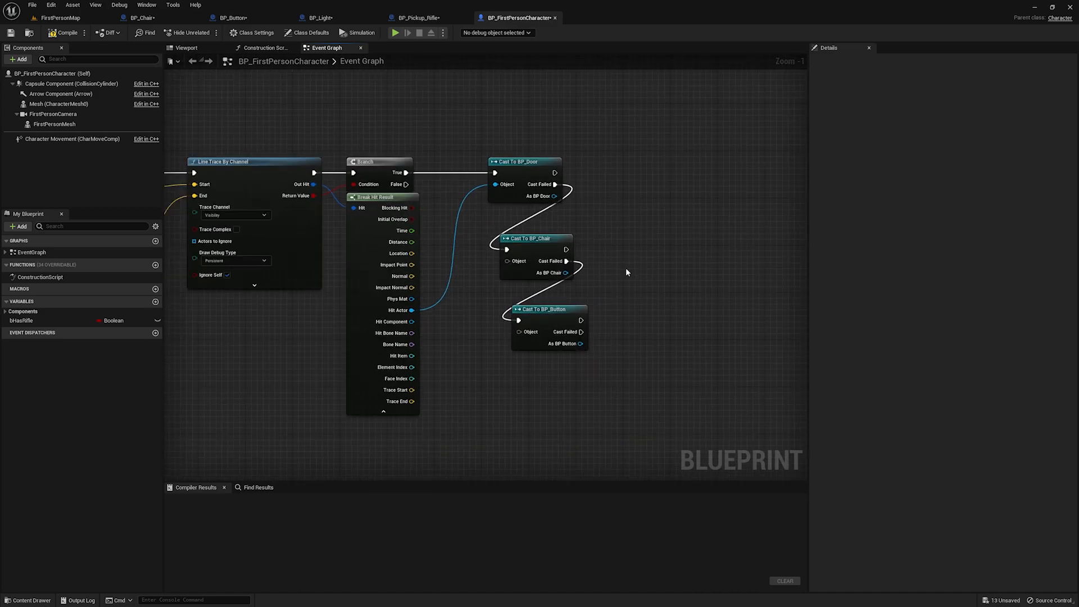
{"action": "scroll", "scroll_direction": "down", "scroll_amount": 3}
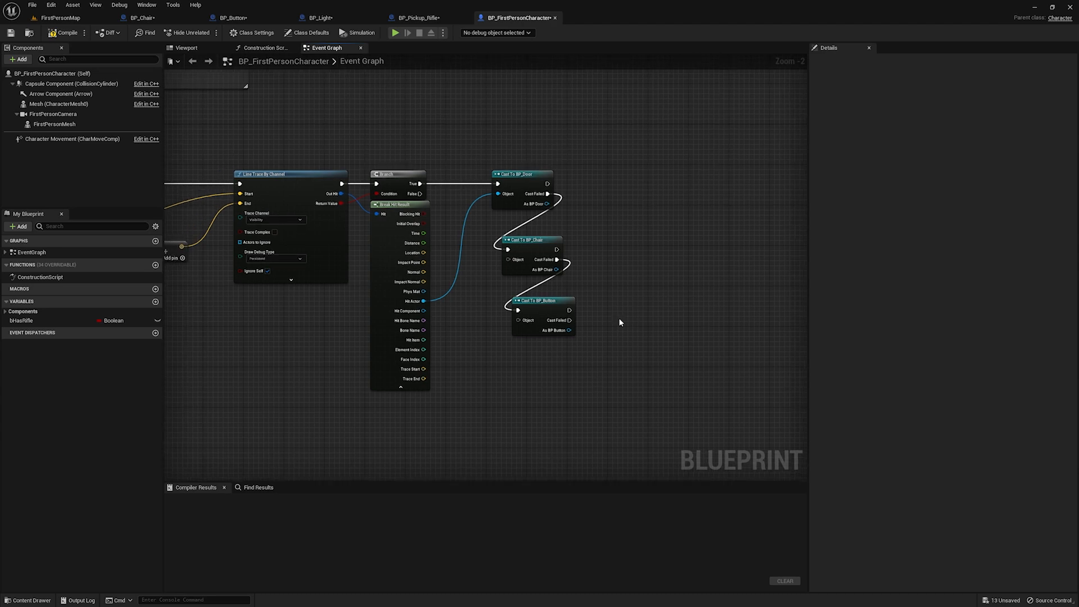
{"action": "mouse_move", "coordinate": [593, 319]}
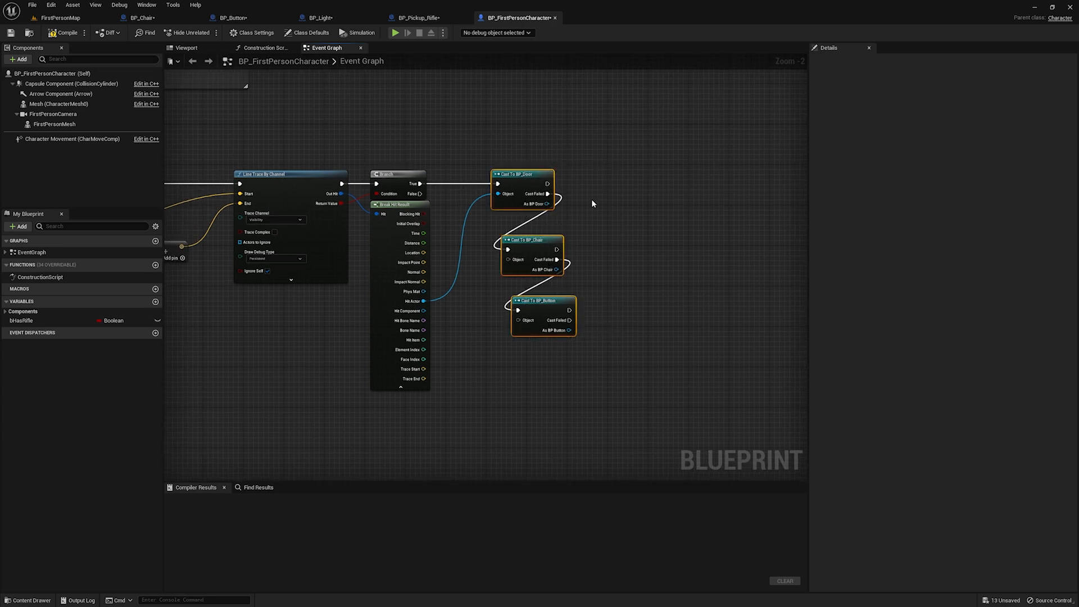
Create a Blueprint Interface named BPI_Interactable in Content/InterfaceTutorial
{"action": "left_click", "coordinate": [58, 17]}
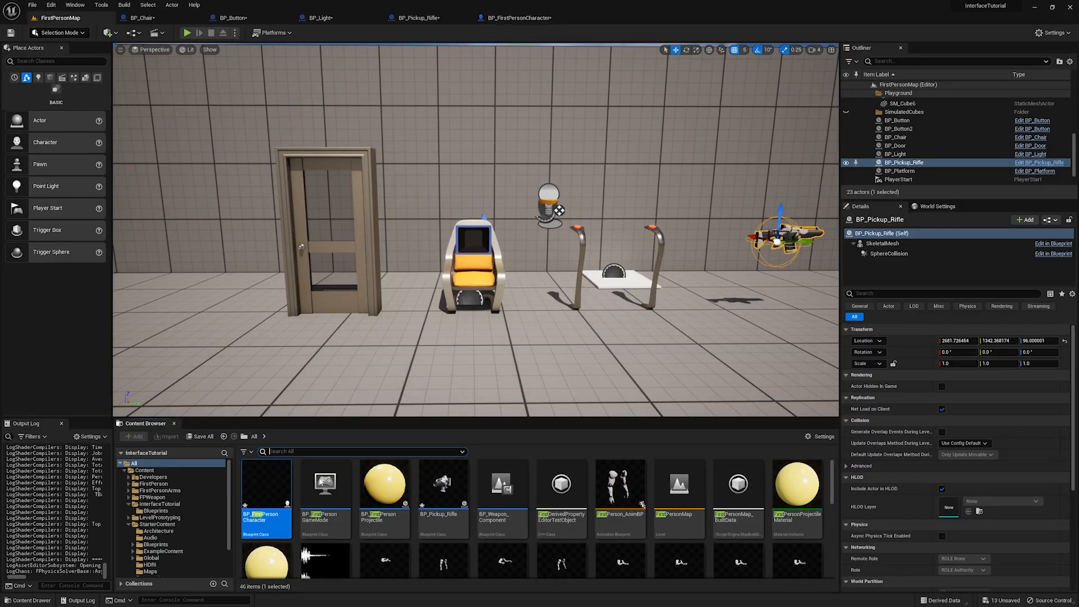
{"action": "left_click", "coordinate": [136, 477]}
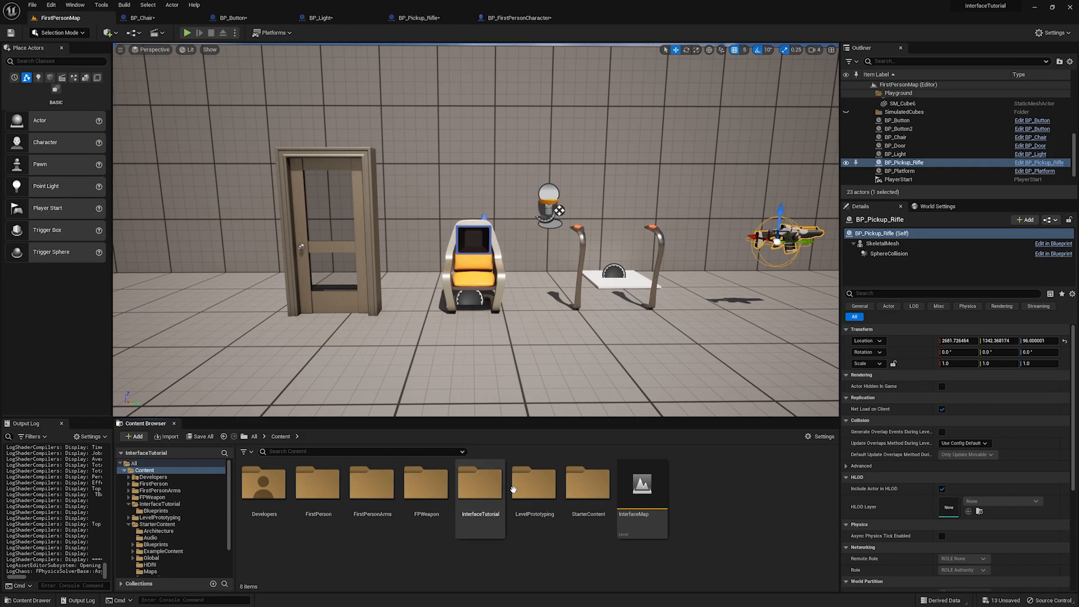
{"action": "double_click", "coordinate": [479, 484]}
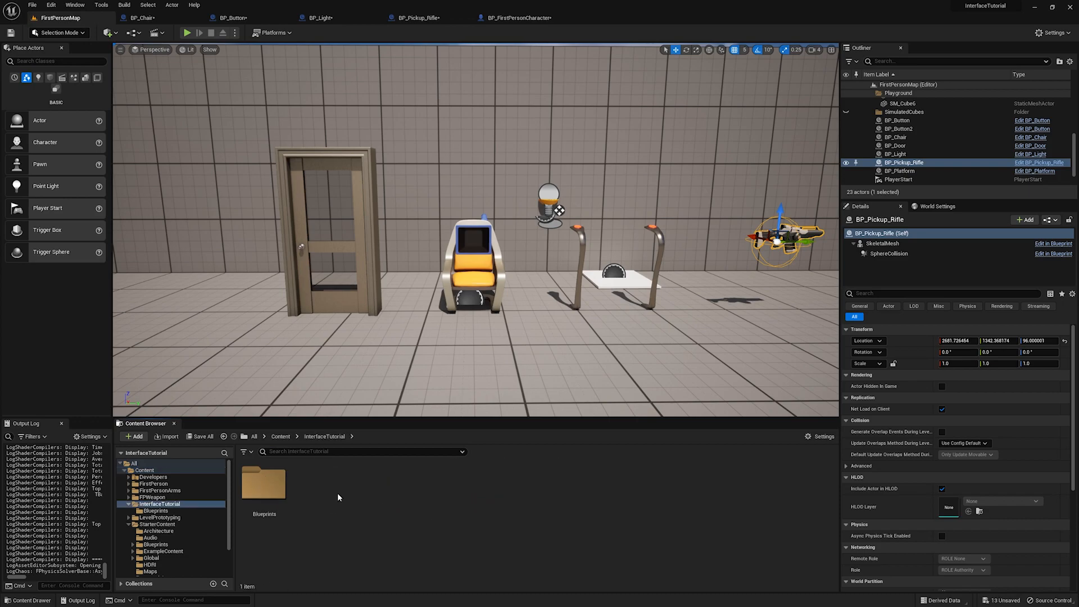
{"action": "mouse_move", "coordinate": [316, 494]}
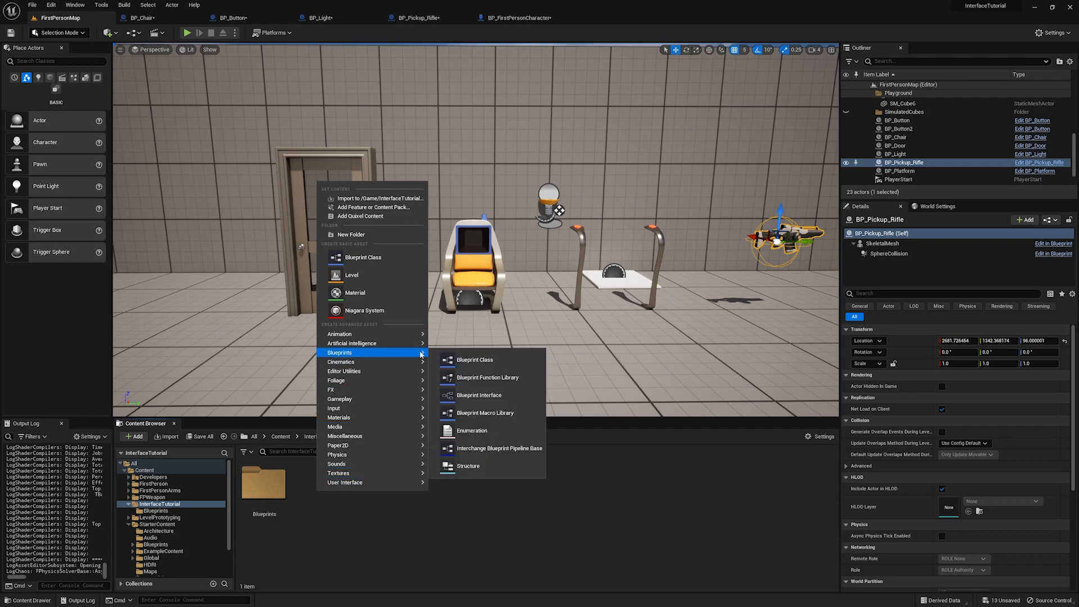
{"action": "left_click", "coordinate": [479, 395]}
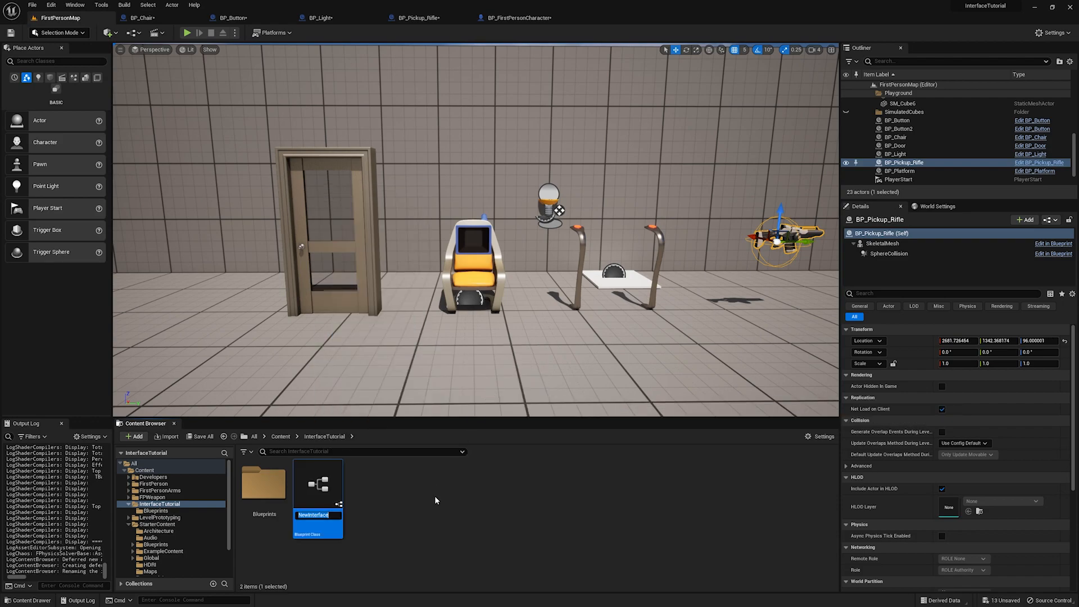
{"action": "type", "text": "BPI_"}
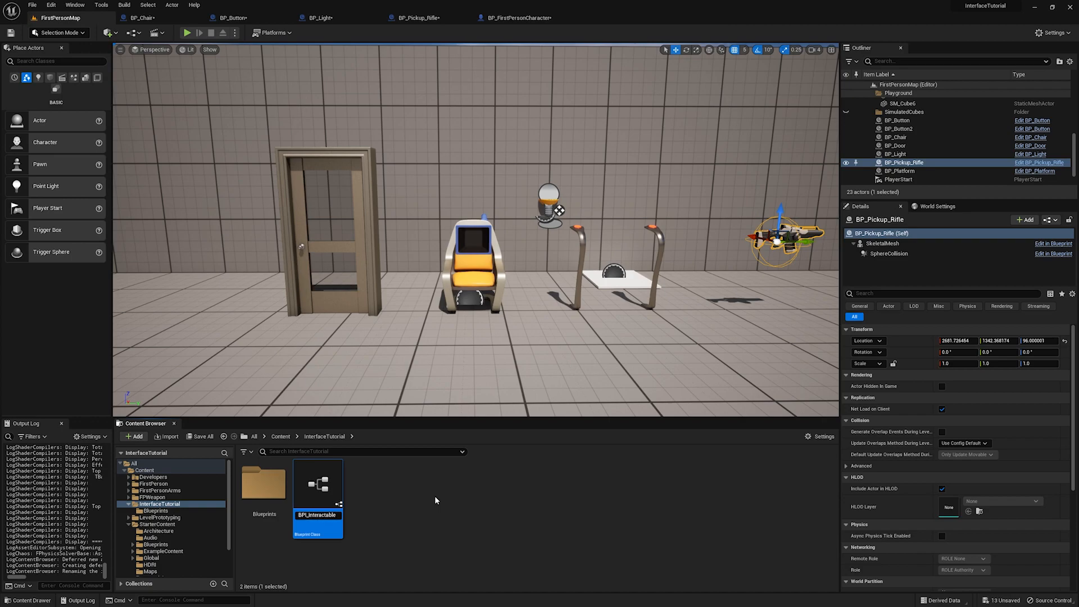
Open BPI_Interactable in the interface editor and select its default NewFunction
{"action": "double_click", "coordinate": [317, 481]}
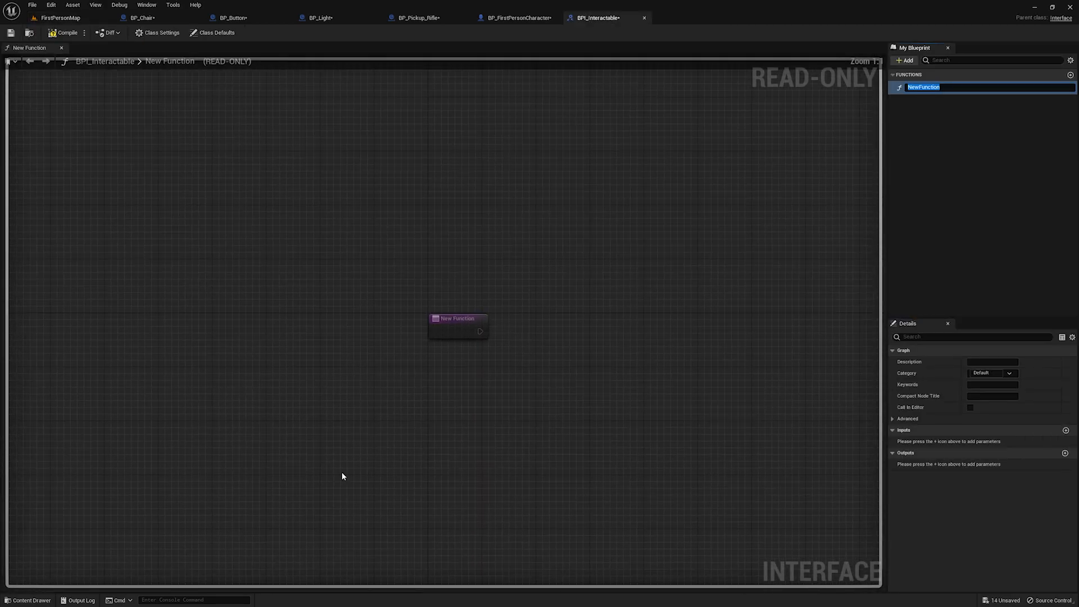
{"action": "left_click_drag", "start_coordinate": [457, 318], "coordinate": [473, 327]}
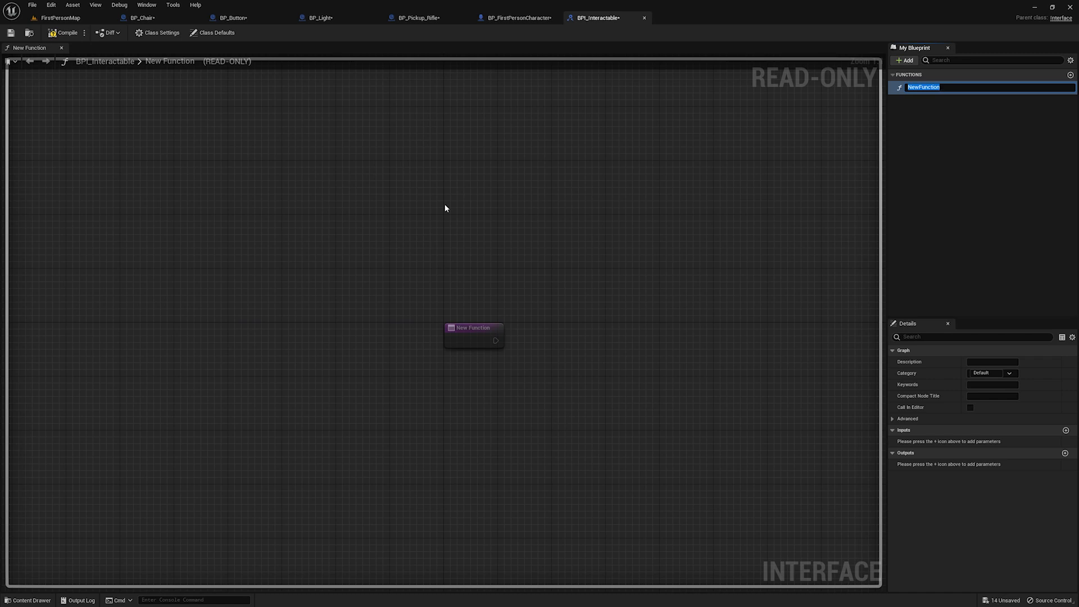
{"action": "mouse_move", "coordinate": [590, 265]}
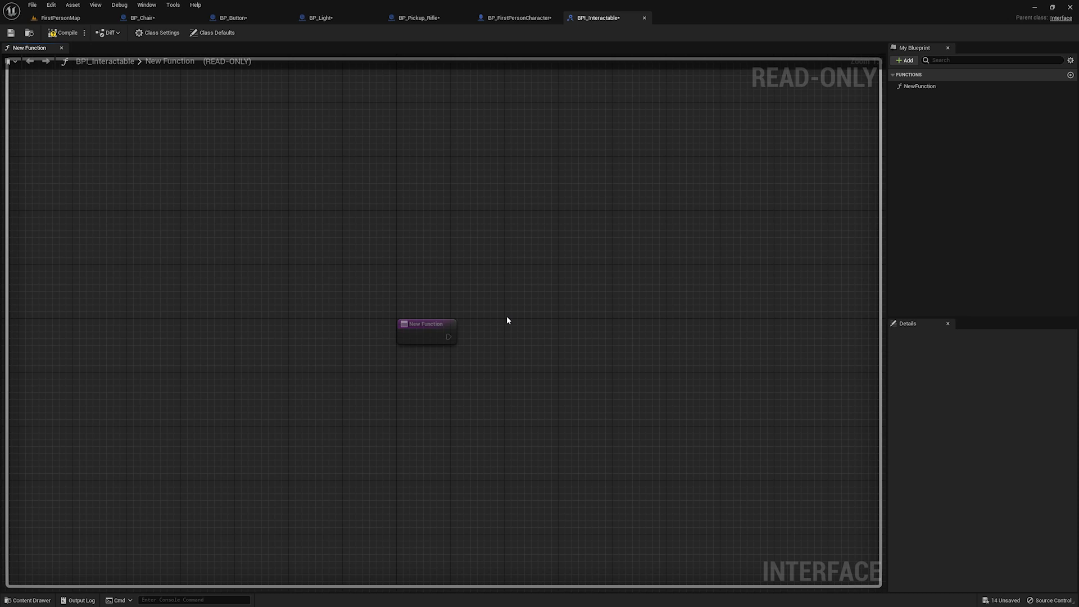
{"action": "left_click", "coordinate": [920, 86]}
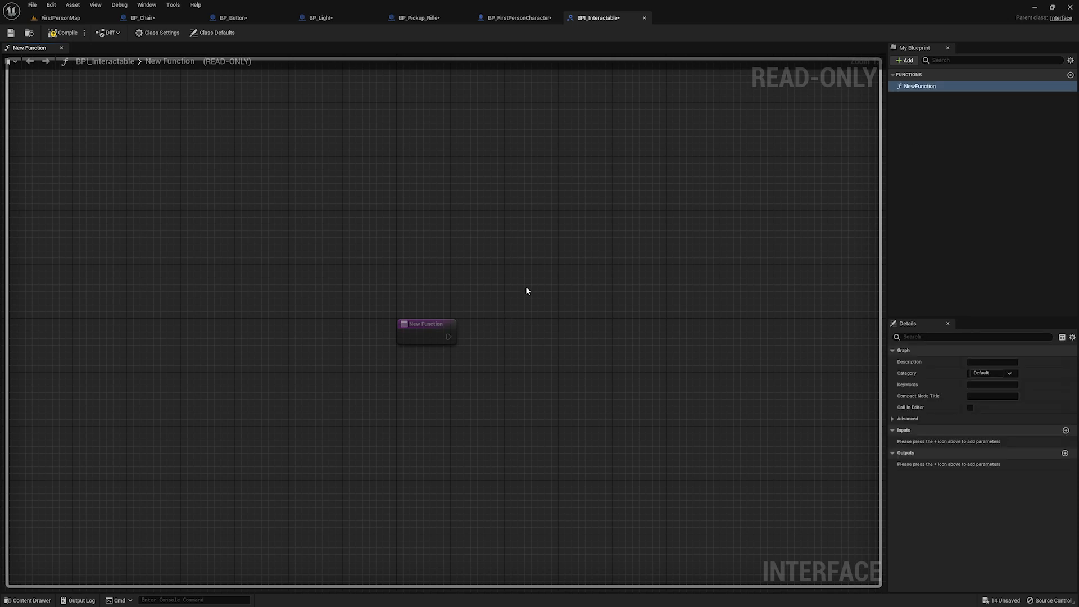
{"action": "mouse_move", "coordinate": [527, 289]}
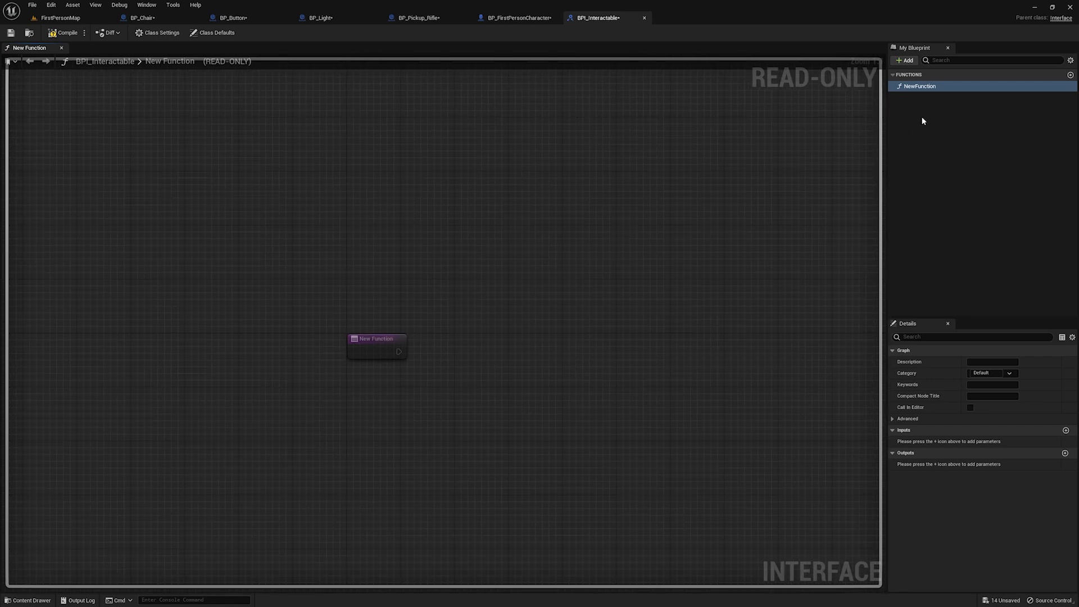
Rename the function to OnInteract and add a Character-type InteractingPlayer input
{"action": "left_click_drag", "start_coordinate": [377, 344], "coordinate": [402, 325]}
{"action": "type", "text": "OnInteract"}
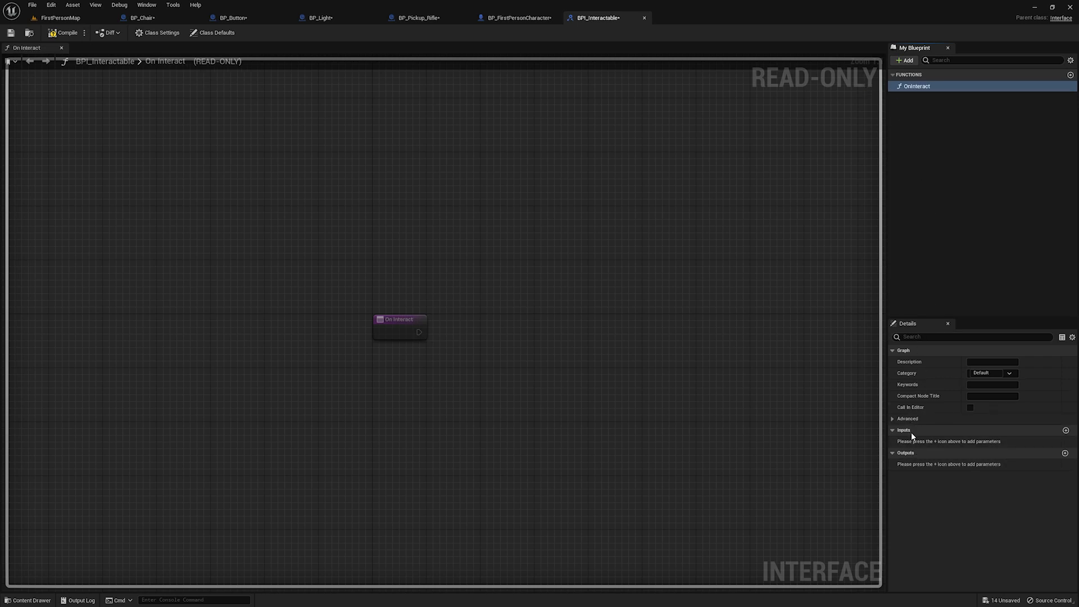
{"action": "mouse_move", "coordinate": [926, 454]}
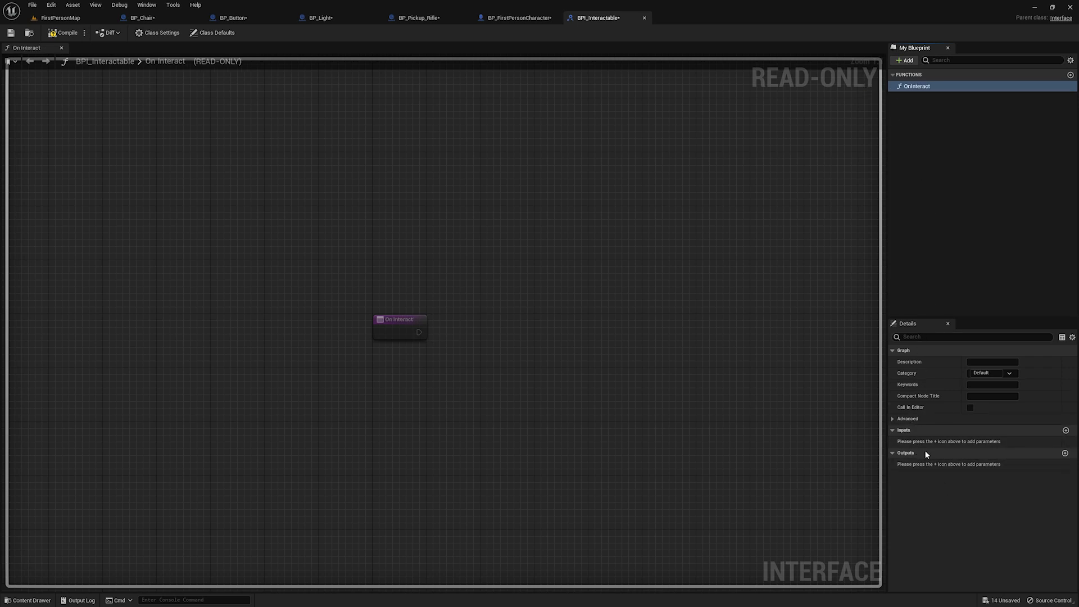
{"action": "left_click", "coordinate": [1066, 430]}
{"action": "type", "text": "InteractingPlayer"}
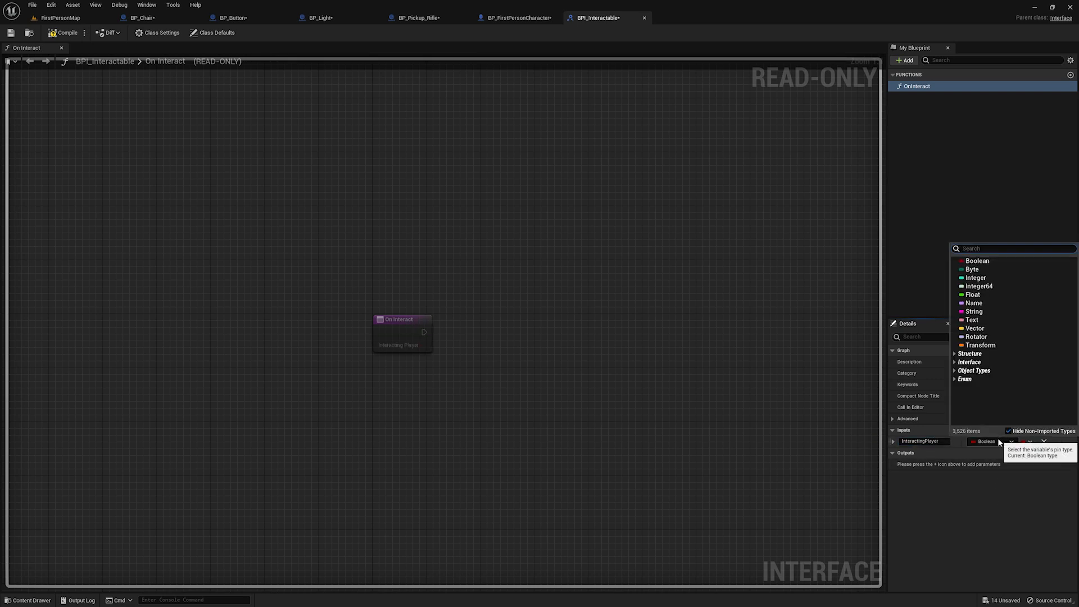
{"action": "type", "text": "character"}
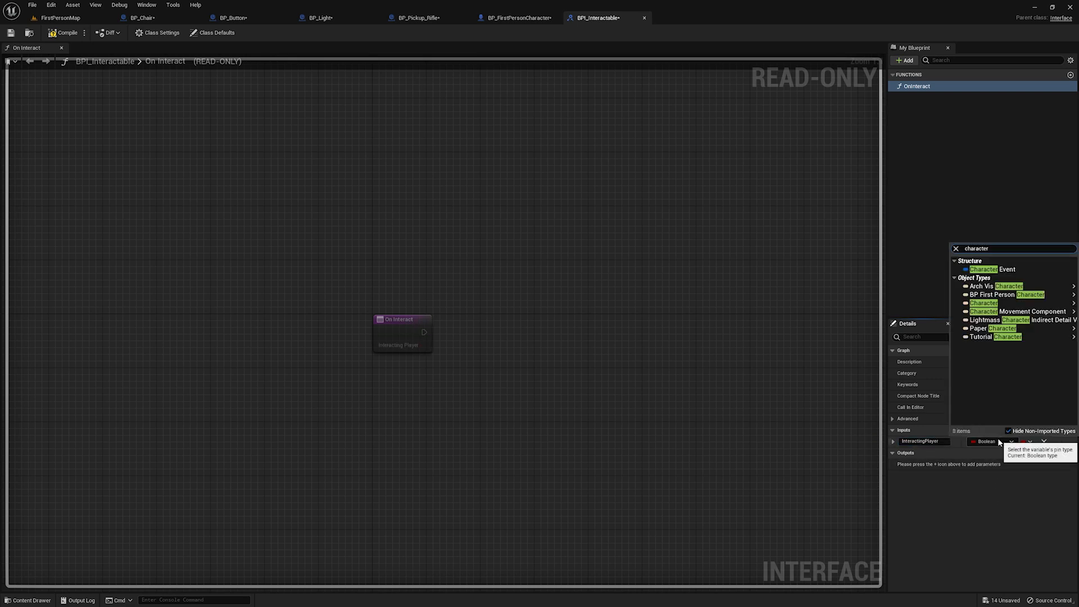
{"action": "left_click", "coordinate": [984, 302]}
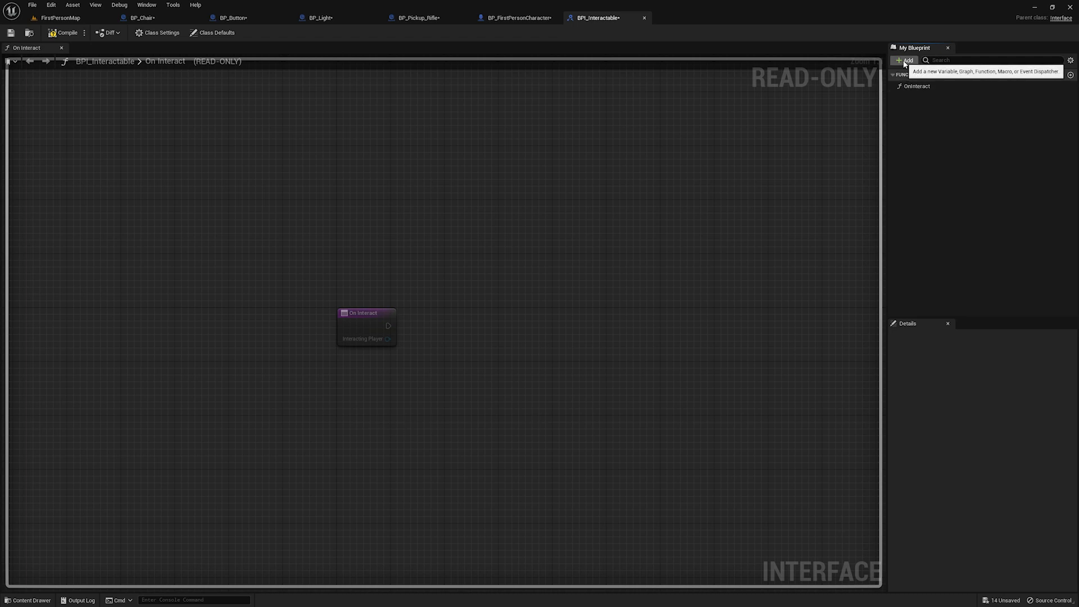
Add an IsInteractable function with a Boolean output named Interactable, then check both graphs
{"action": "left_click", "coordinate": [905, 61]}
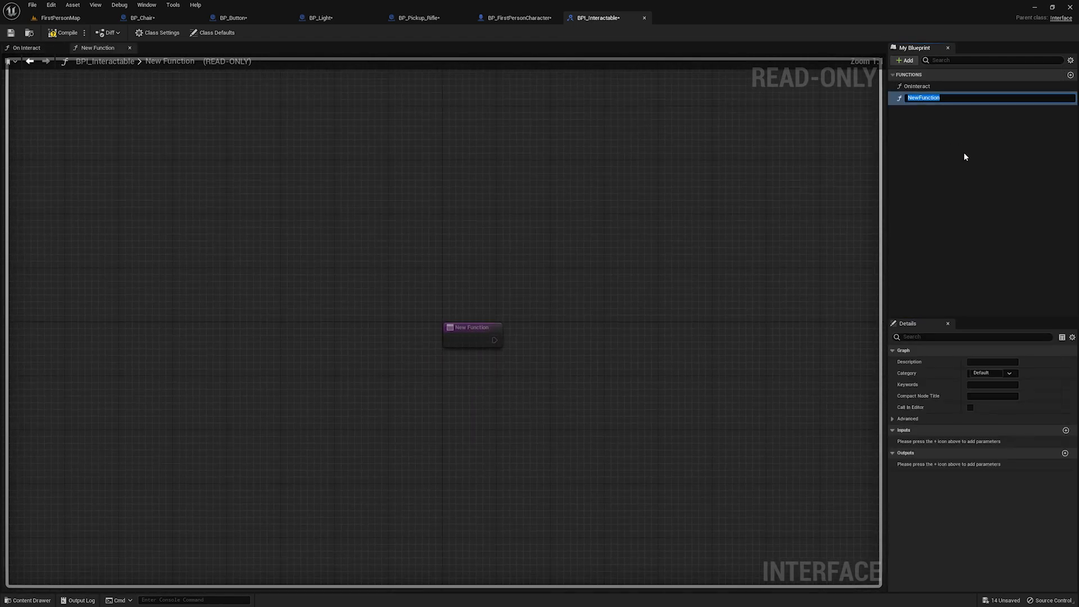
{"action": "type", "text": "IsInteractable"}
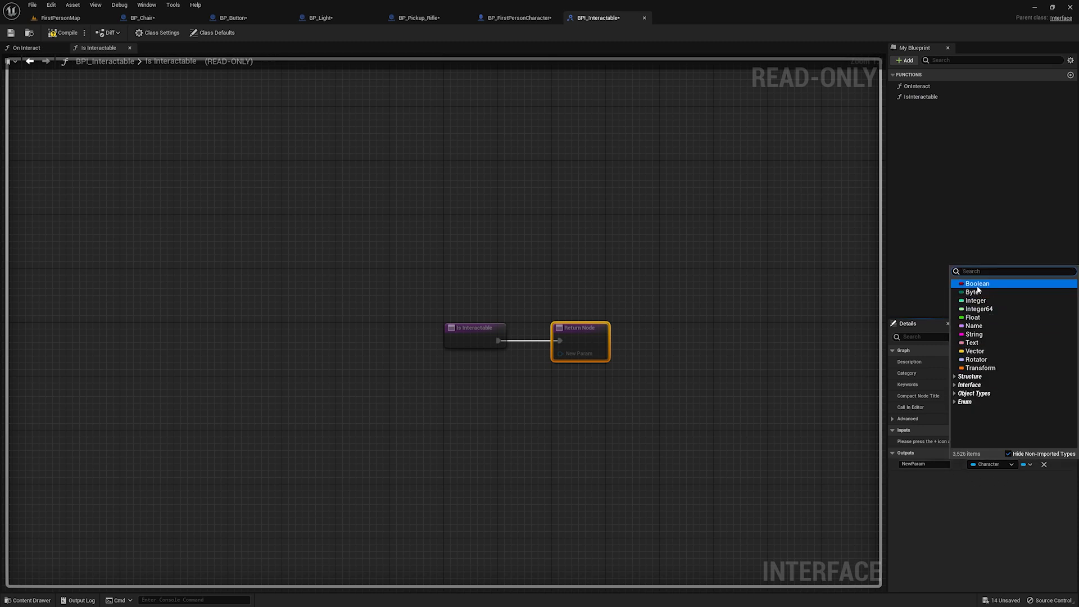
{"action": "left_click", "coordinate": [976, 282]}
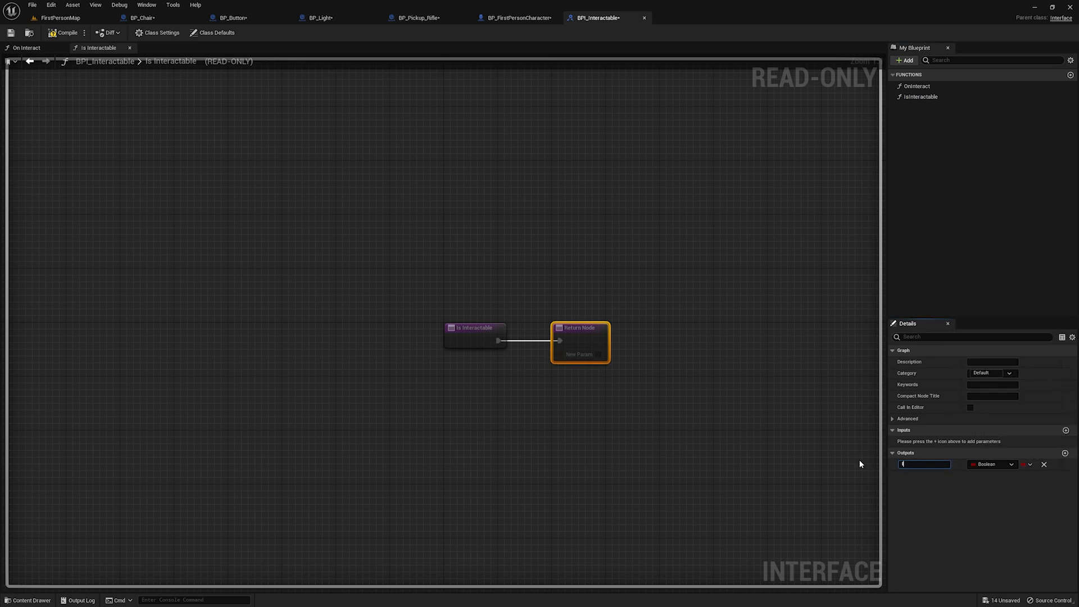
{"action": "left_click", "coordinate": [27, 47]}
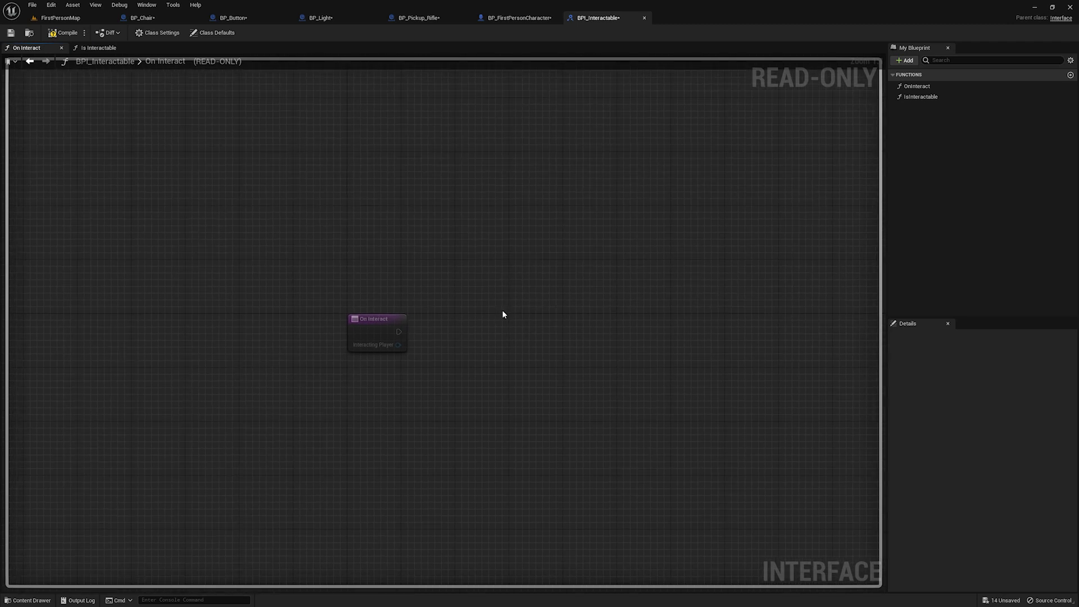
{"action": "mouse_move", "coordinate": [872, 152]}
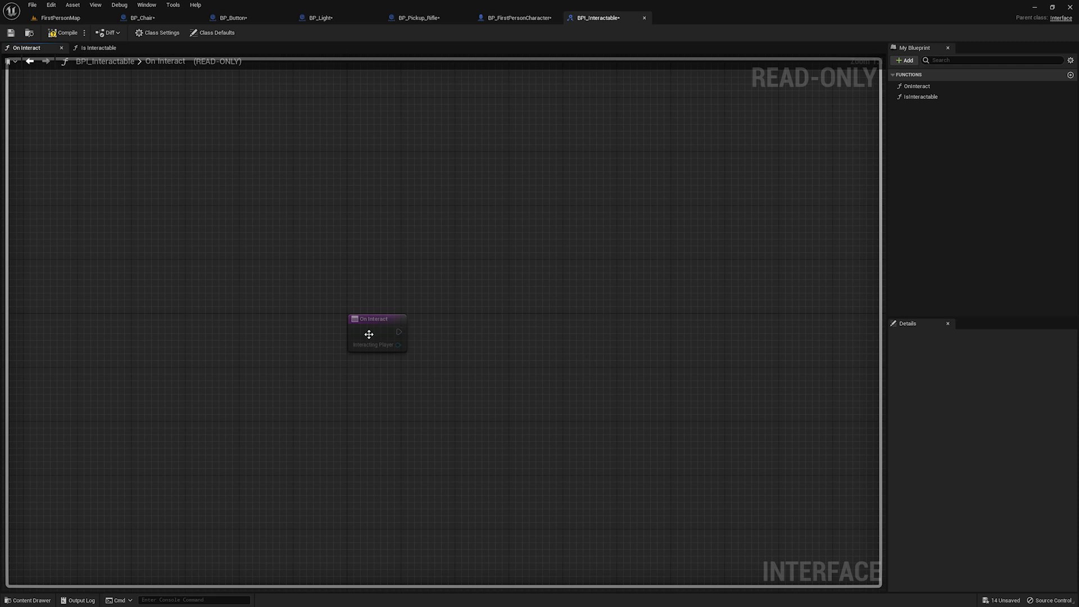
{"action": "mouse_move", "coordinate": [614, 268]}
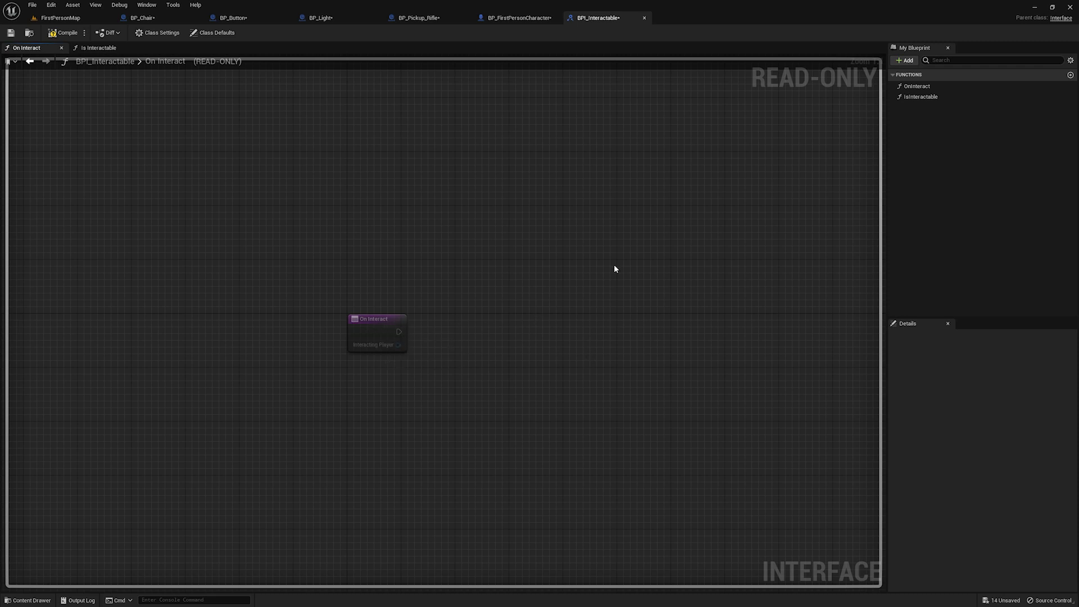
{"action": "left_click", "coordinate": [98, 47]}
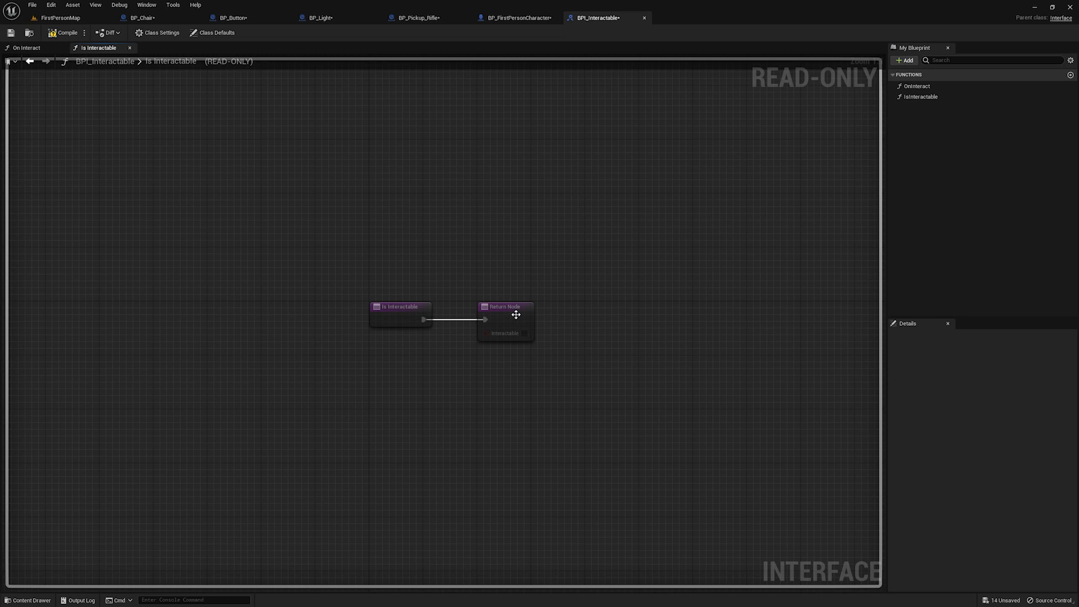
{"action": "left_click", "coordinate": [505, 306]}
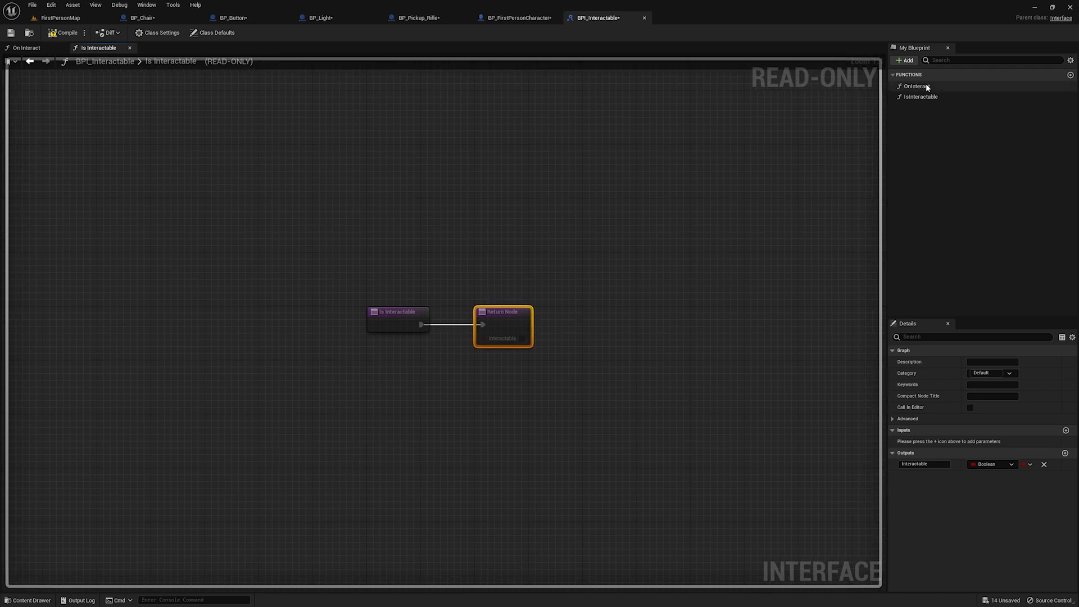
{"action": "left_click", "coordinate": [22, 47]}
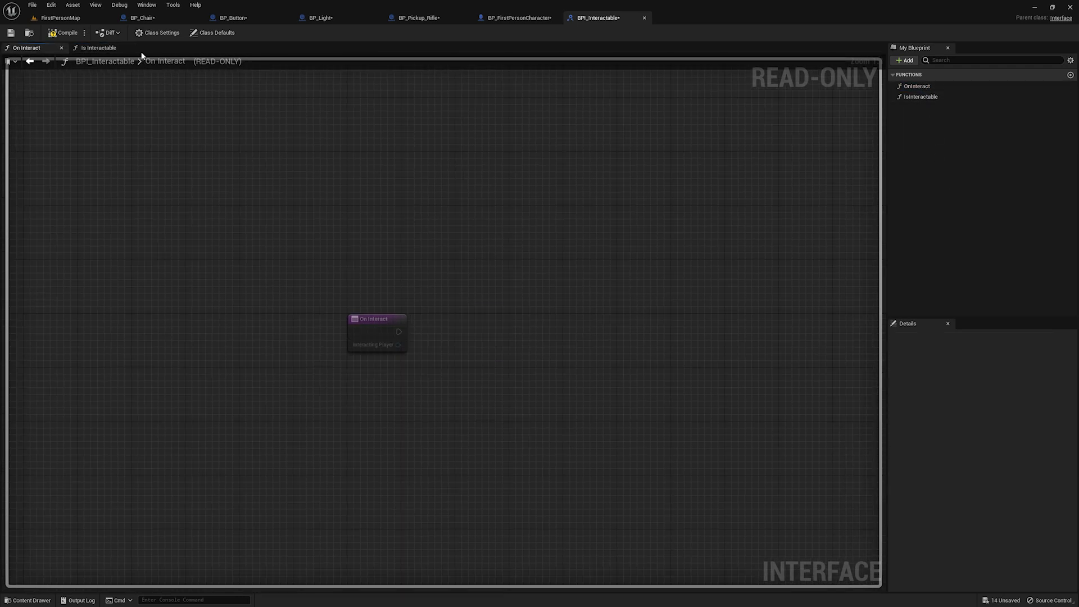
{"action": "mouse_move", "coordinate": [61, 17]}
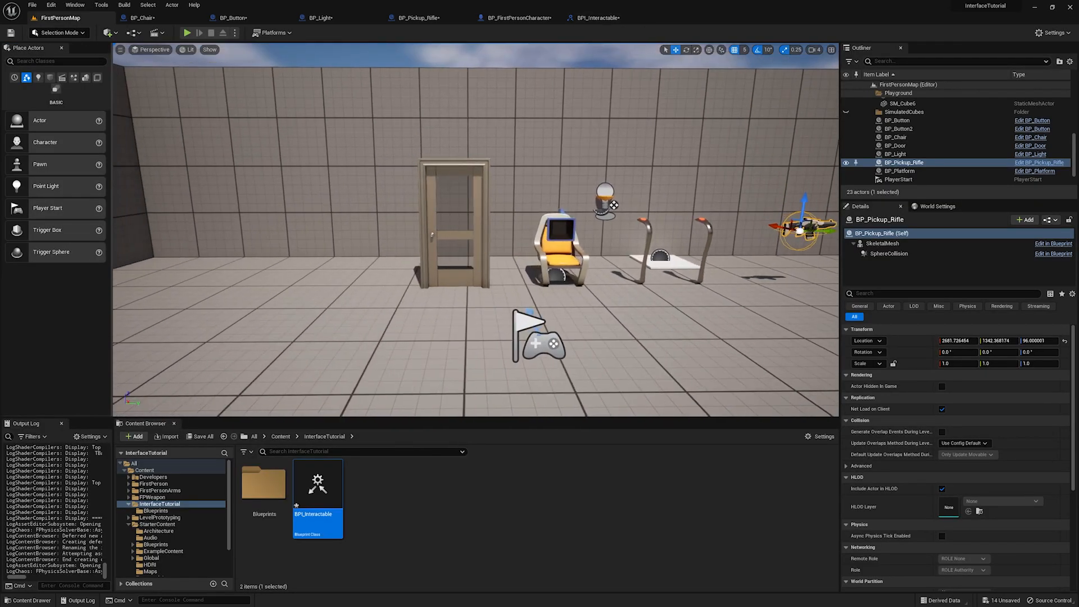
Pick the door to open the BP_Door blueprint's event graph
{"action": "left_click", "coordinate": [895, 145]}
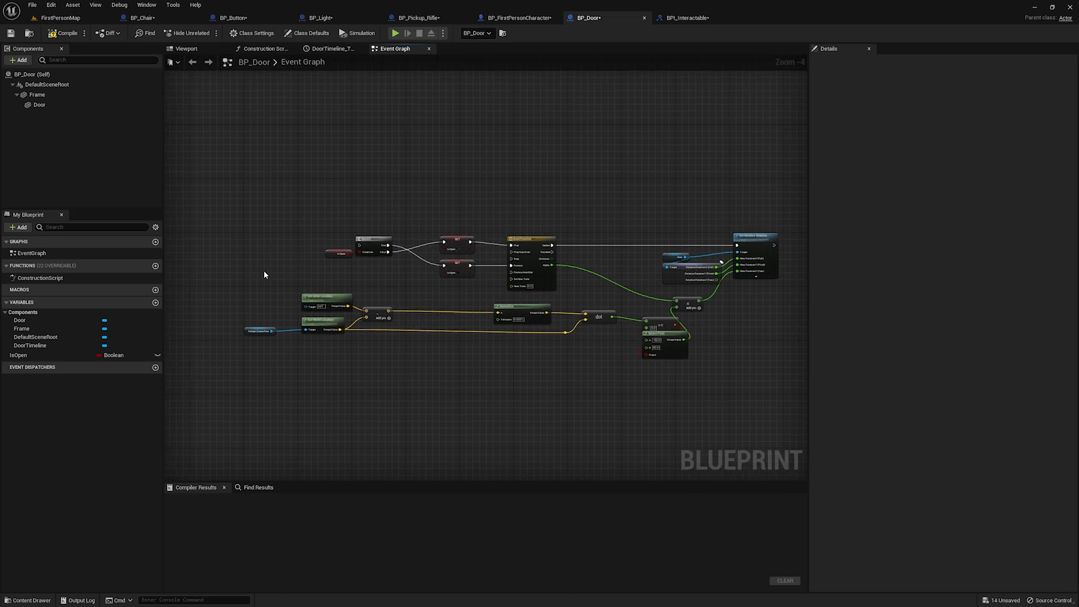
{"action": "mouse_move", "coordinate": [763, 248]}
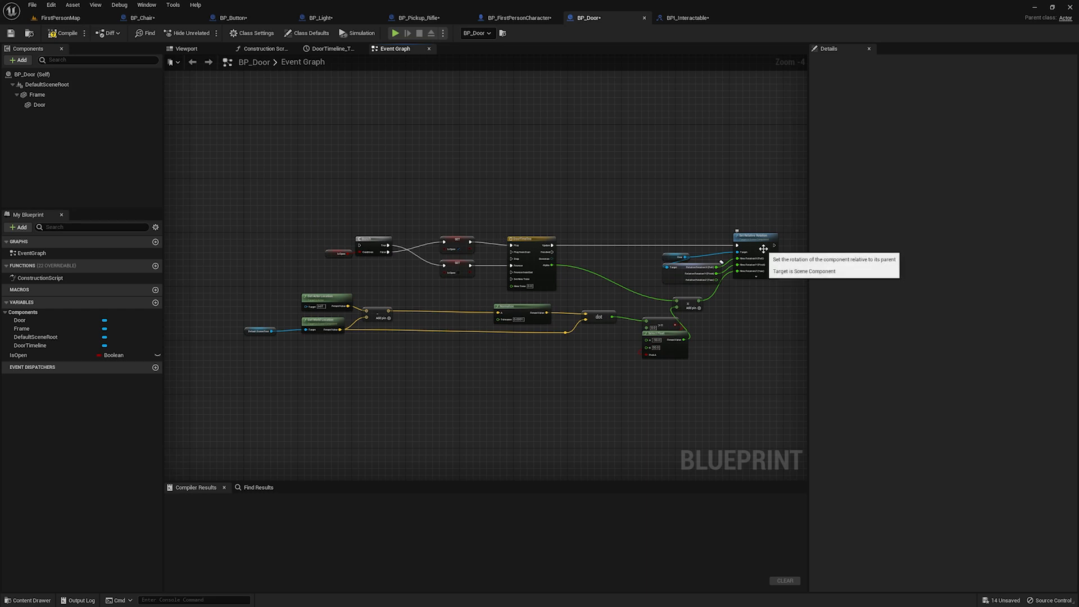
{"action": "mouse_move", "coordinate": [531, 384]}
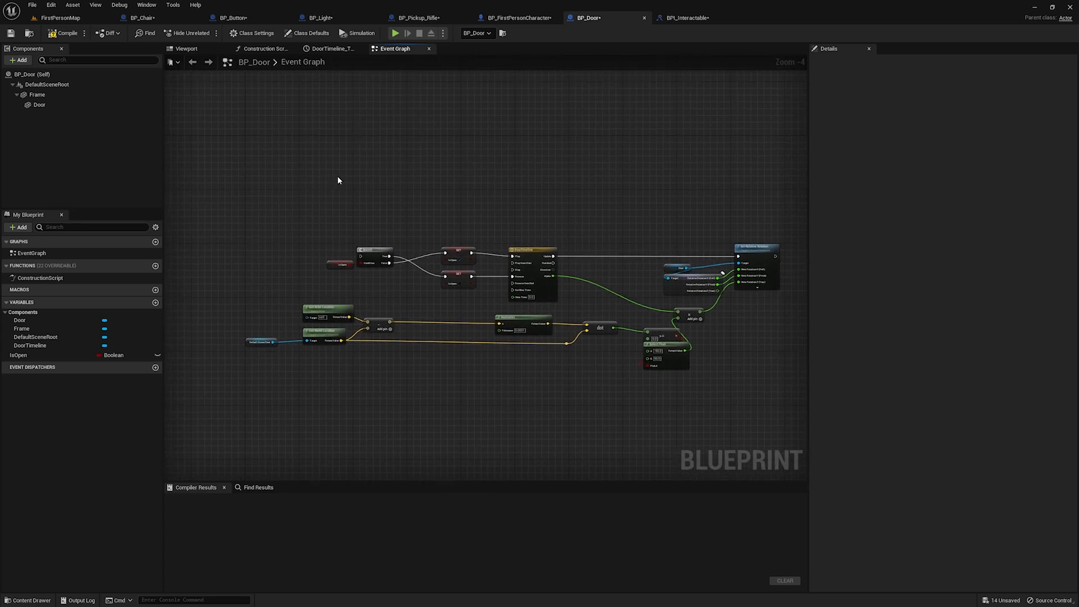
{"action": "mouse_move", "coordinate": [327, 155]}
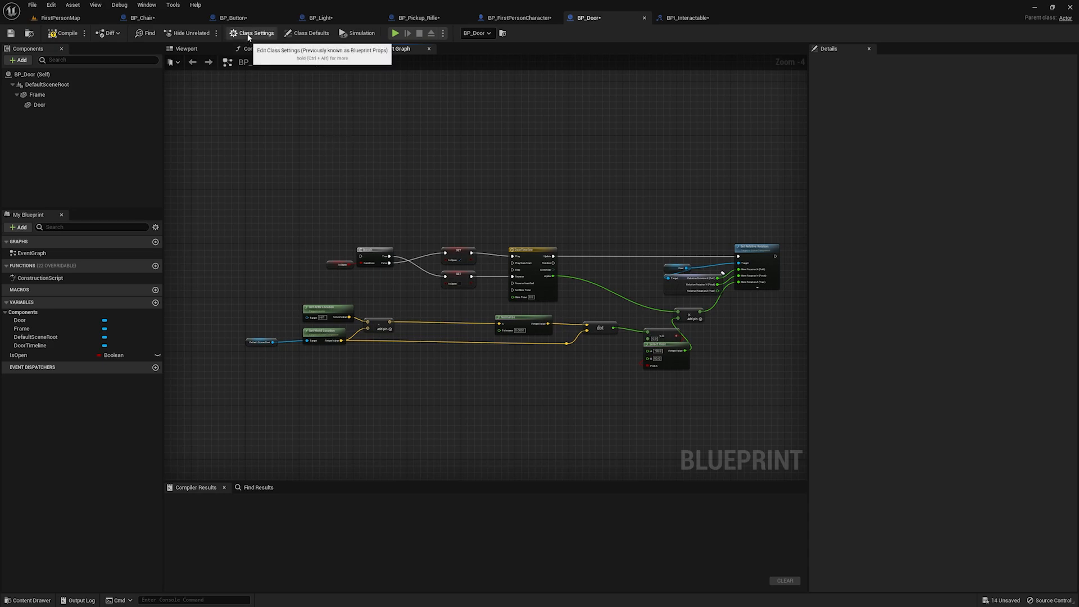
Add BPI_Interactable to BP_Door's implemented interfaces in Class Settings and recompile
{"action": "left_click", "coordinate": [255, 33]}
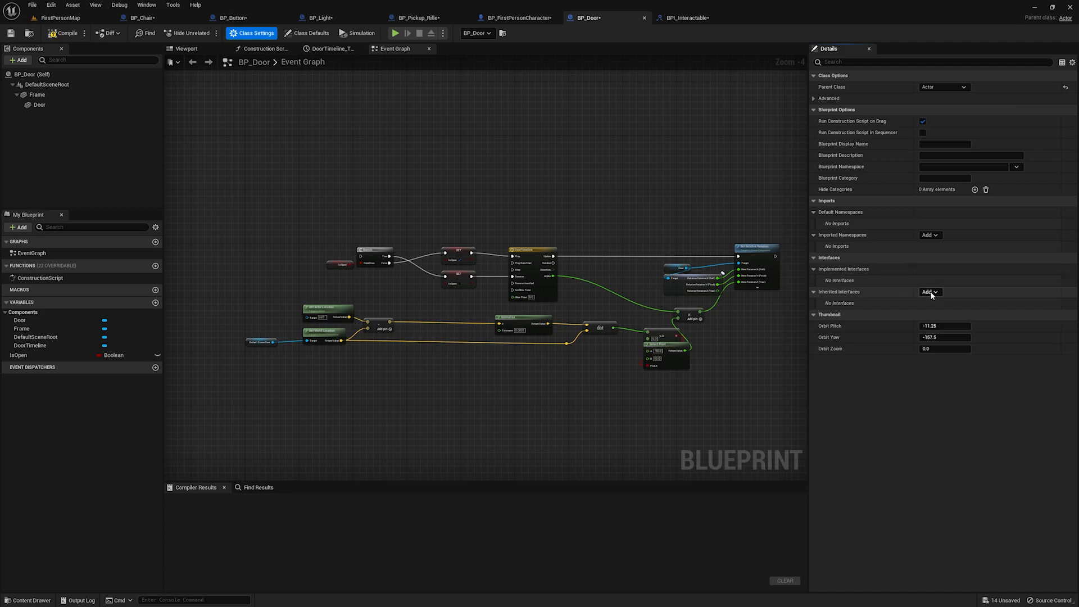
{"action": "left_click", "coordinate": [929, 292]}
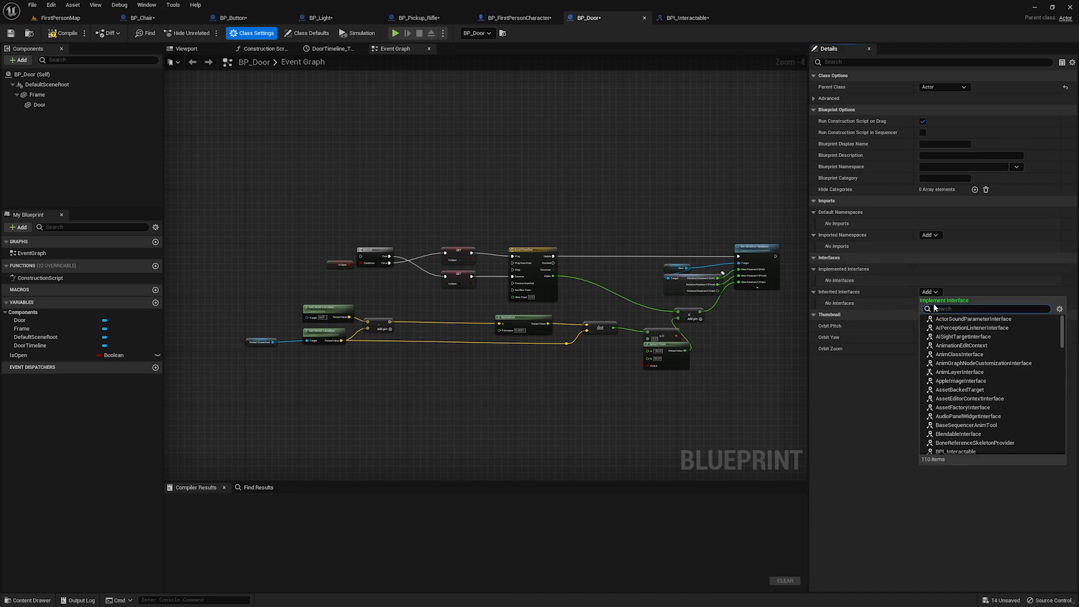
{"action": "type", "text": "bpi_interactable"}
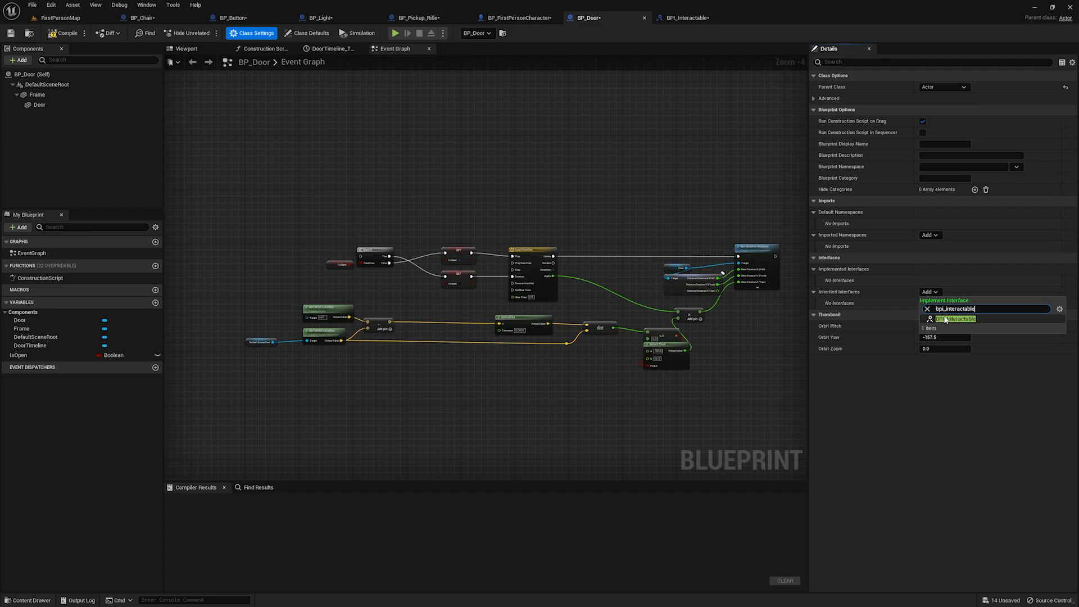
{"action": "left_click", "coordinate": [955, 319]}
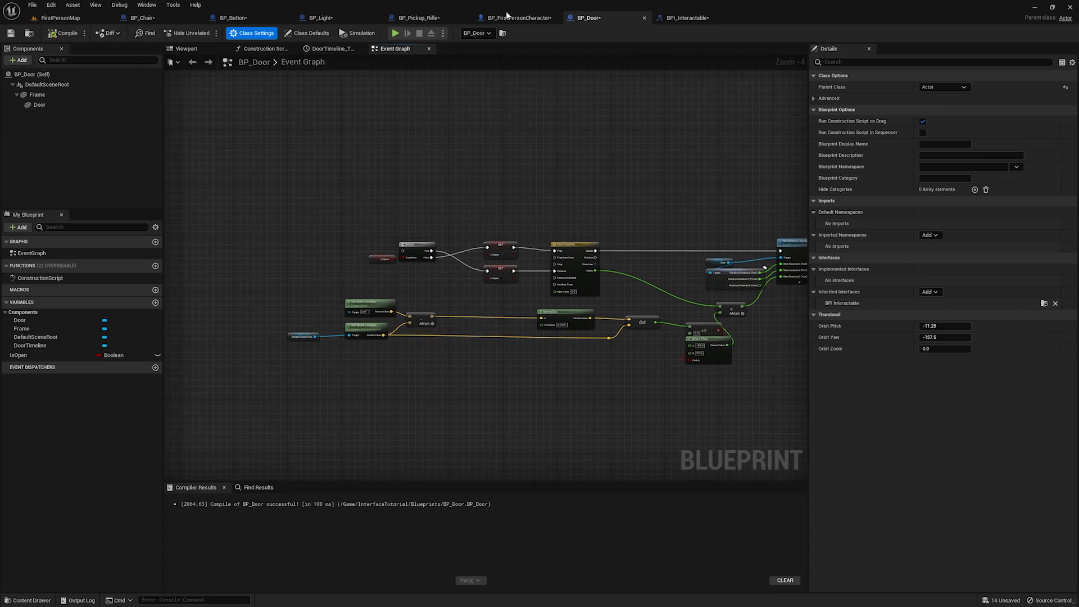
{"action": "left_click", "coordinate": [684, 17]}
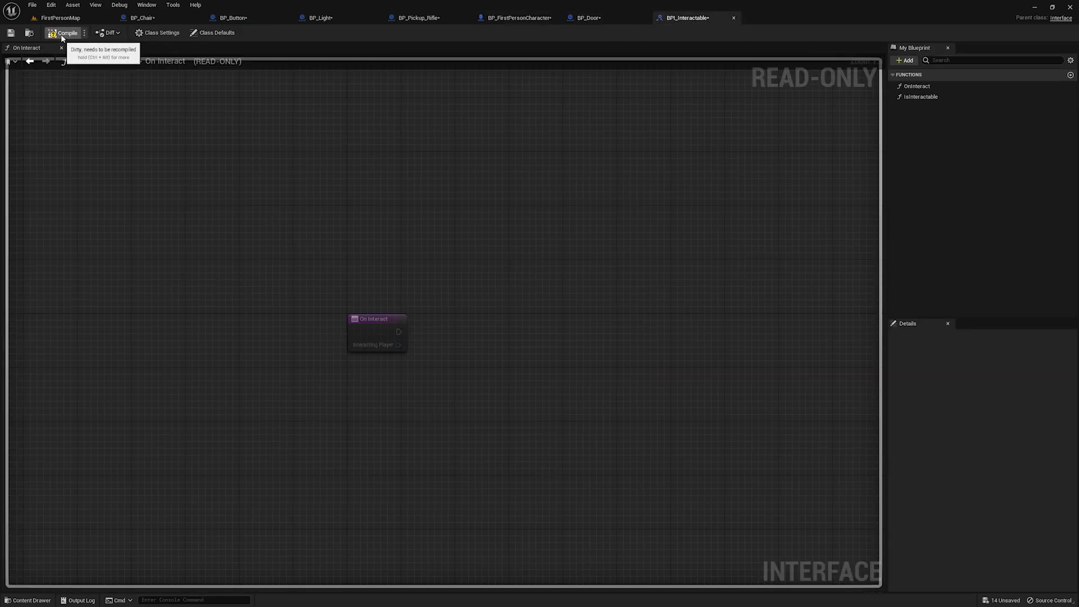
{"action": "left_click", "coordinate": [585, 18]}
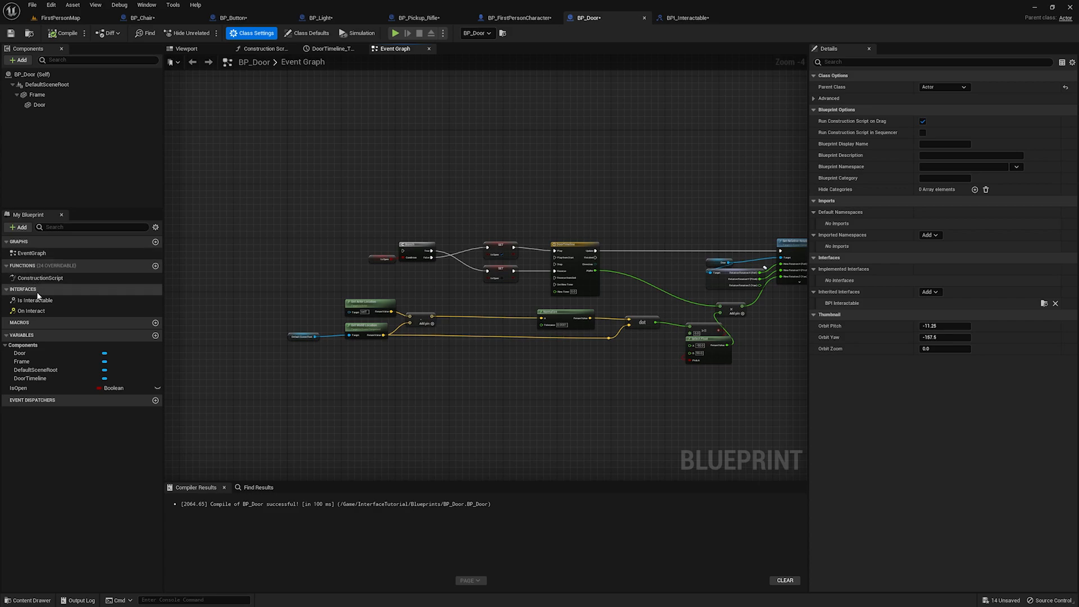
{"action": "mouse_move", "coordinate": [34, 300]}
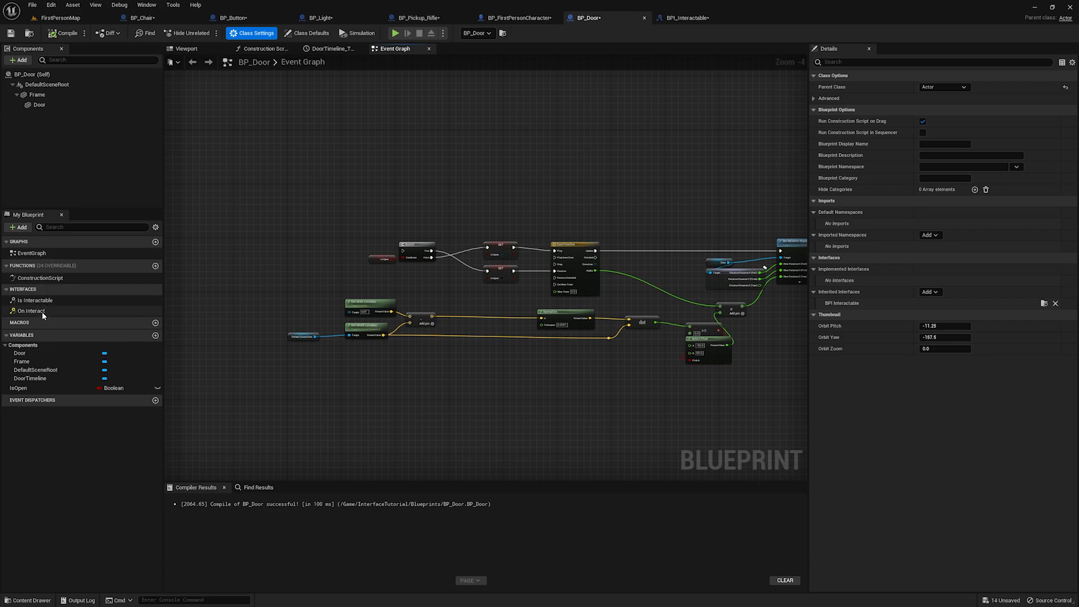
Inspect BP_Door's On Interact event logic, then switch to BP_FirstPersonCharacter's graph
{"action": "right_click", "coordinate": [31, 311]}
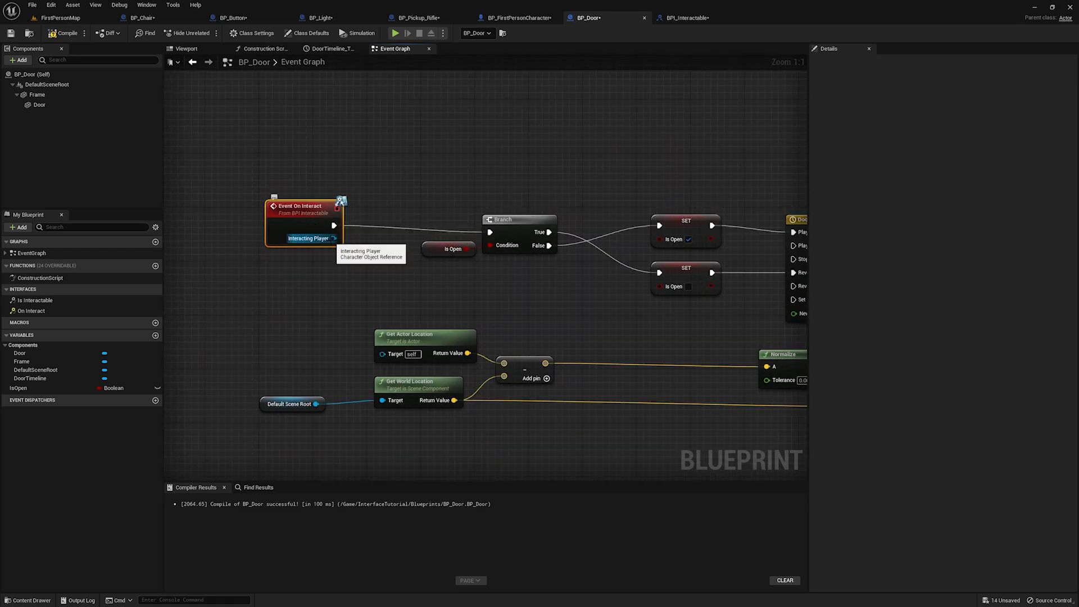
{"action": "scroll", "scroll_direction": "down", "scroll_amount": 3}
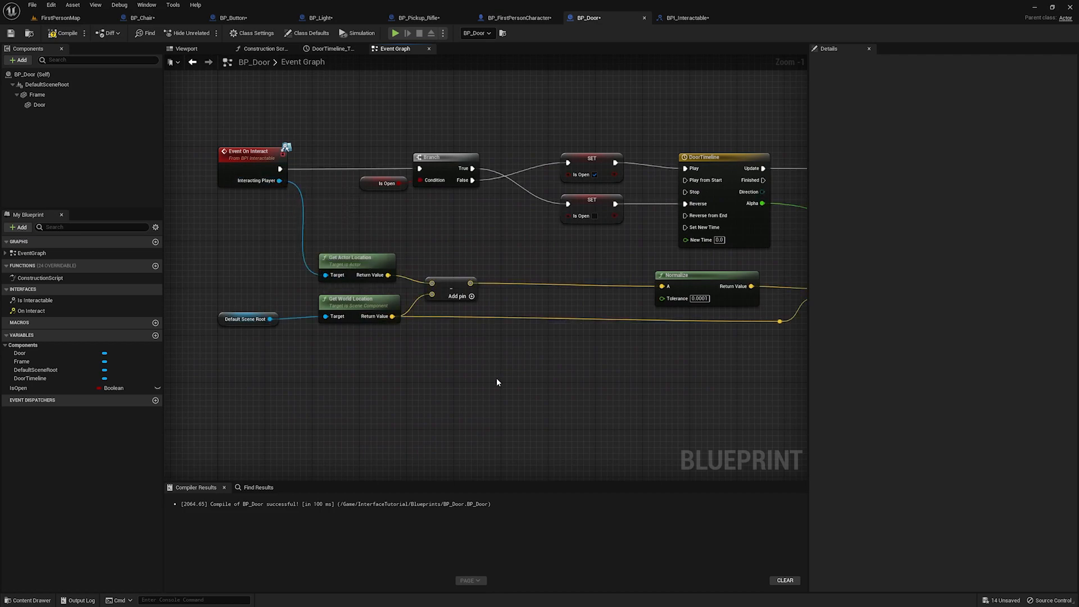
{"action": "scroll", "scroll_direction": "down", "scroll_amount": 3}
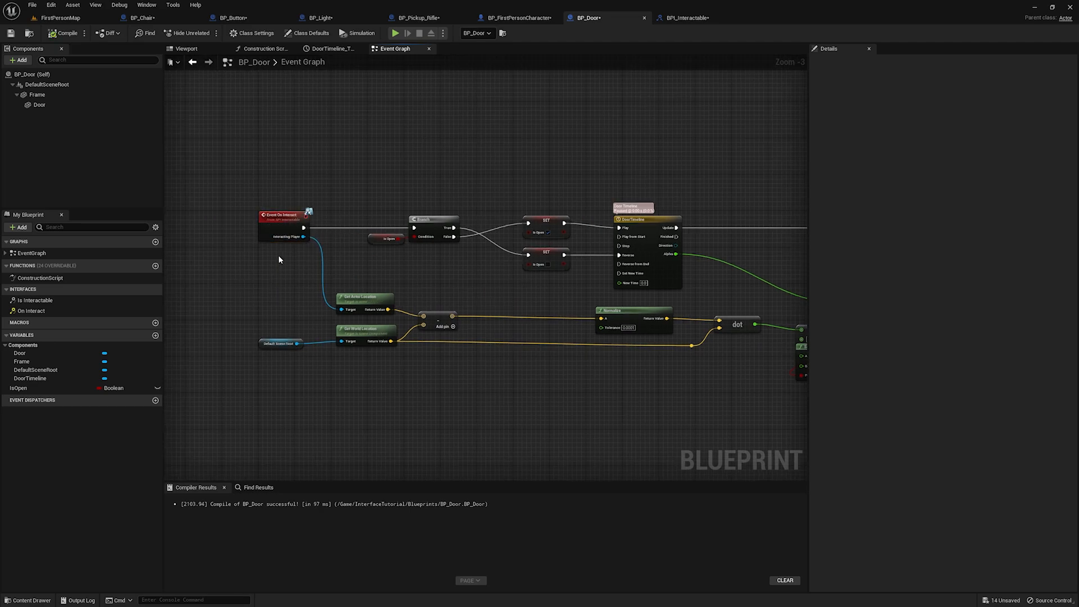
{"action": "left_click", "coordinate": [514, 17]}
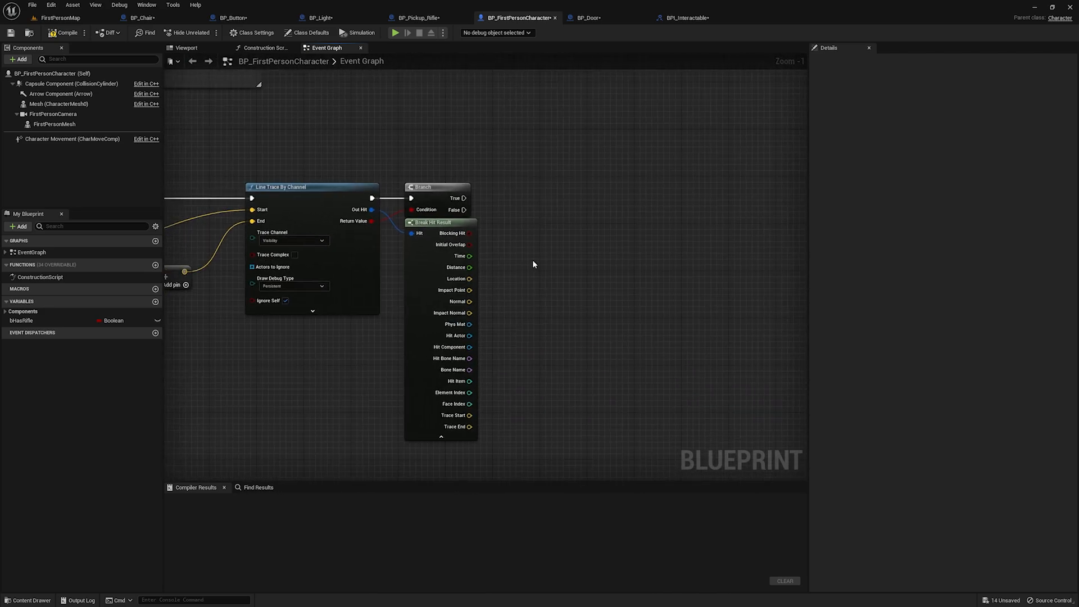
{"action": "mouse_move", "coordinate": [547, 212]}
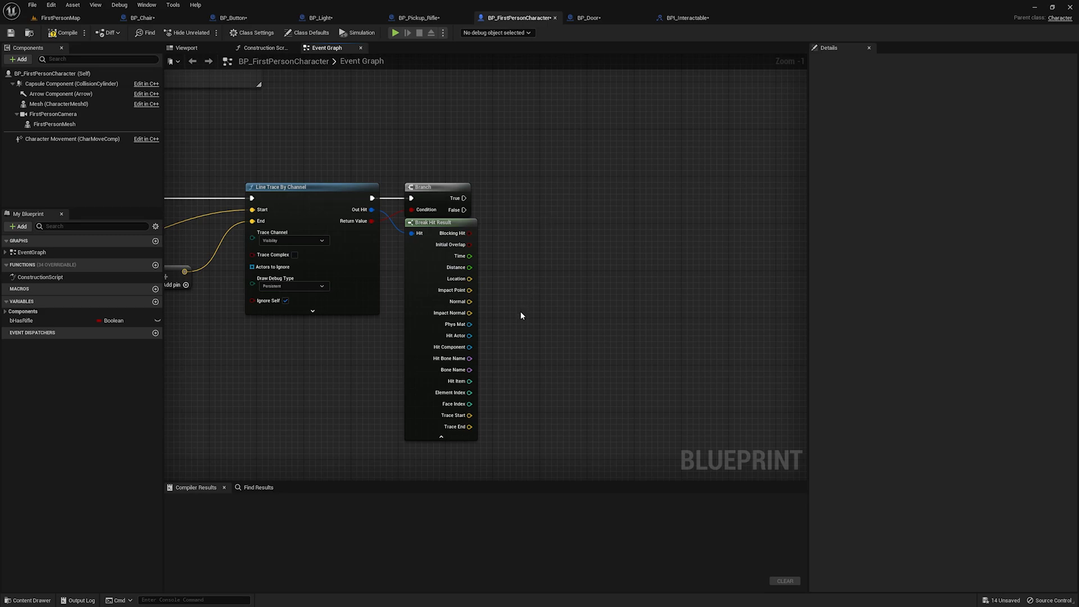
Add an On Interact (Message) node driven by the trace's Hit Actor pin
{"action": "left_click_drag", "start_coordinate": [470, 335], "coordinate": [578, 205]}
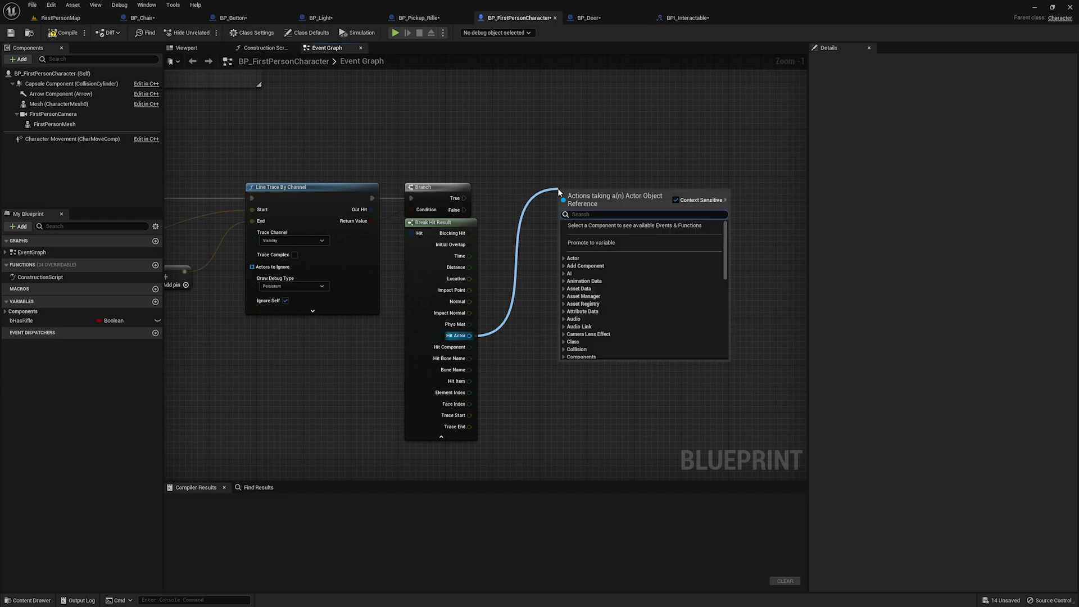
{"action": "type", "text": "on interact"}
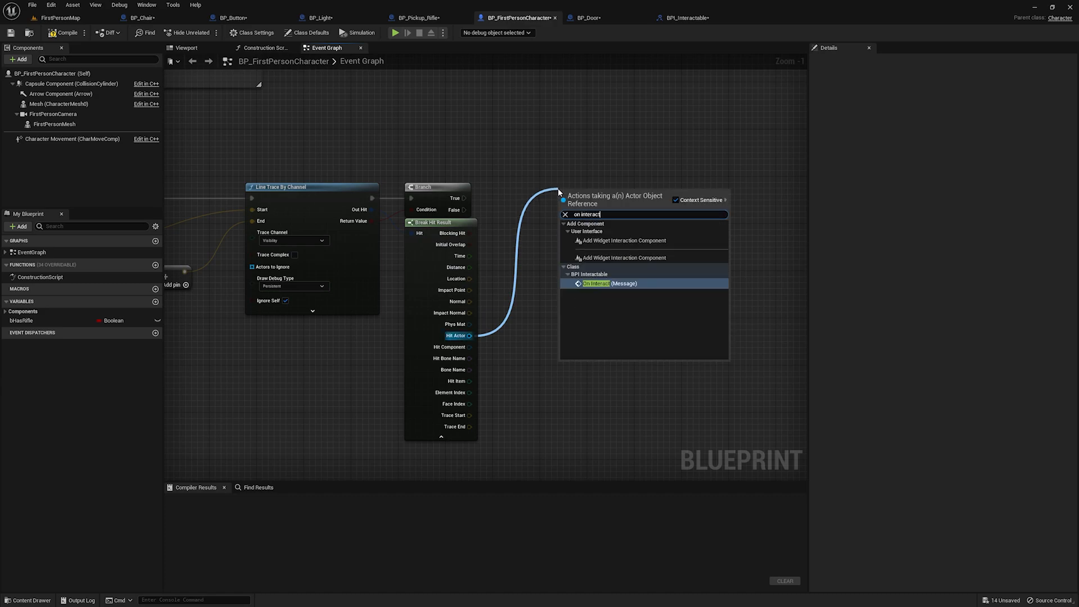
{"action": "left_click", "coordinate": [597, 283]}
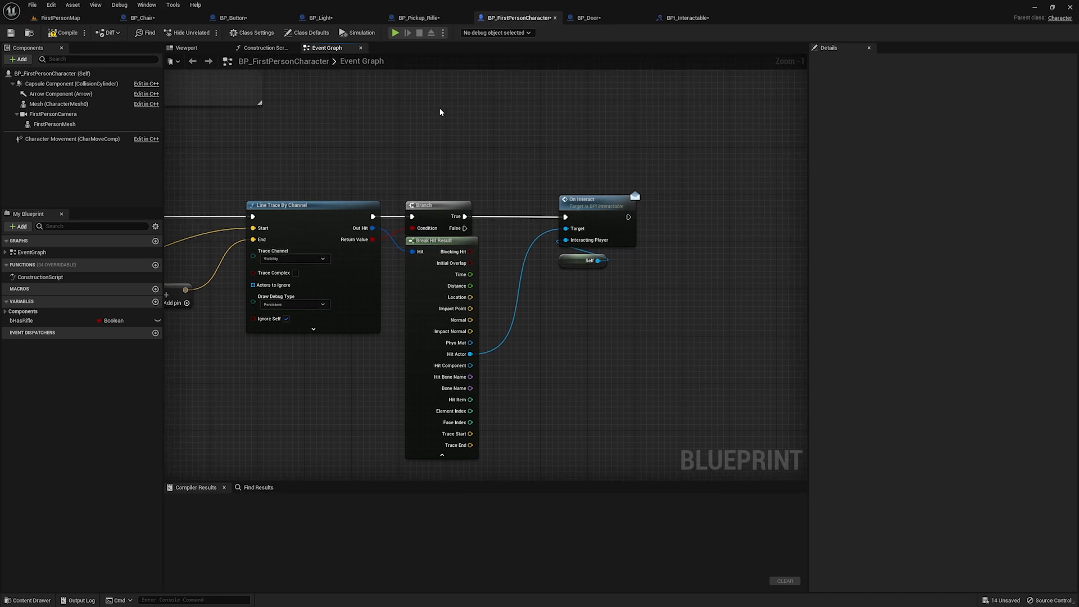
{"action": "scroll", "scroll_direction": "down", "scroll_amount": 3}
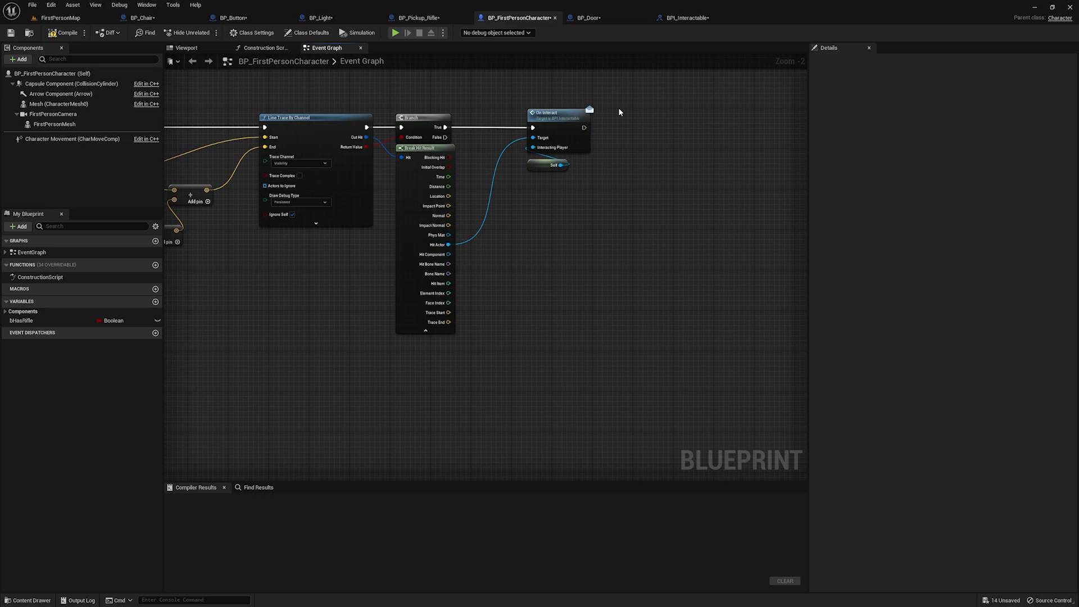
{"action": "scroll", "scroll_direction": "down", "scroll_amount": 3}
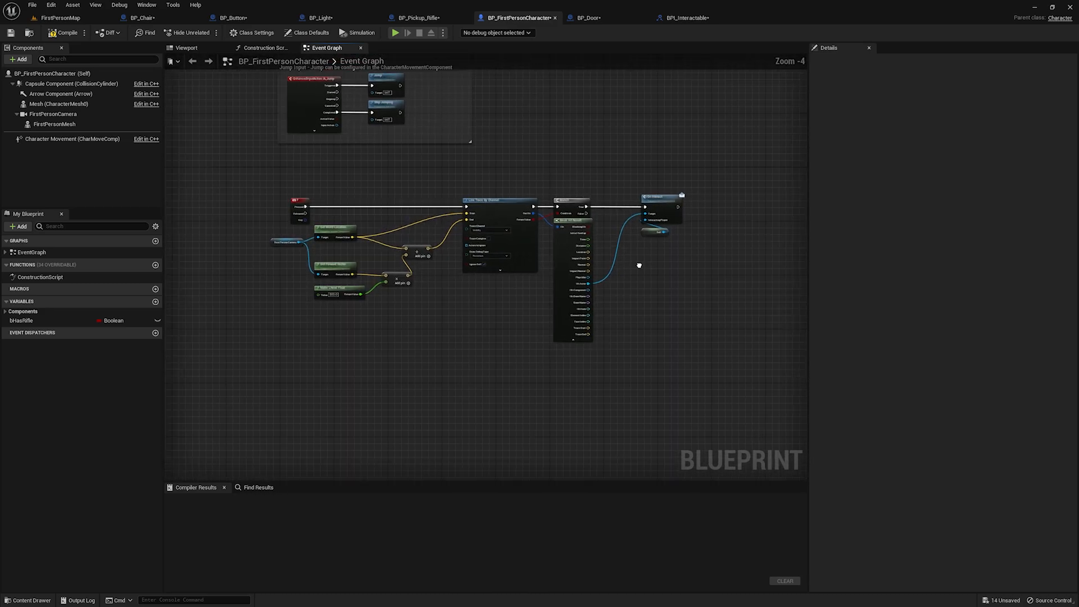
{"action": "scroll", "scroll_direction": "up", "scroll_amount": 3}
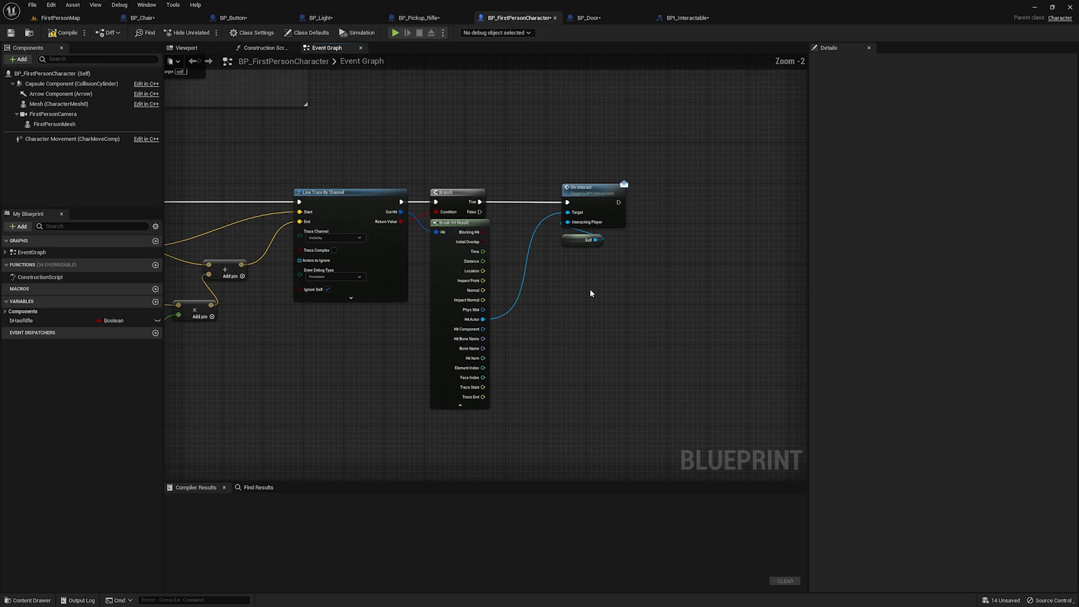
{"action": "left_click_drag", "start_coordinate": [591, 294], "coordinate": [564, 294]}
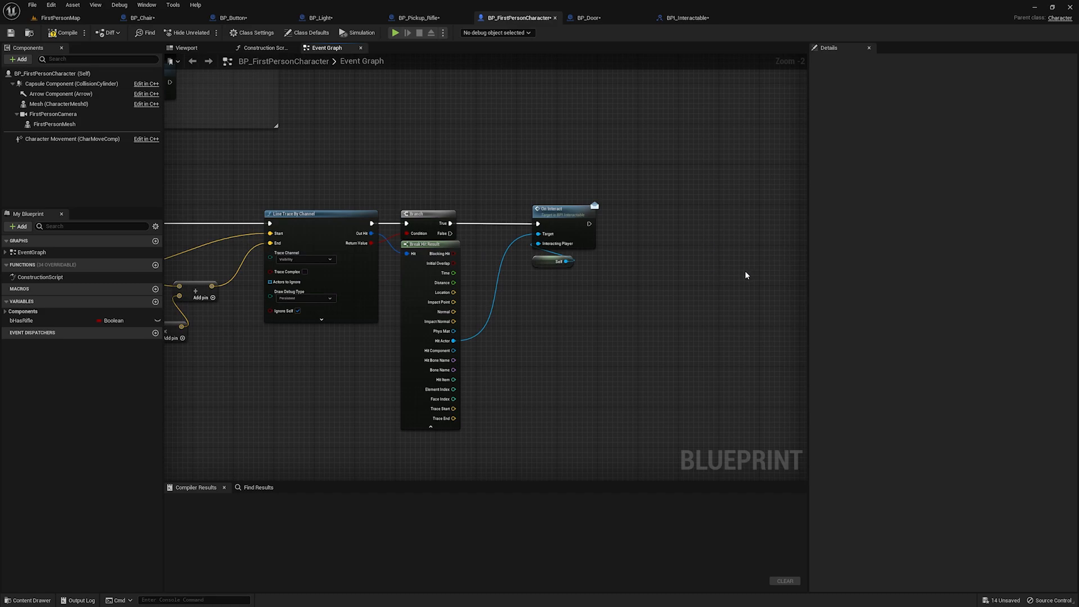
{"action": "left_click", "coordinate": [684, 17]}
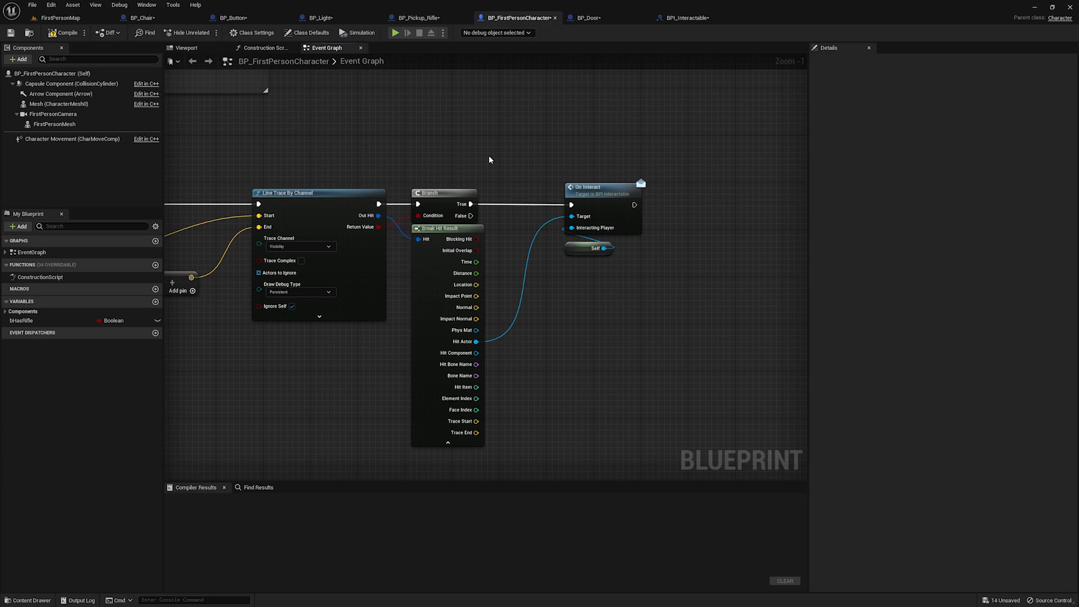
{"action": "mouse_move", "coordinate": [462, 341]}
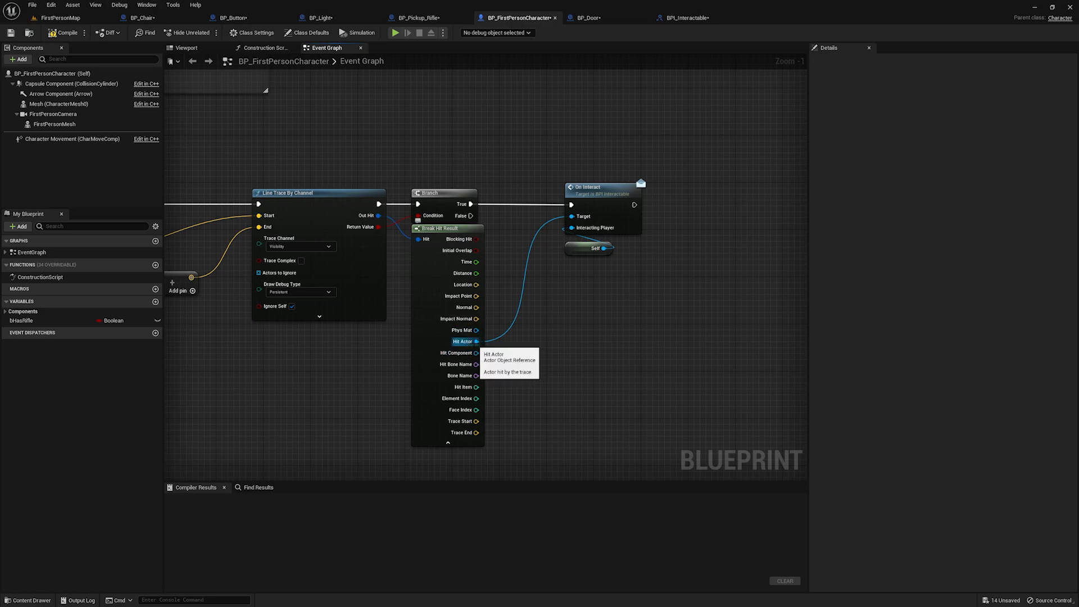
{"action": "mouse_move", "coordinate": [524, 311]}
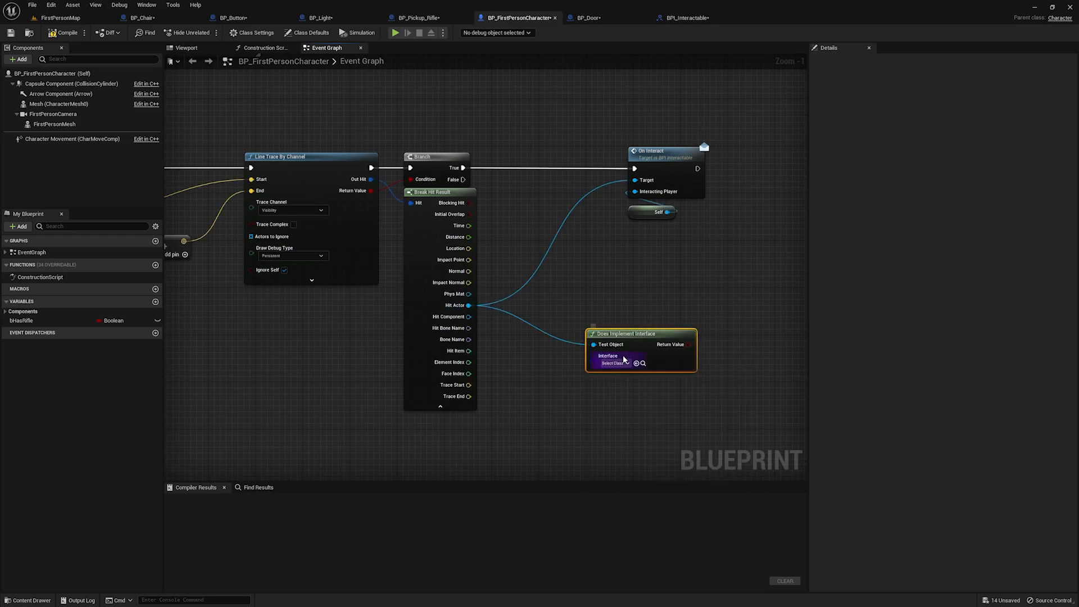
Set Does Implement Interface to BPI_Interactable and branch on its result before On Interact
{"action": "left_click", "coordinate": [612, 363]}
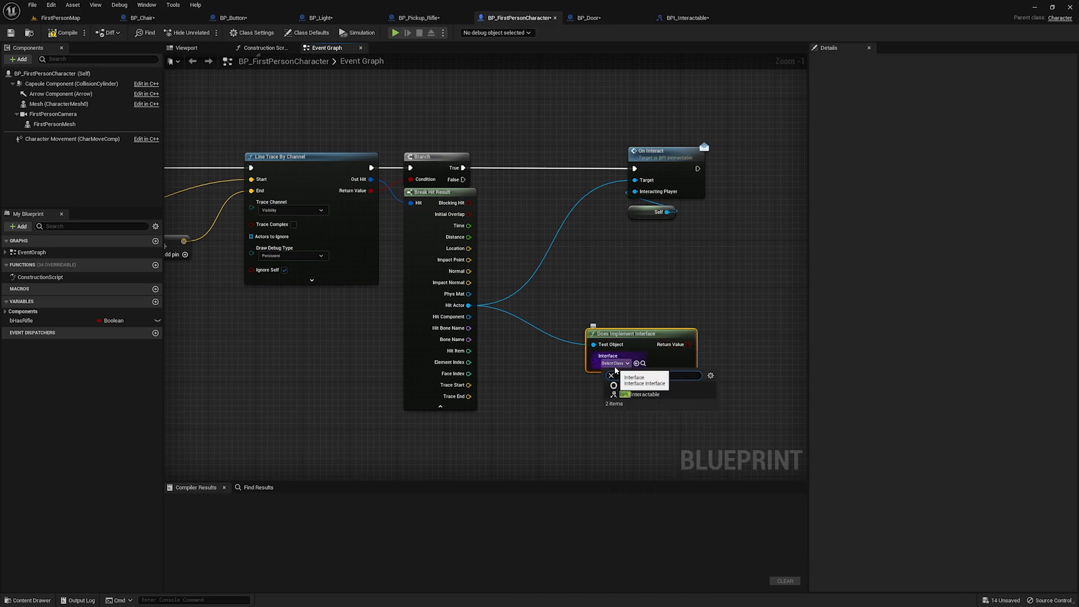
{"action": "left_click", "coordinate": [640, 394]}
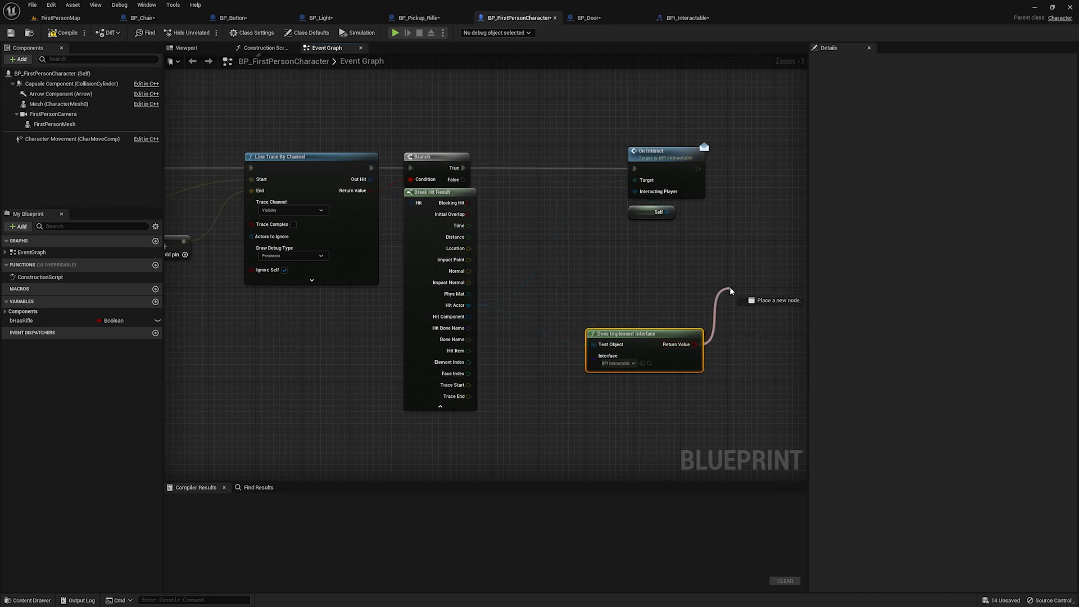
{"action": "left_click", "coordinate": [771, 300]}
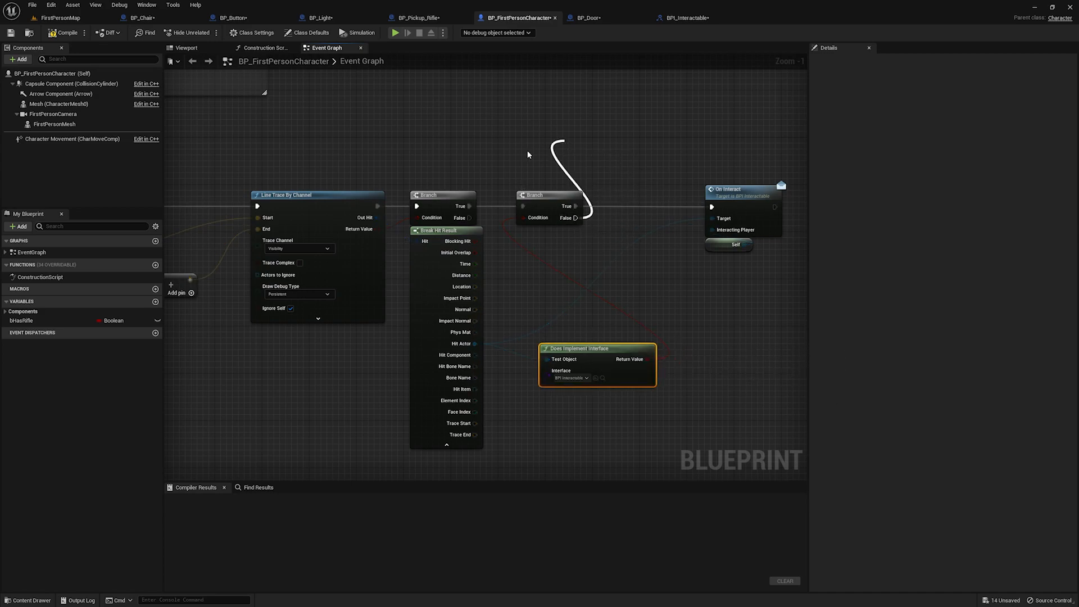
{"action": "scroll", "scroll_direction": "down", "scroll_amount": 3}
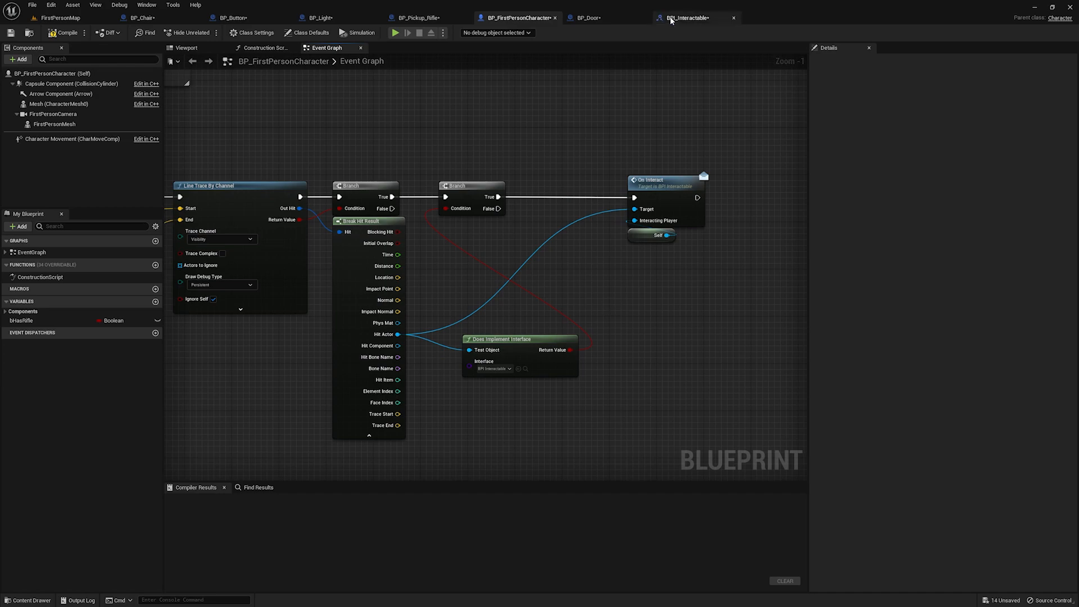
Call Is Interactable on Hit Actor and wire its Interactable output into the Branch condition
{"action": "left_click", "coordinate": [688, 17]}
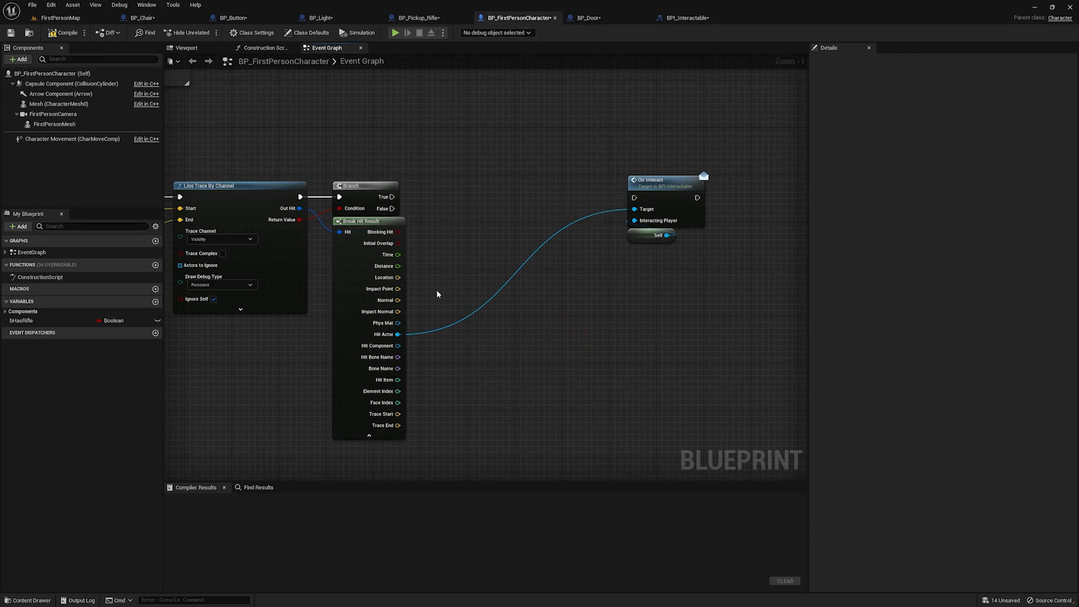
{"action": "left_click_drag", "start_coordinate": [398, 334], "coordinate": [469, 193]}
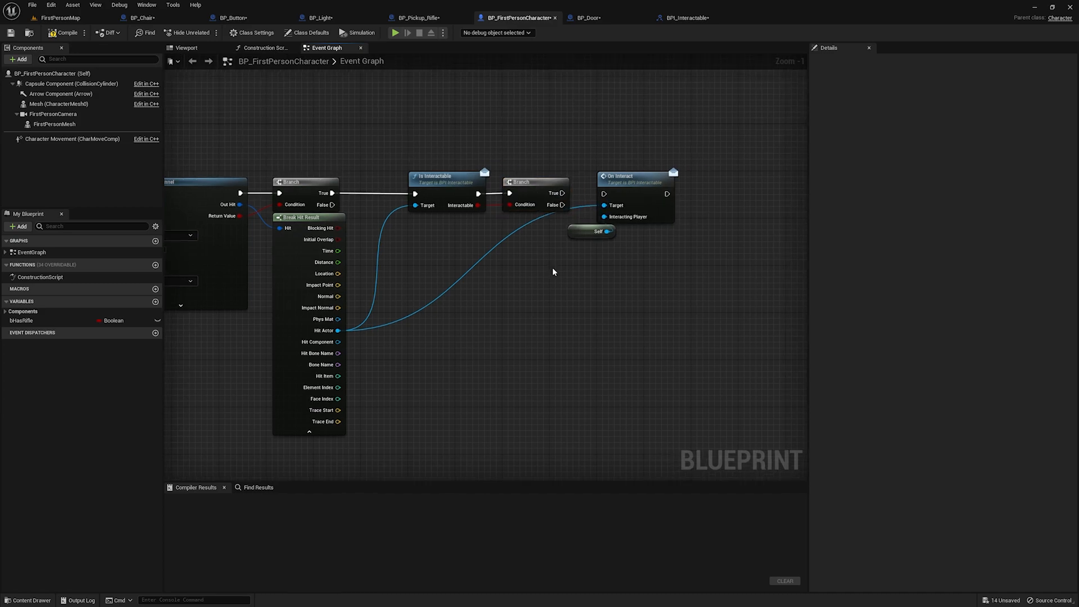
{"action": "mouse_move", "coordinate": [561, 258]}
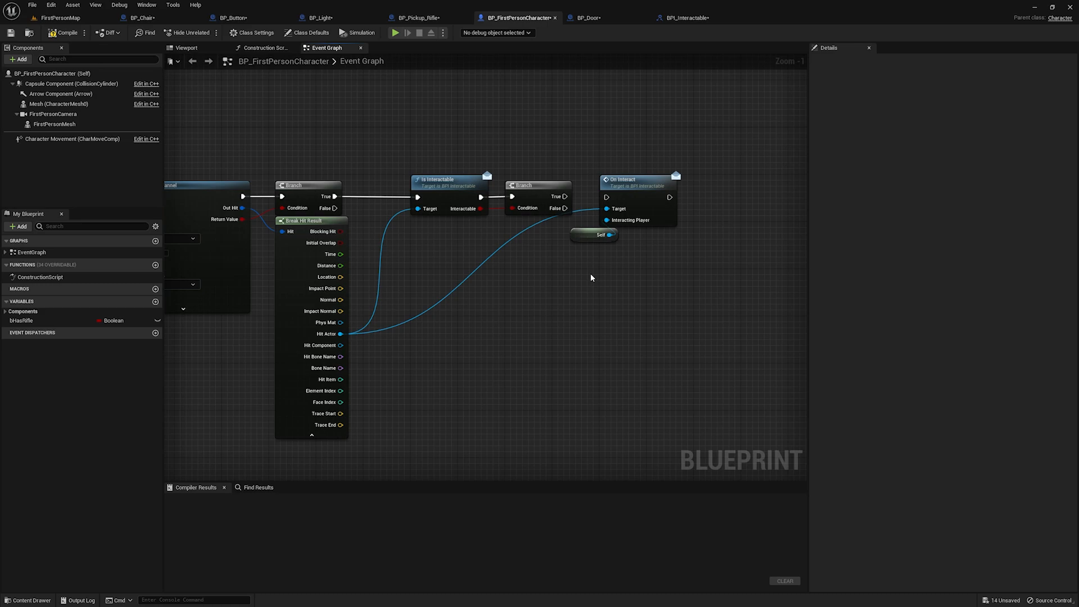
{"action": "mouse_move", "coordinate": [584, 275]}
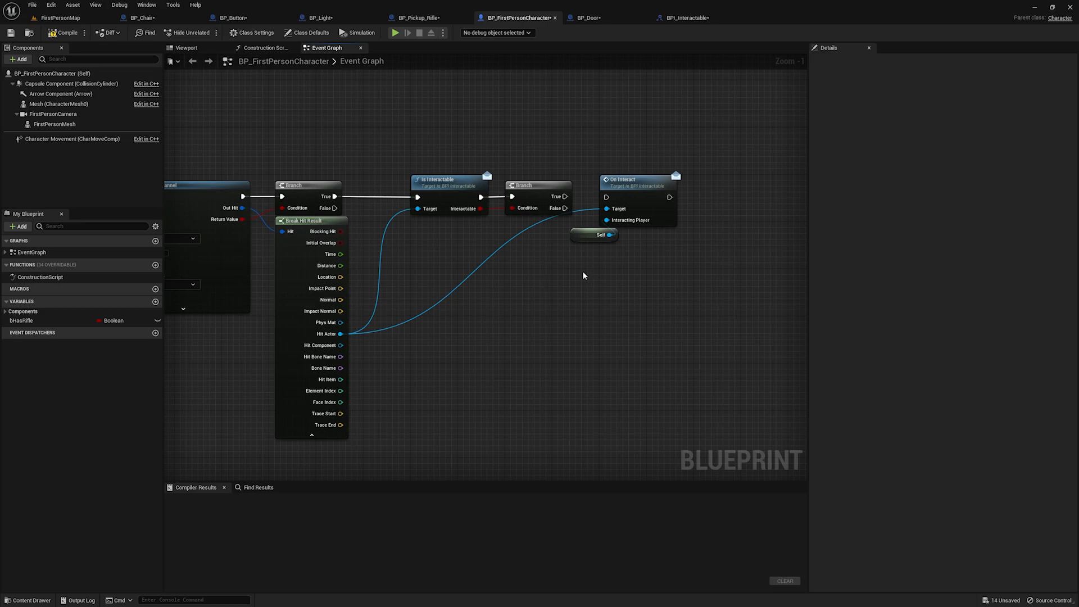
{"action": "left_click_drag", "start_coordinate": [623, 186], "coordinate": [671, 186]}
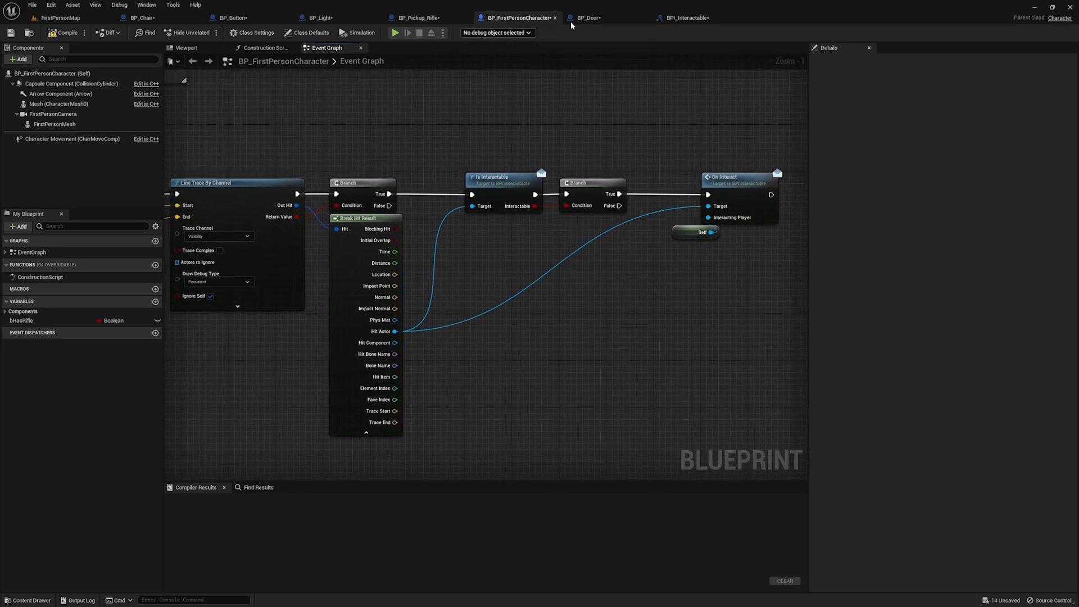
Tick Interactable on BP_Door's Is Interactable return node and compile the door
{"action": "left_click", "coordinate": [587, 18]}
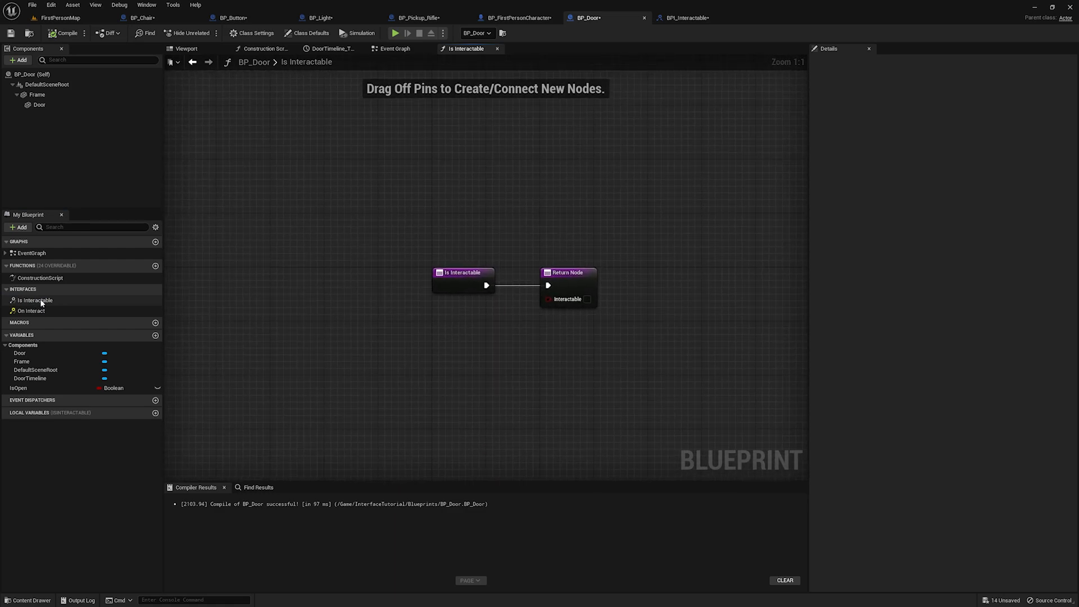
{"action": "mouse_move", "coordinate": [586, 298]}
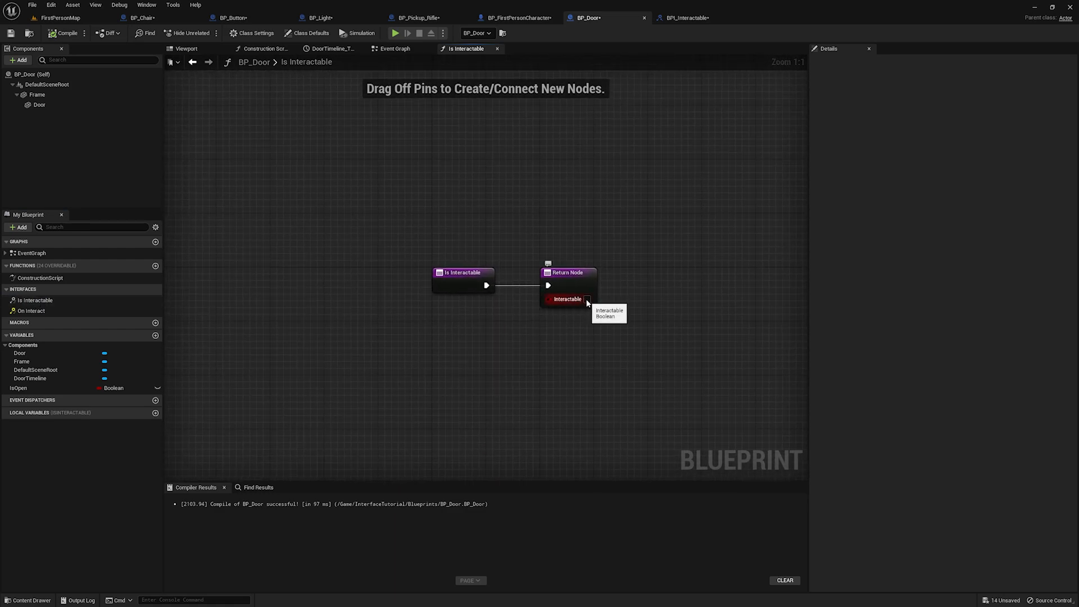
{"action": "left_click", "coordinate": [586, 298]}
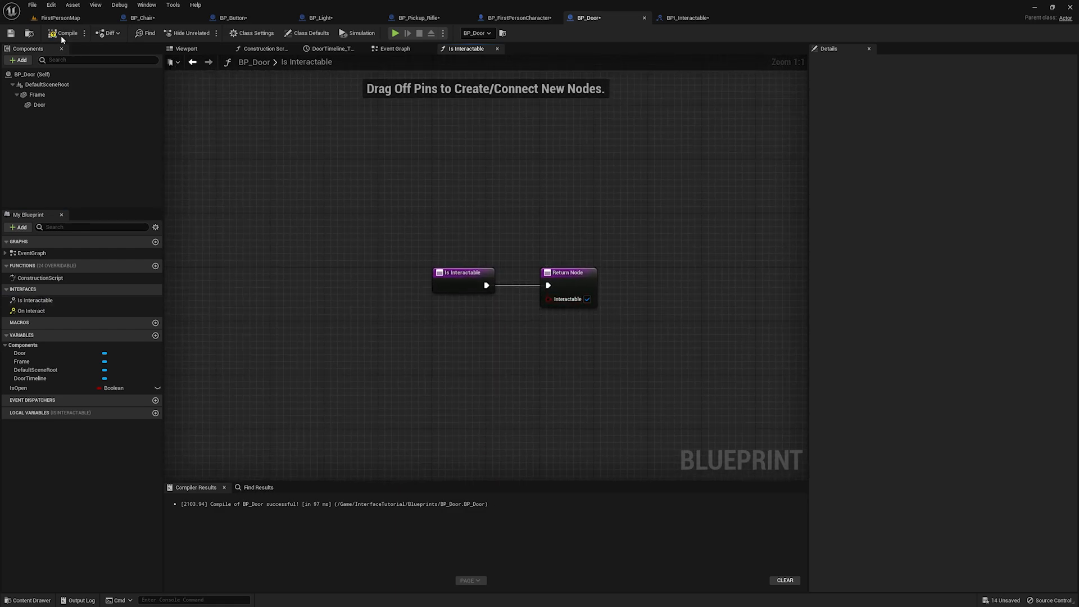
{"action": "left_click", "coordinate": [60, 17]}
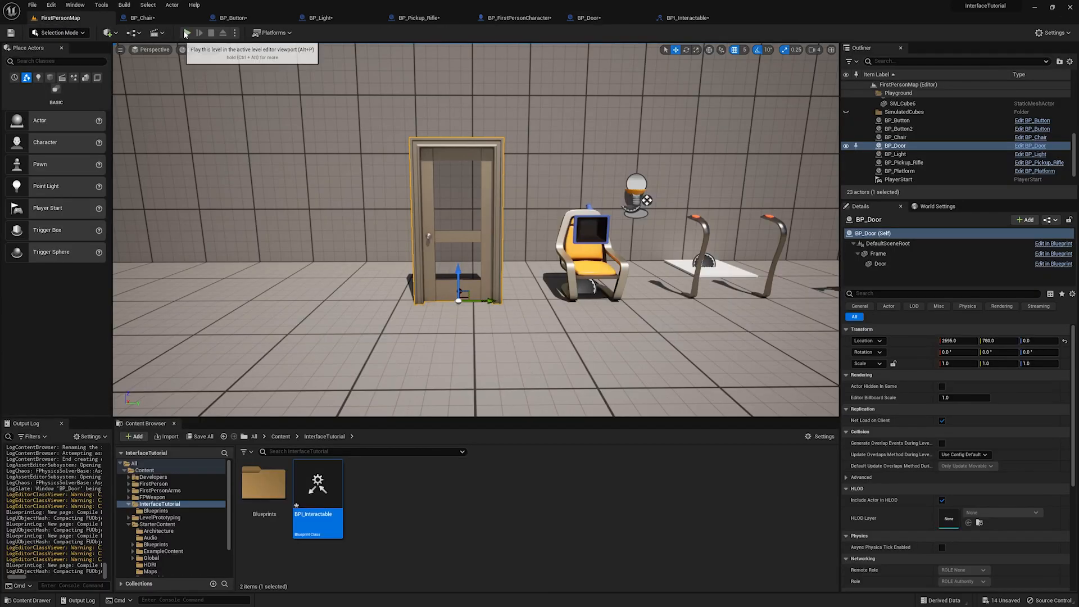
Play-test the level's door interaction, then stop the Play In Editor session
{"action": "left_click", "coordinate": [186, 33]}
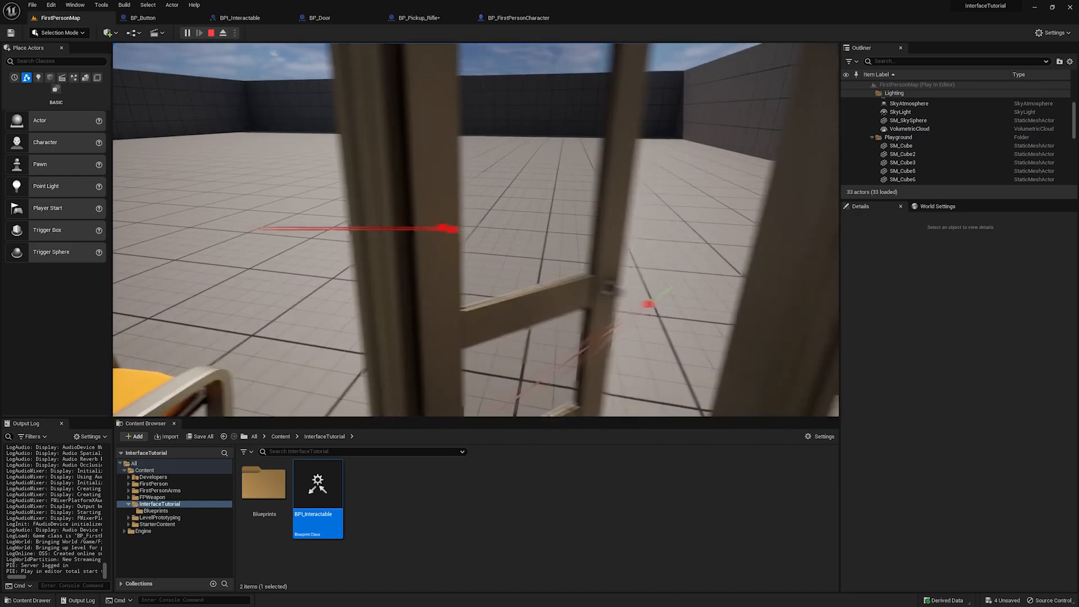
{"action": "left_click", "coordinate": [211, 32]}
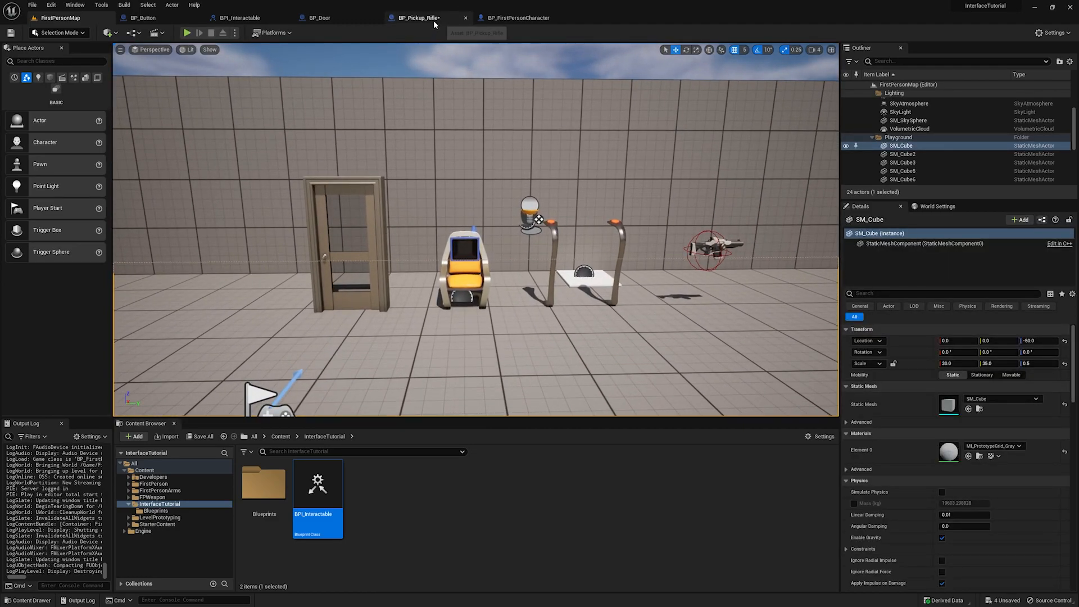
{"action": "left_click", "coordinate": [417, 17]}
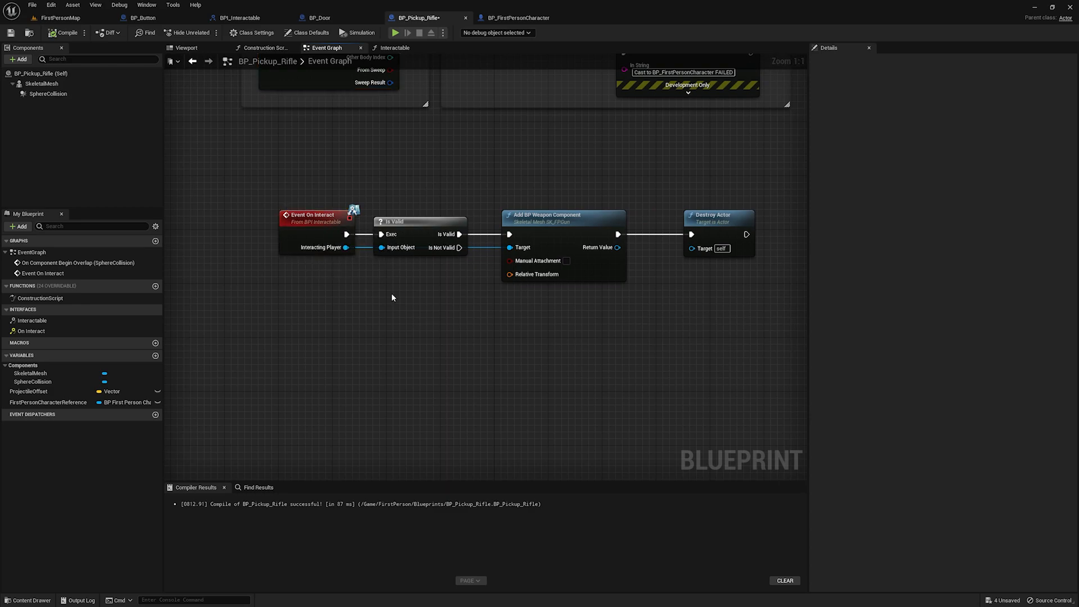
{"action": "scroll", "scroll_direction": "down", "scroll_amount": 3}
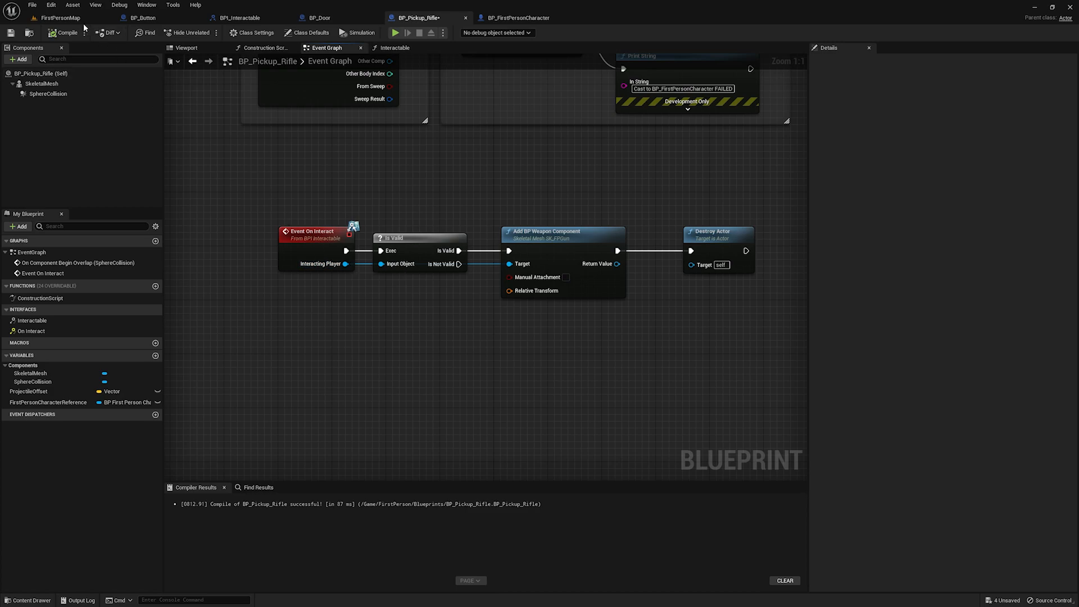
{"action": "left_click", "coordinate": [61, 17]}
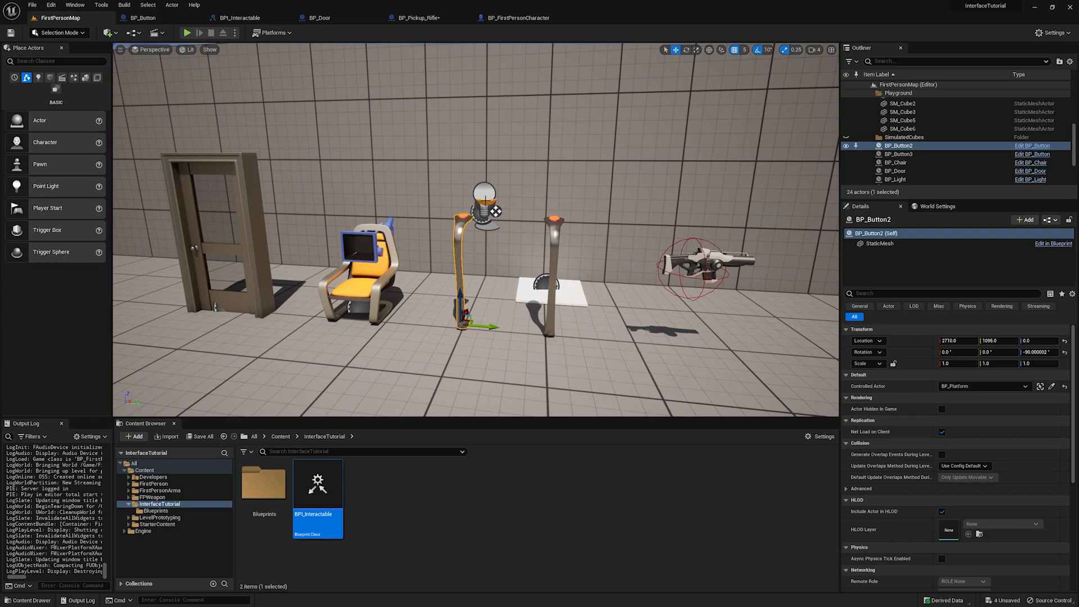
Select BP_Light, then BP_Button2, in the level and return to the level editor
{"action": "left_click", "coordinate": [894, 179]}
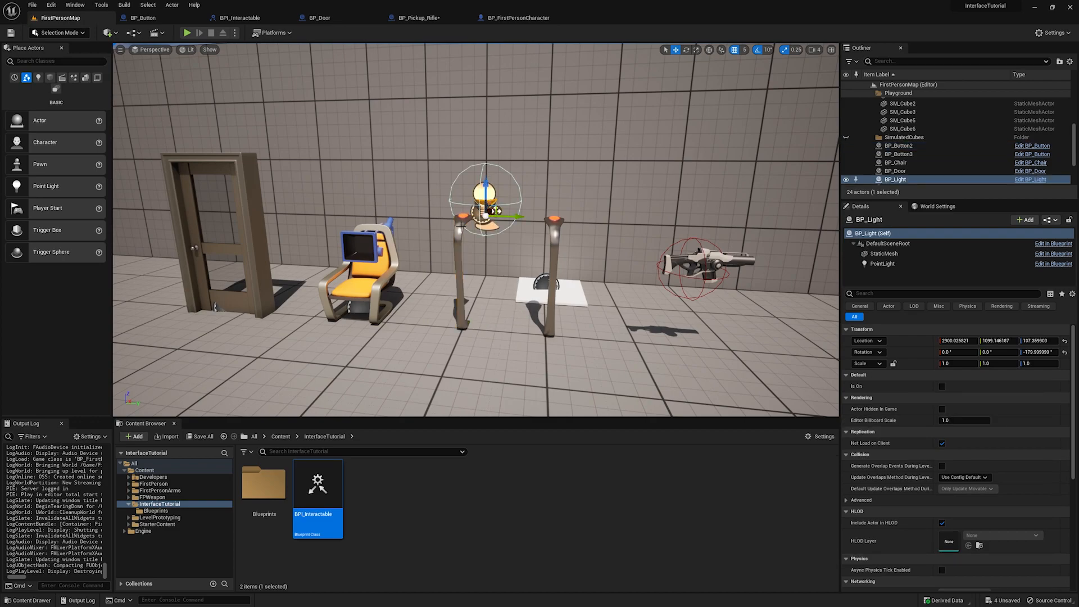
{"action": "left_click", "coordinate": [896, 145]}
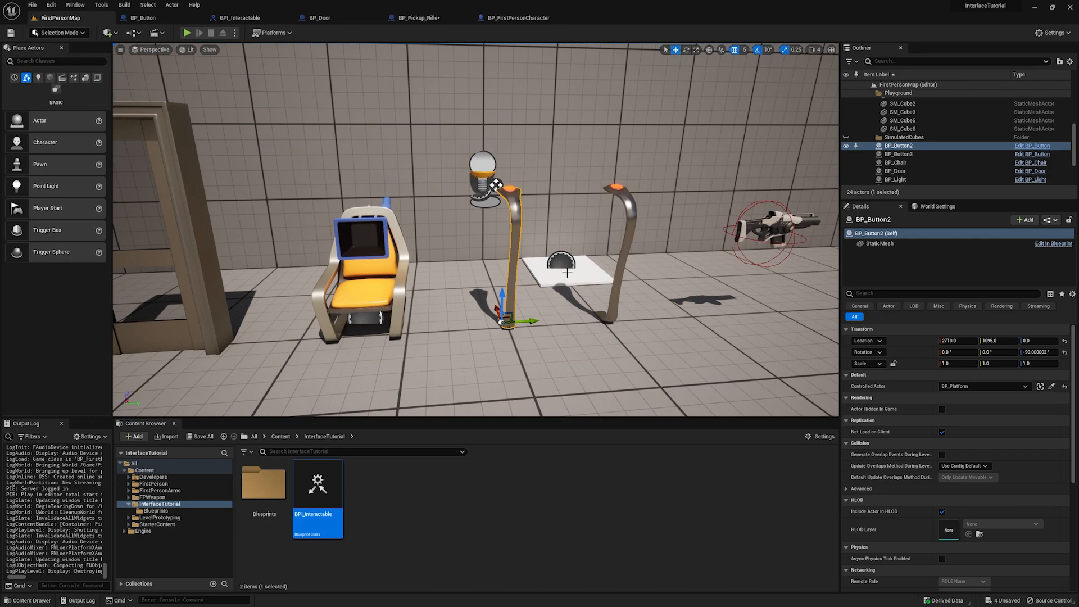
{"action": "mouse_move", "coordinate": [384, 32]}
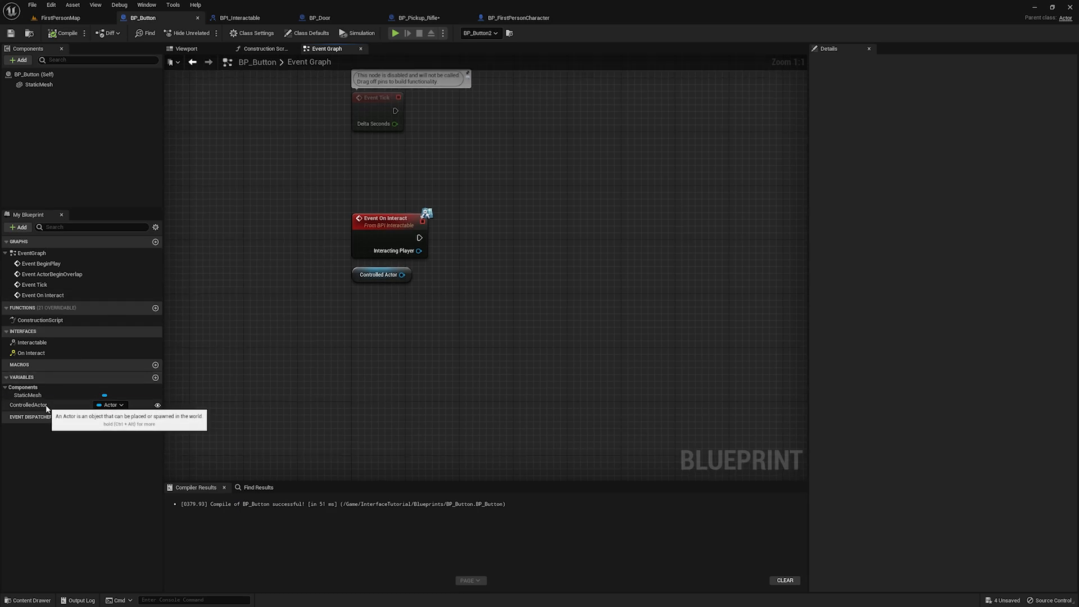
{"action": "left_click", "coordinate": [28, 405]}
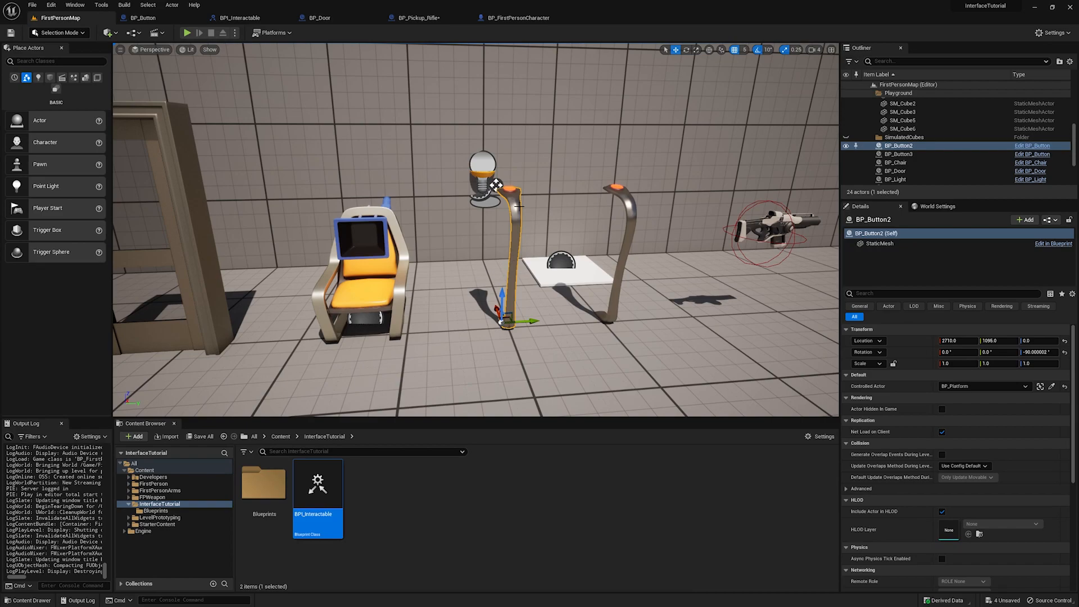
{"action": "mouse_move", "coordinate": [971, 387]}
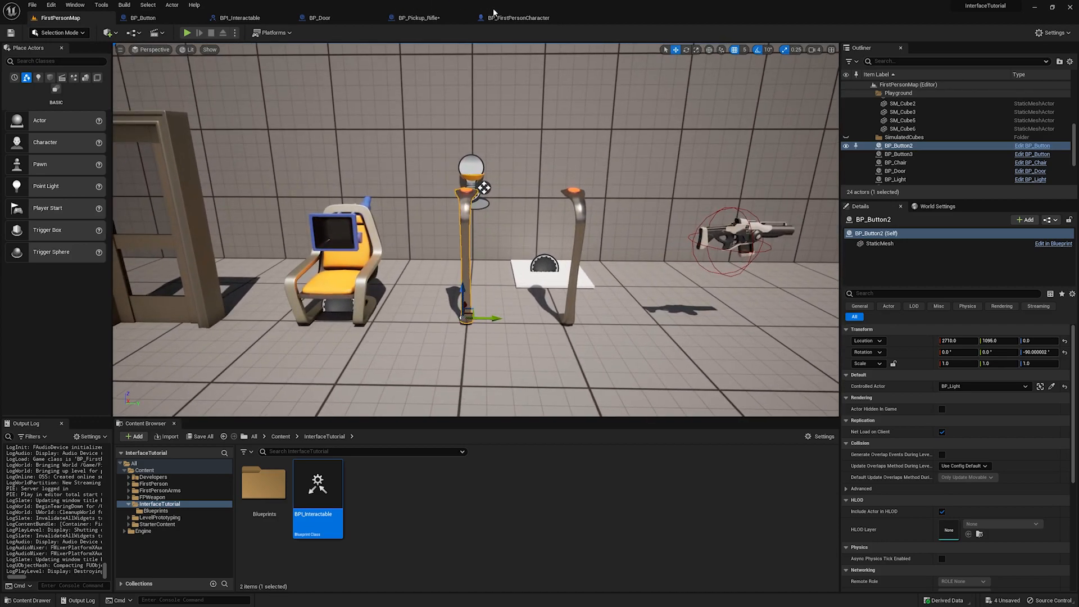
Add a Blueprint Interface named BPI_Electricity and open it for editing
{"action": "left_click", "coordinate": [143, 17]}
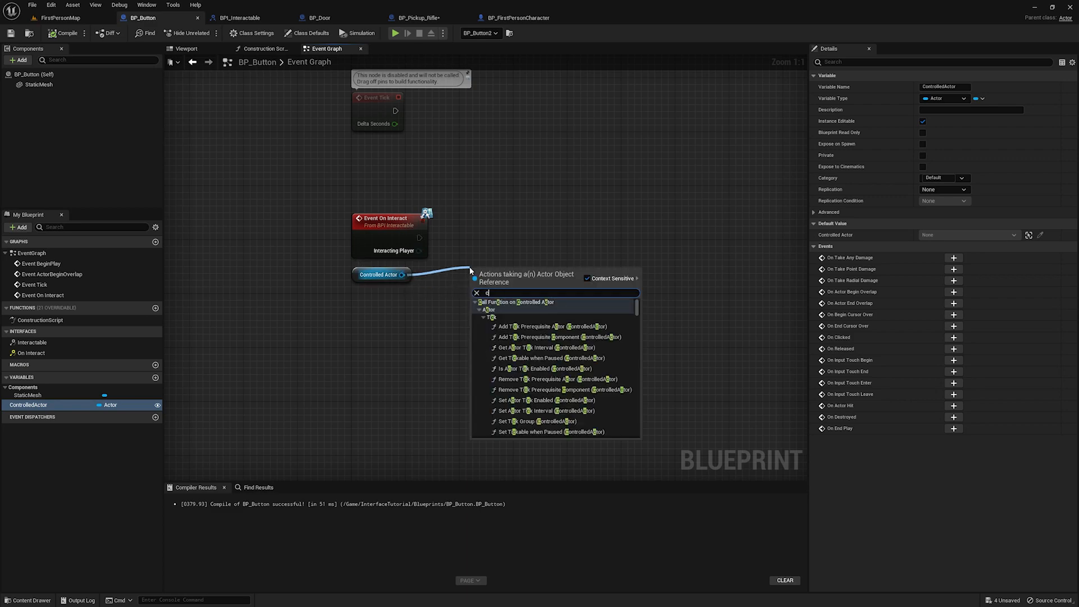
{"action": "left_click", "coordinate": [59, 17]}
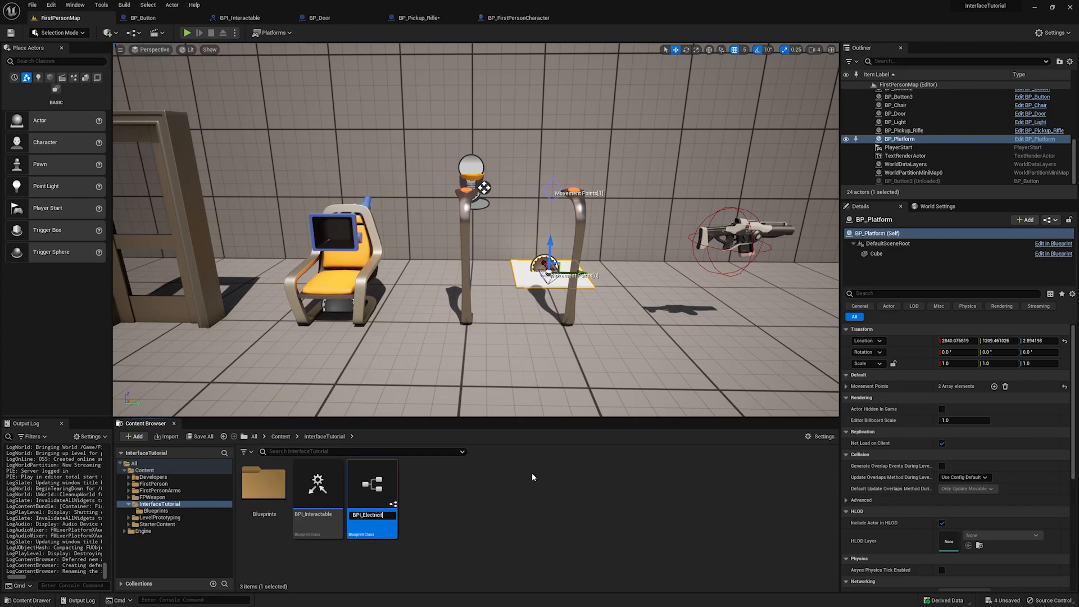
{"action": "mouse_move", "coordinate": [316, 482]}
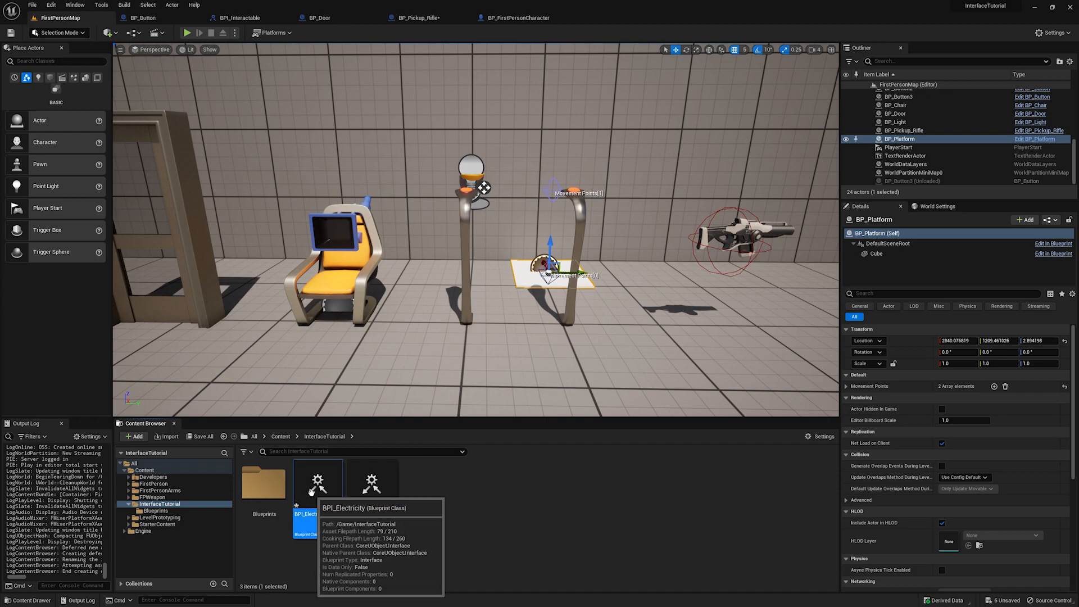
{"action": "double_click", "coordinate": [317, 482]}
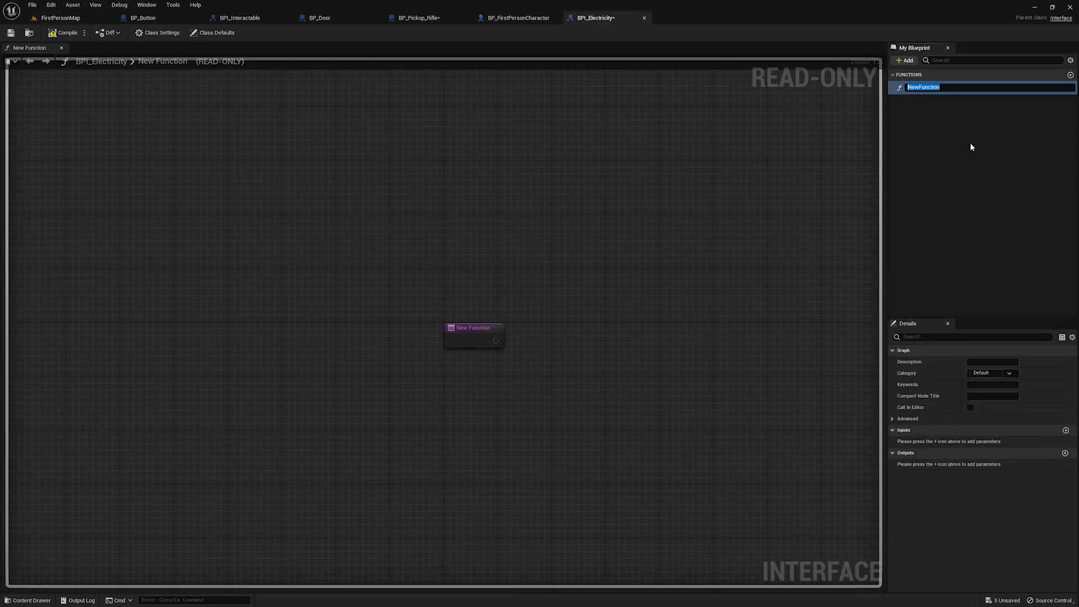
Rename BPI_Electricity's NewFunction to OnActivate and return to the level editor
{"action": "type", "text": "0"}
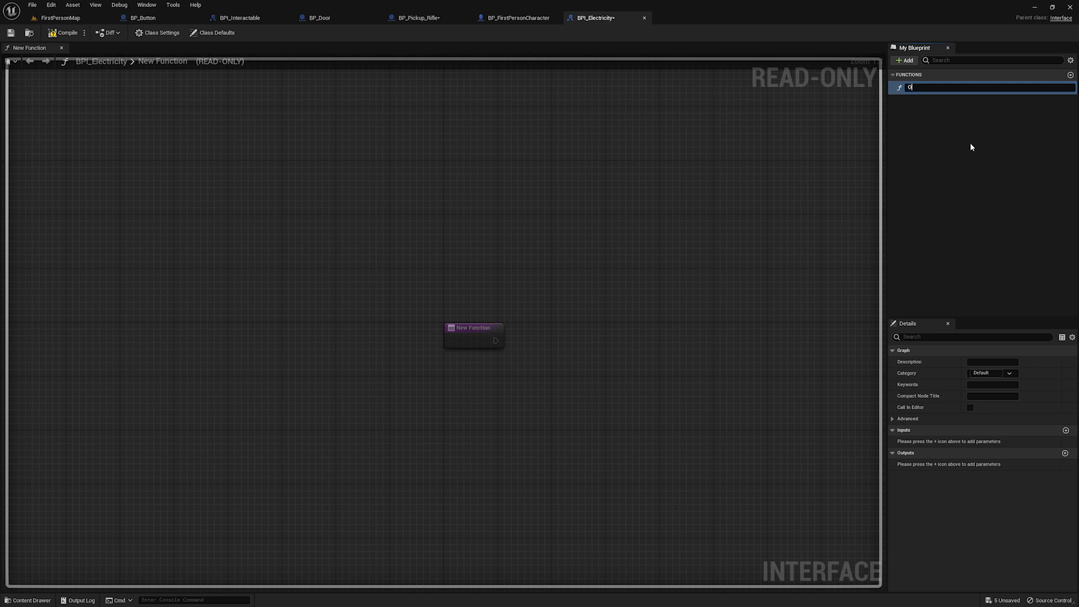
{"action": "type", "text": "OnActiuv"}
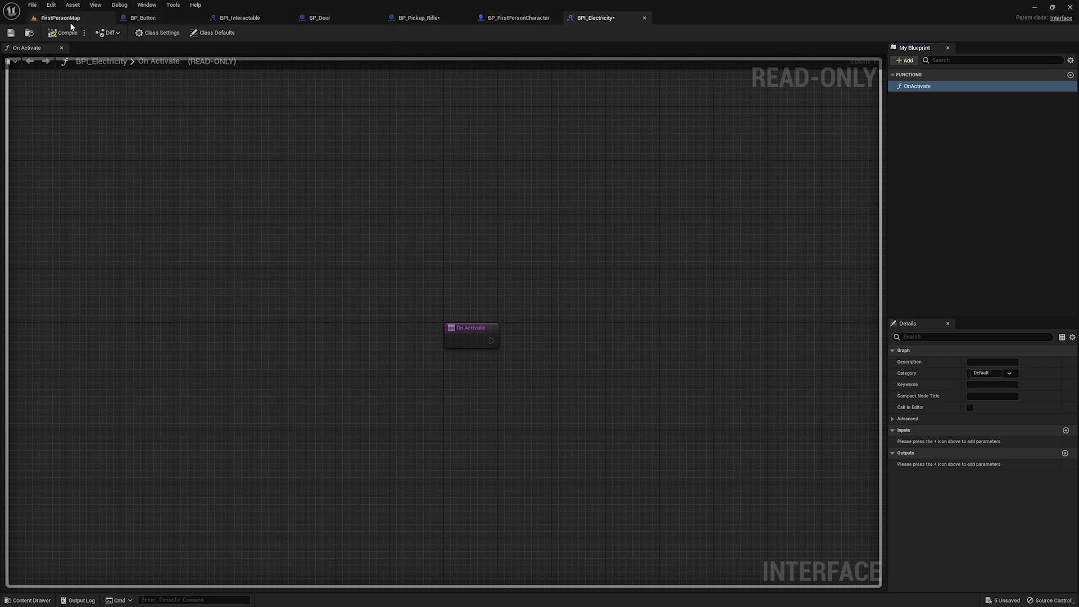
{"action": "left_click", "coordinate": [61, 18]}
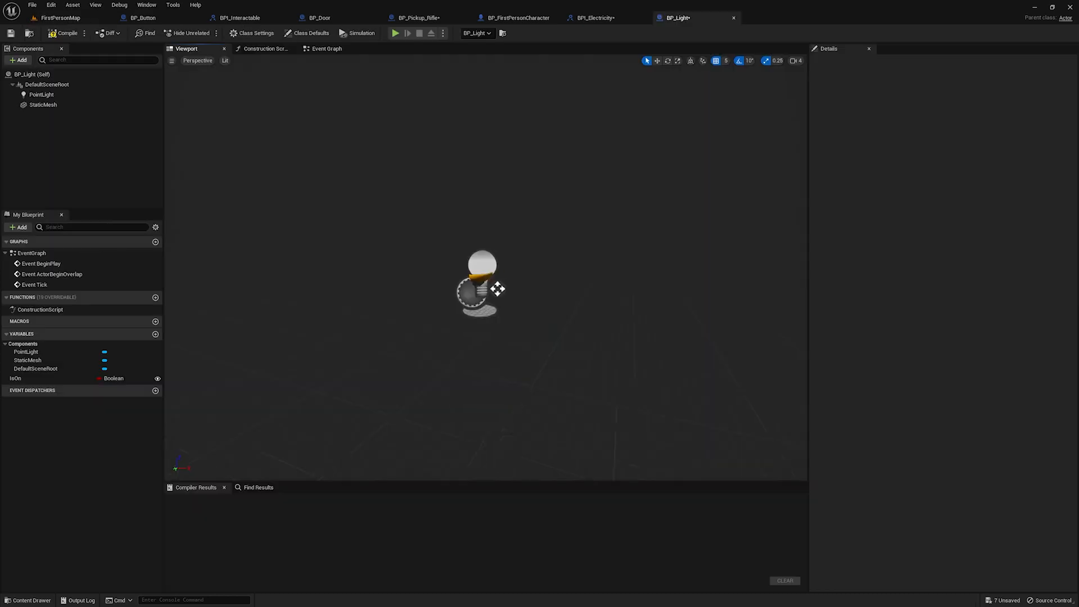
Inspect BP_Light's StaticMesh and PointLight components, then view its Event Graph
{"action": "left_click", "coordinate": [42, 104]}
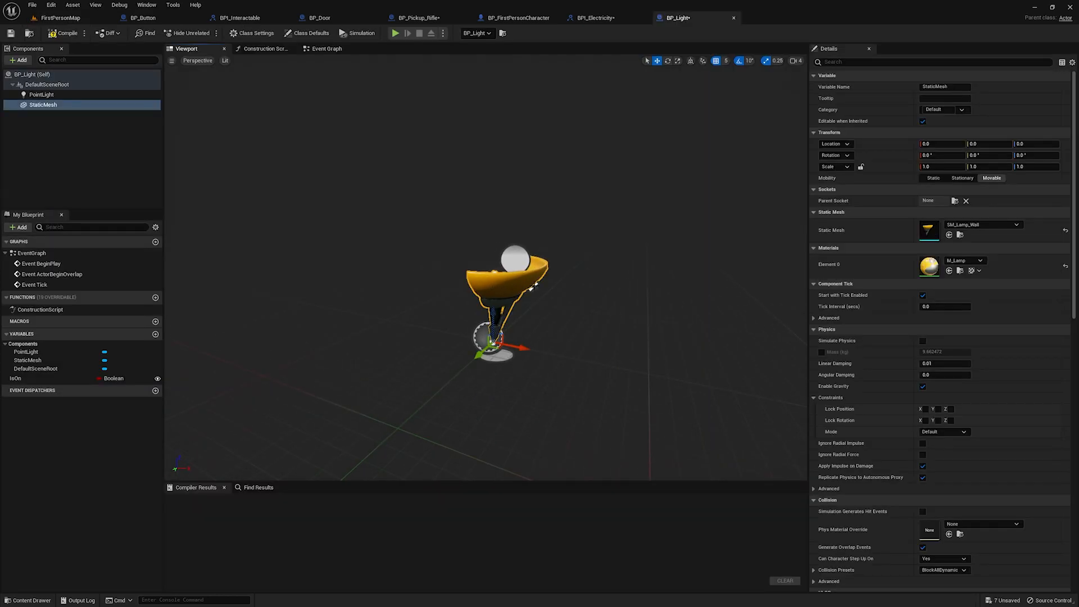
{"action": "left_click", "coordinate": [41, 95]}
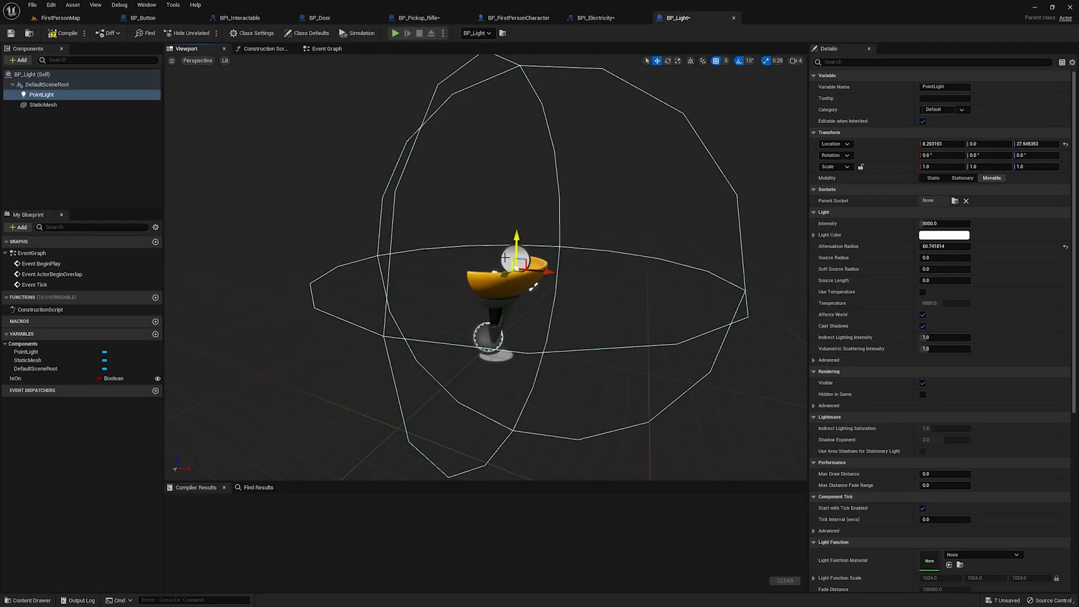
{"action": "left_click", "coordinate": [326, 49]}
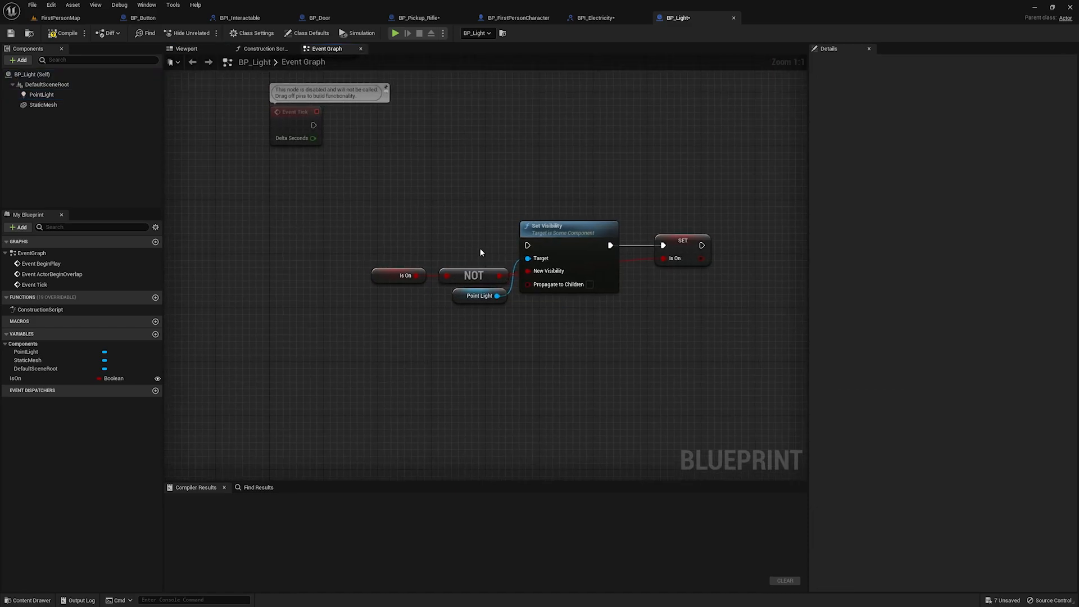
{"action": "mouse_move", "coordinate": [255, 33]}
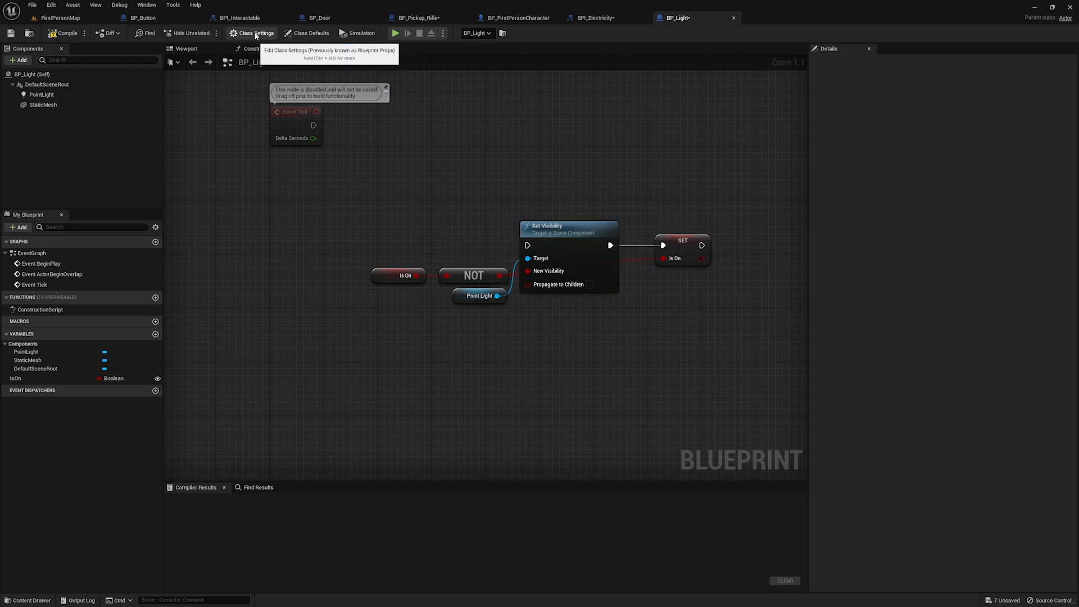
Add BPI_Electricity to BP_Light, and have BP_Button's controlled actor receive an On Activate message
{"action": "left_click", "coordinate": [255, 33]}
{"action": "type", "text": "bpi_elect"}
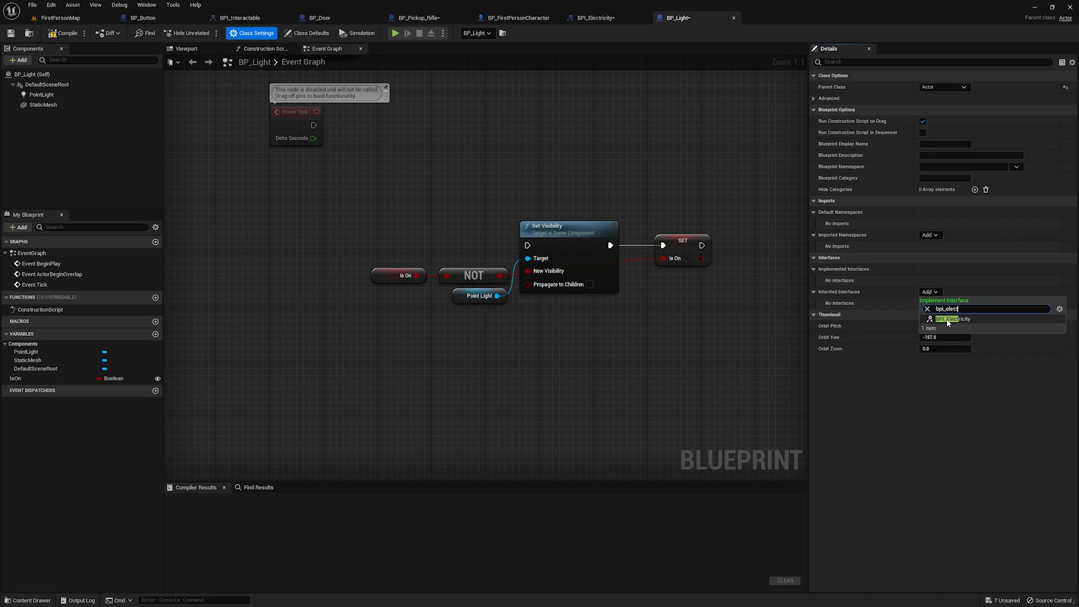
{"action": "left_click", "coordinate": [947, 319]}
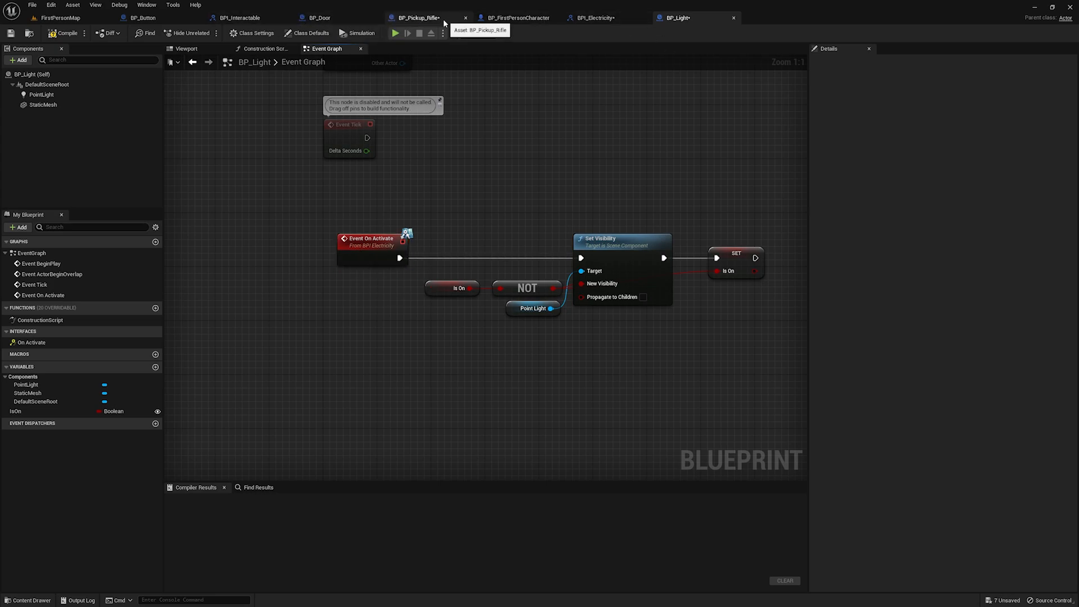
{"action": "left_click", "coordinate": [141, 18]}
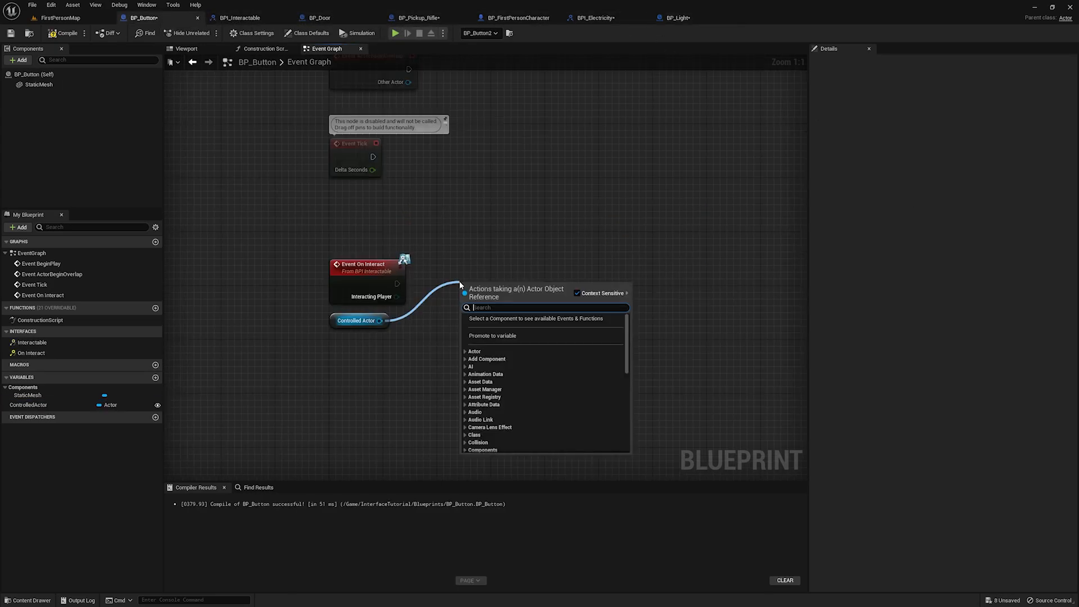
{"action": "type", "text": "on activat"}
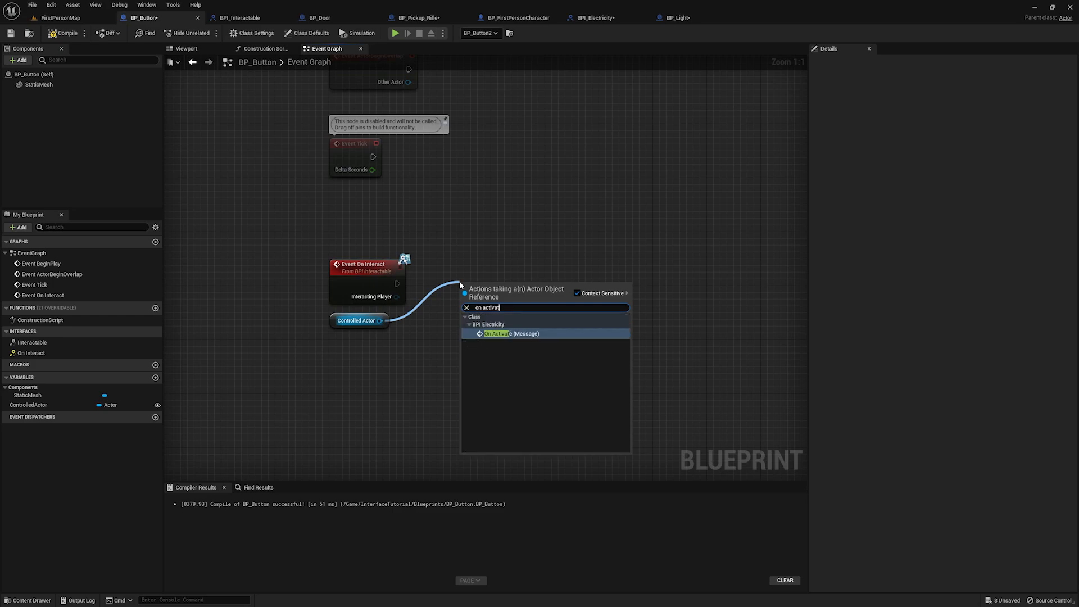
{"action": "left_click", "coordinate": [503, 334]}
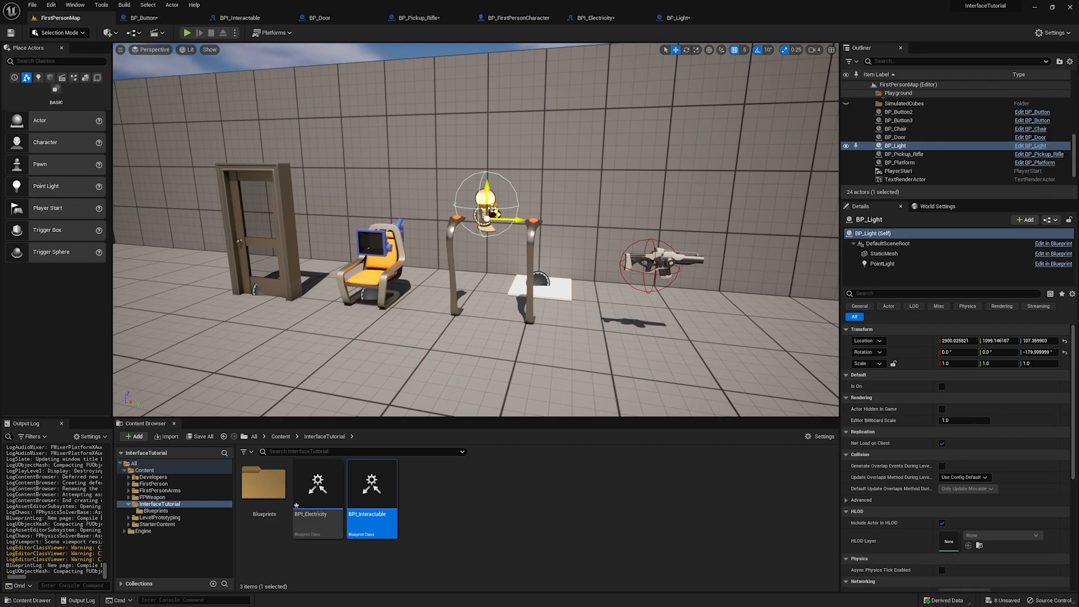
{"action": "left_click", "coordinate": [897, 111]}
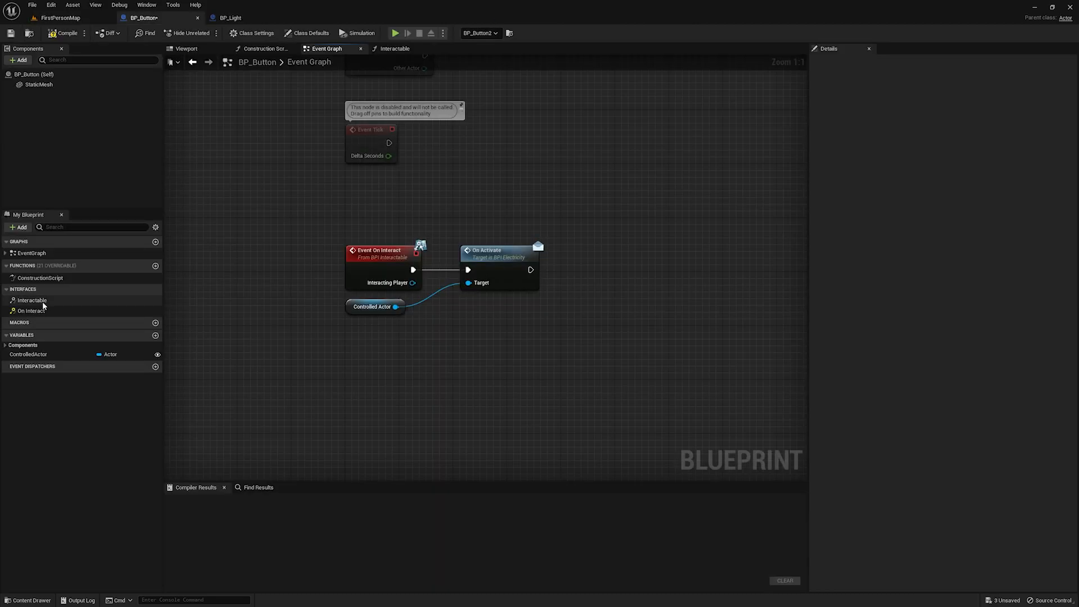
Open the Interactable interface function, then run and stop a quick play test
{"action": "left_click", "coordinate": [393, 48]}
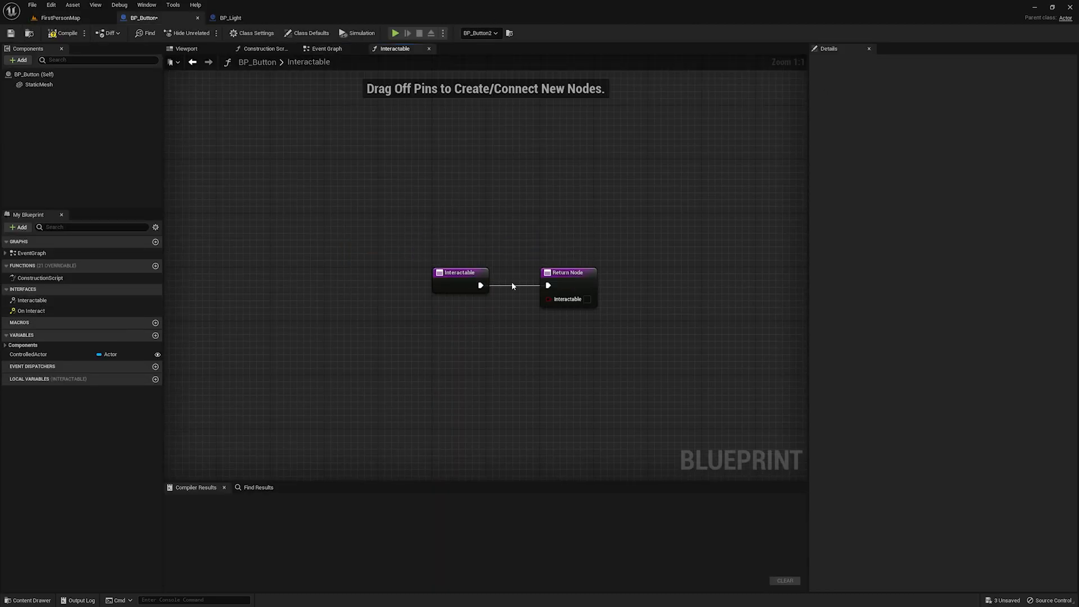
{"action": "left_click", "coordinate": [587, 299]}
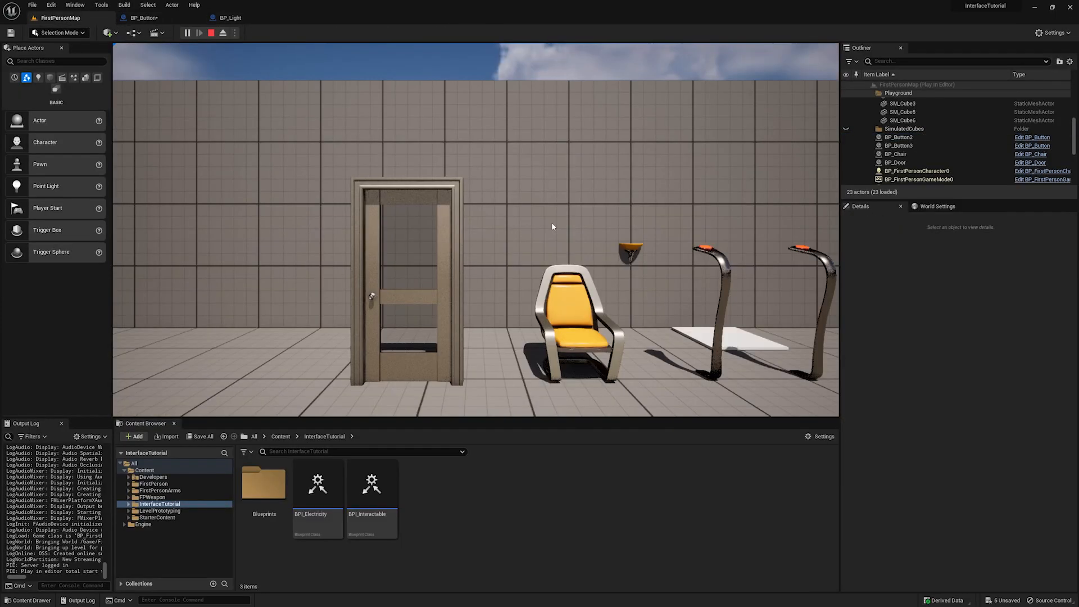
{"action": "left_click", "coordinate": [187, 32]}
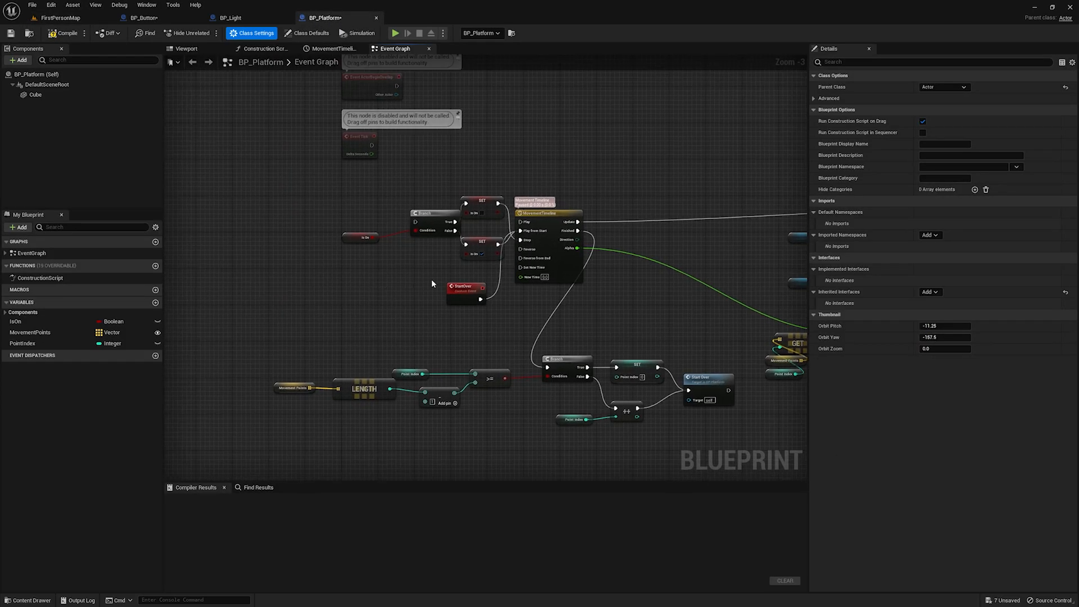
Add BPI_Electricity to BP_Platform's implemented interfaces
{"action": "left_click", "coordinate": [929, 292]}
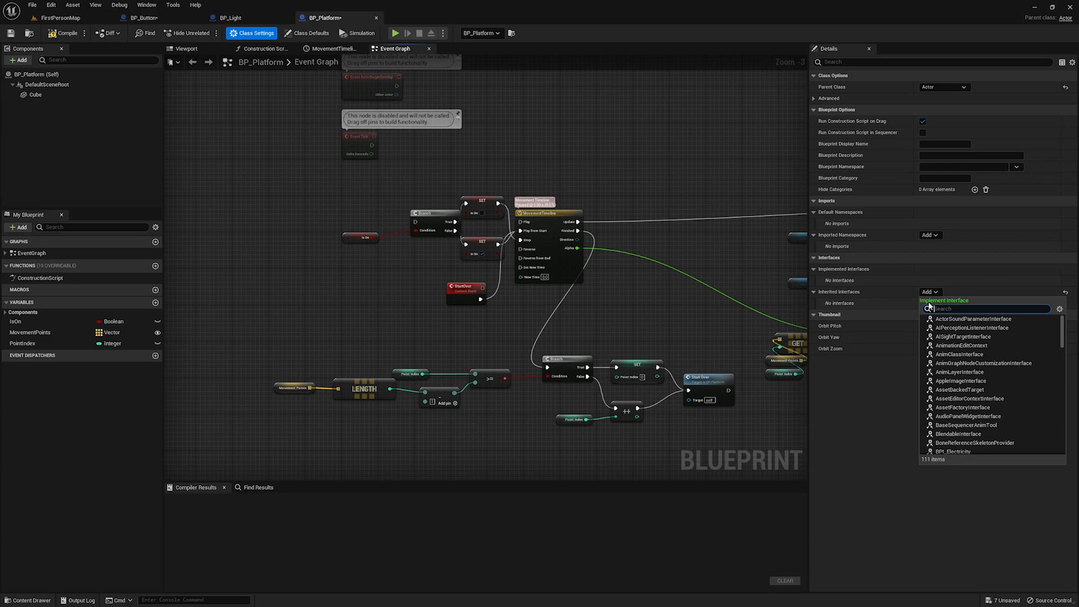
{"action": "type", "text": "bpi_ele"}
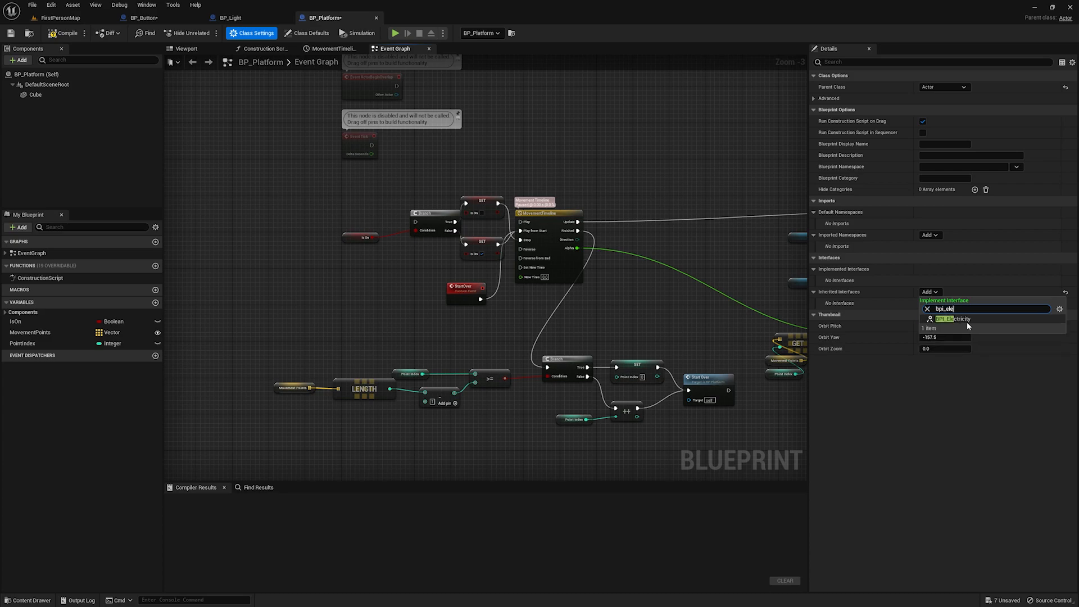
{"action": "left_click", "coordinate": [947, 319]}
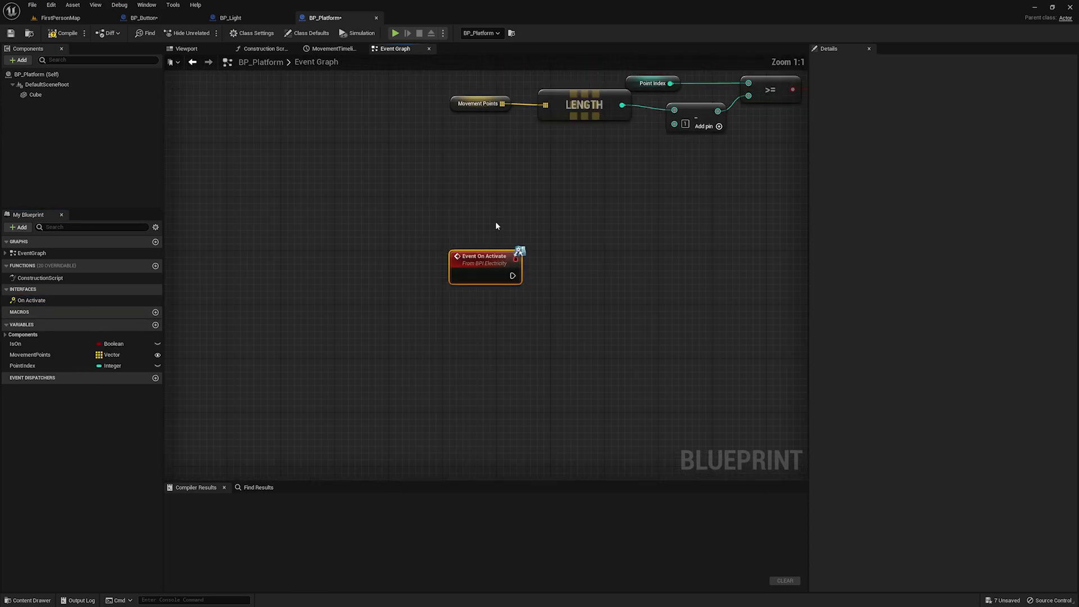
{"action": "scroll", "scroll_direction": "down", "scroll_amount": 3}
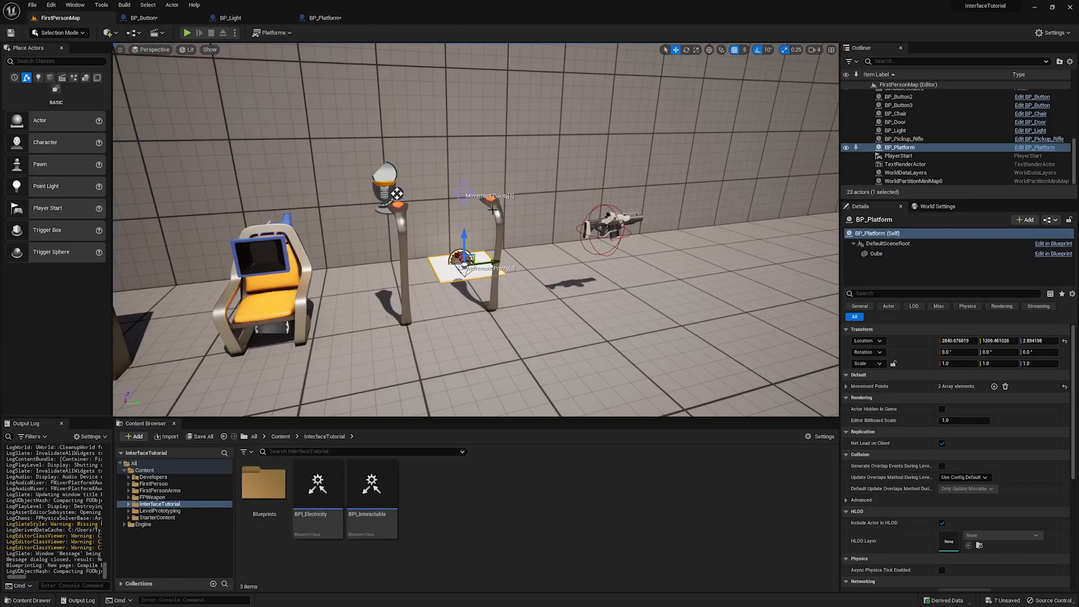
{"action": "left_click", "coordinate": [899, 104]}
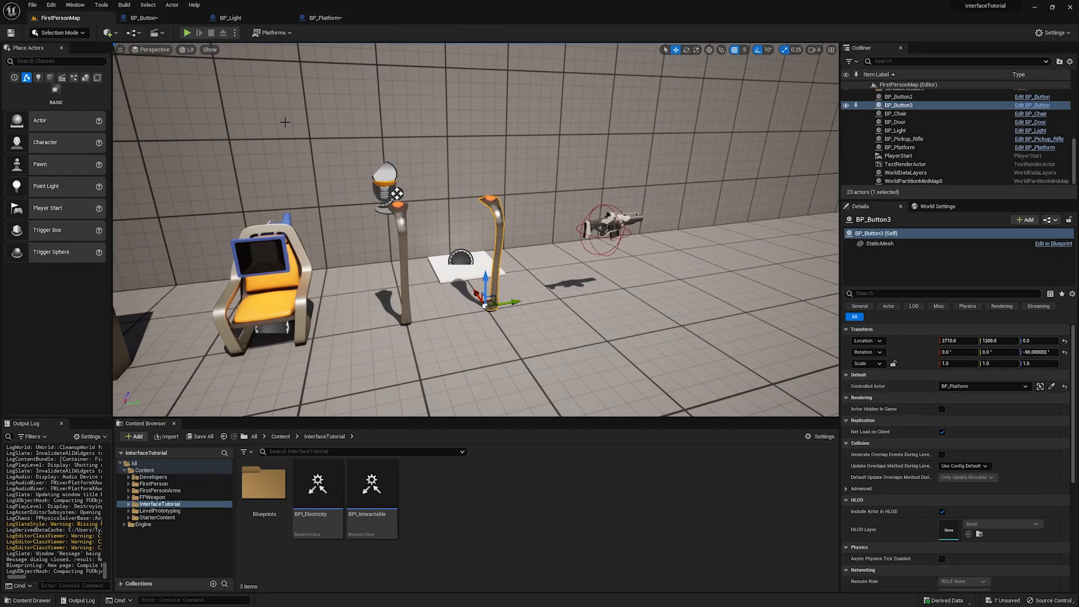
{"action": "left_click", "coordinate": [187, 32]}
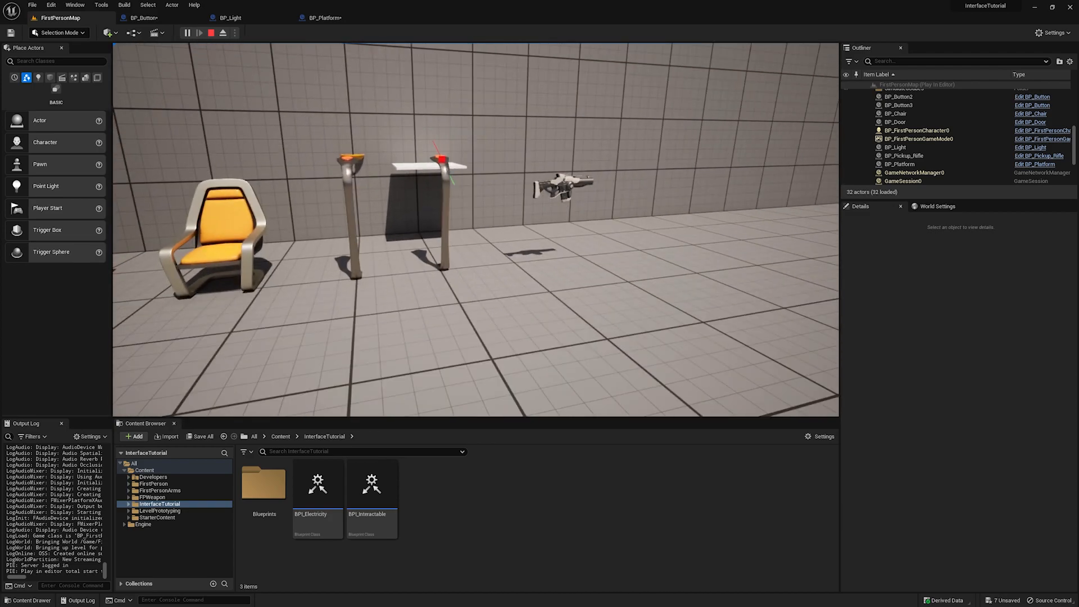
{"action": "left_click", "coordinate": [223, 33]}
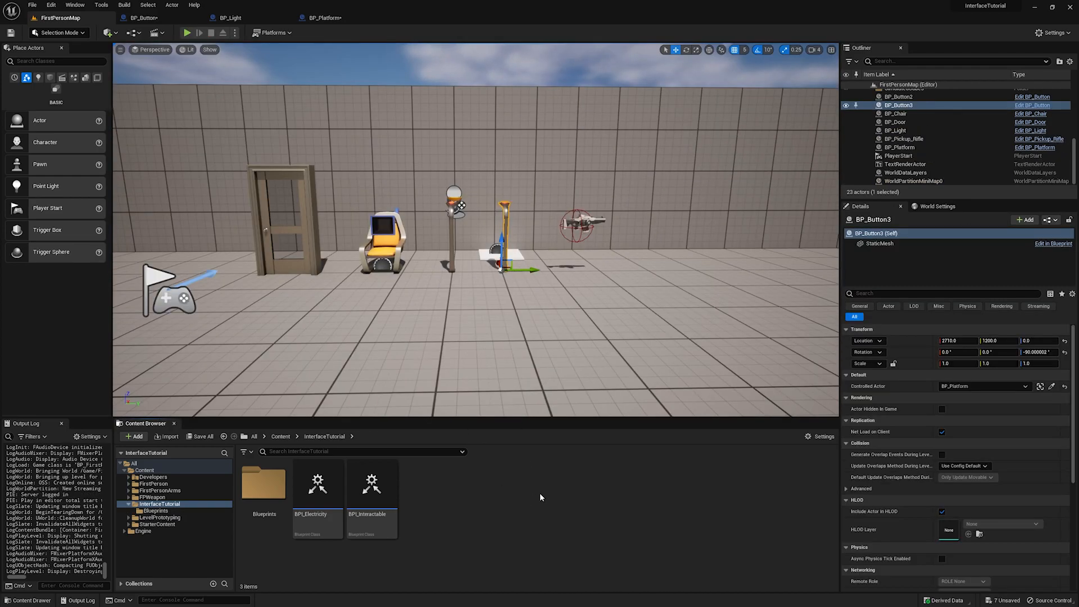
{"action": "mouse_move", "coordinate": [519, 515]}
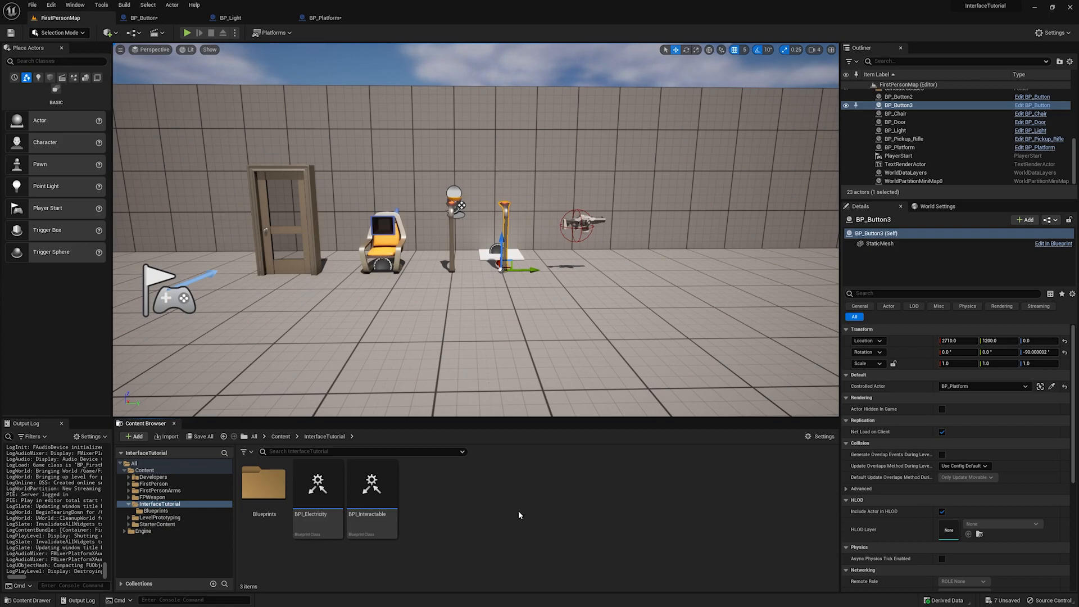
{"action": "mouse_move", "coordinate": [264, 482]}
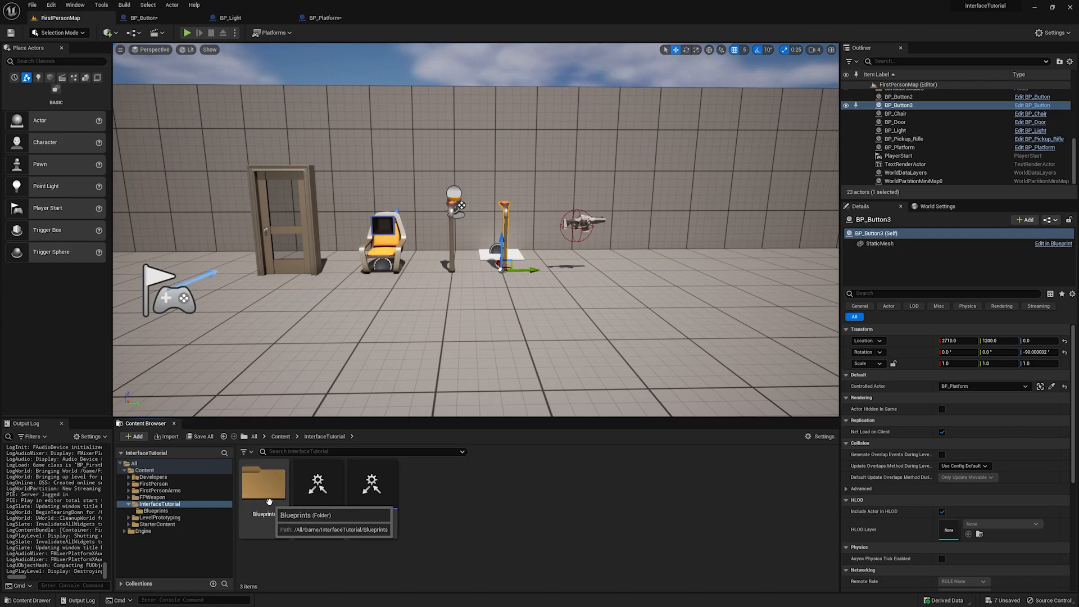
Make an Actor-based blueprint BP_CubeGuy inside the Blueprints folder and open its editor
{"action": "double_click", "coordinate": [264, 482]}
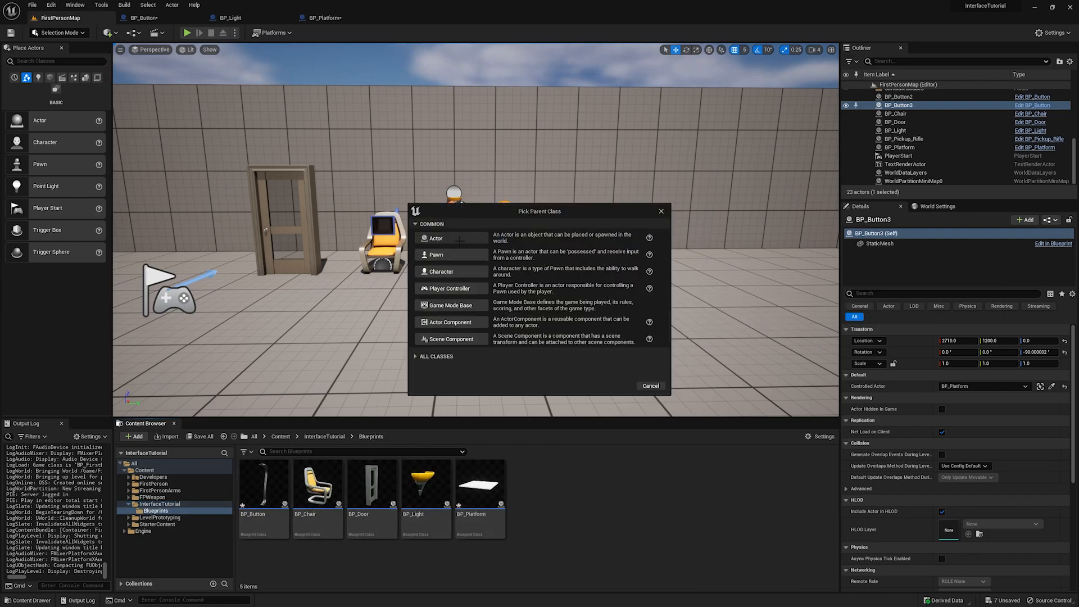
{"action": "left_click", "coordinate": [436, 239]}
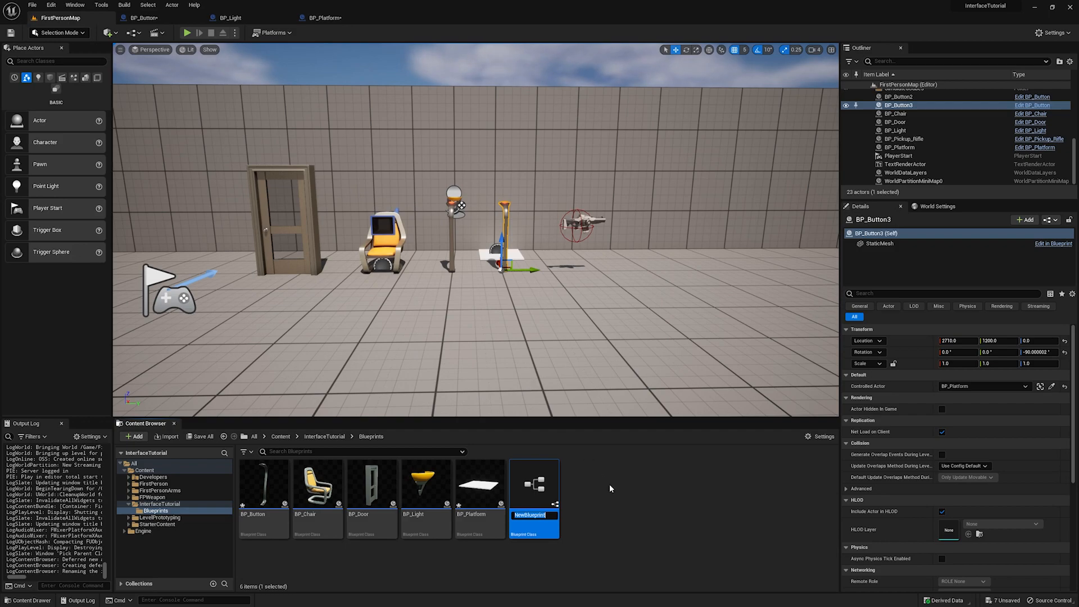
{"action": "type", "text": "BP_CubeGuy"}
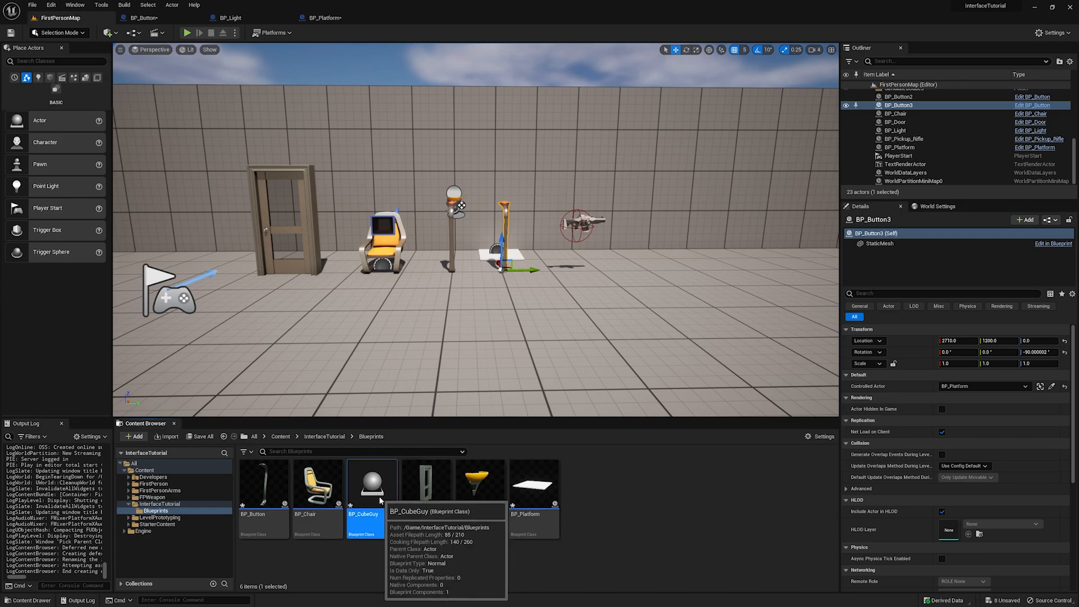
{"action": "double_click", "coordinate": [371, 481]}
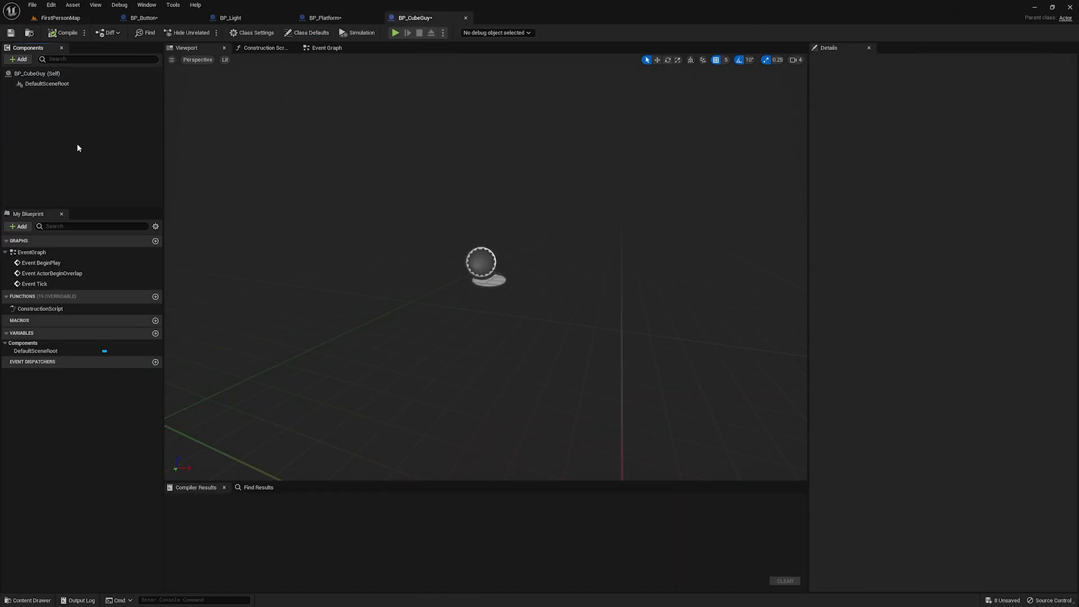
Add two Sphere eye components and a FirstName variable to BP_CubeGuy
{"action": "left_click", "coordinate": [18, 59]}
{"action": "type", "text": "sphere"}
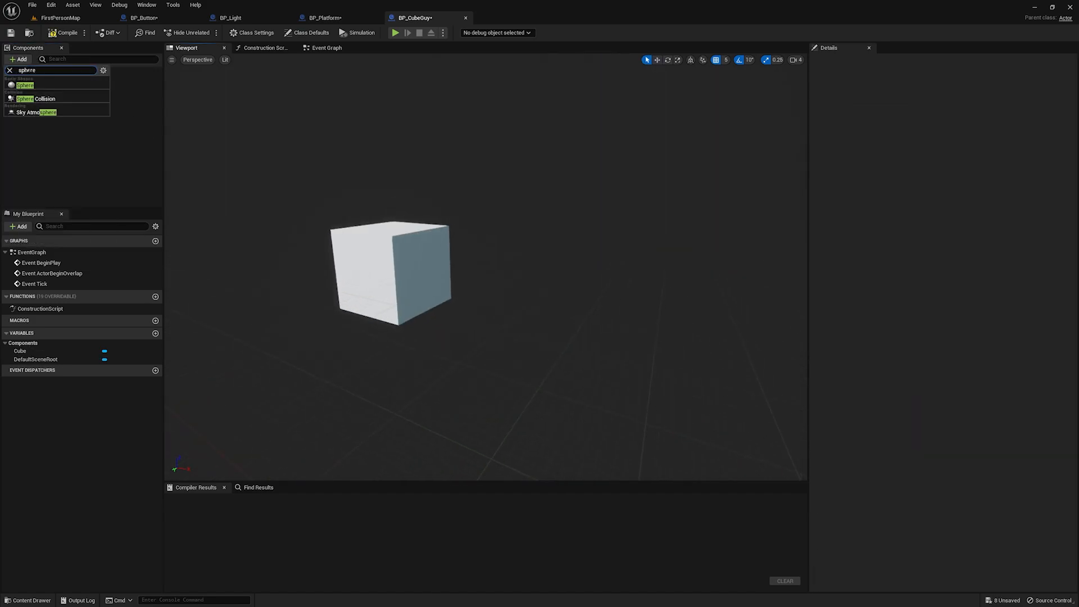
{"action": "left_click", "coordinate": [27, 85]}
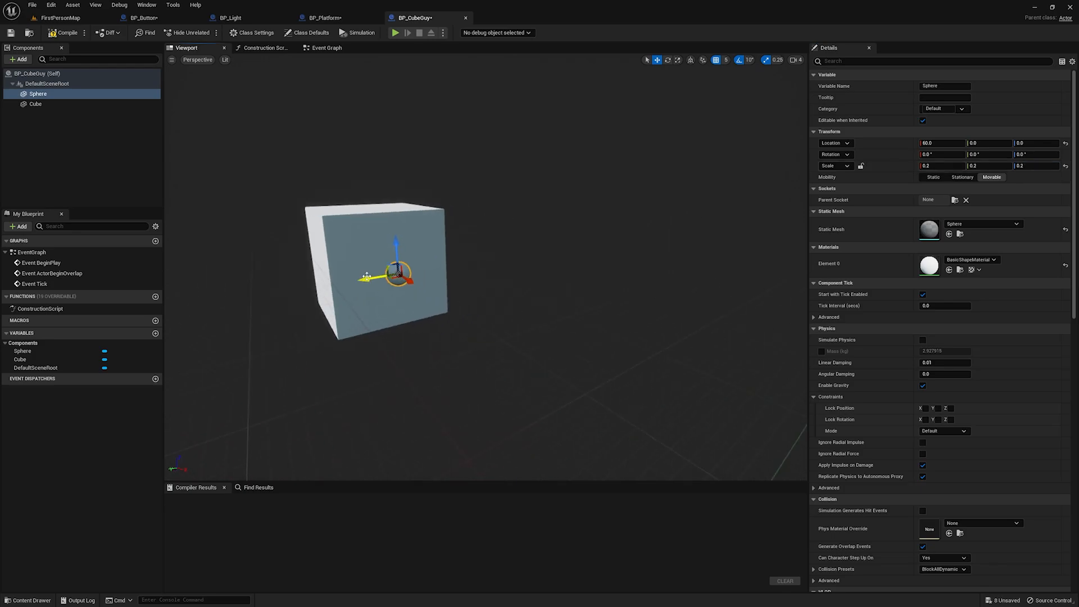
{"action": "right_click", "coordinate": [38, 94]}
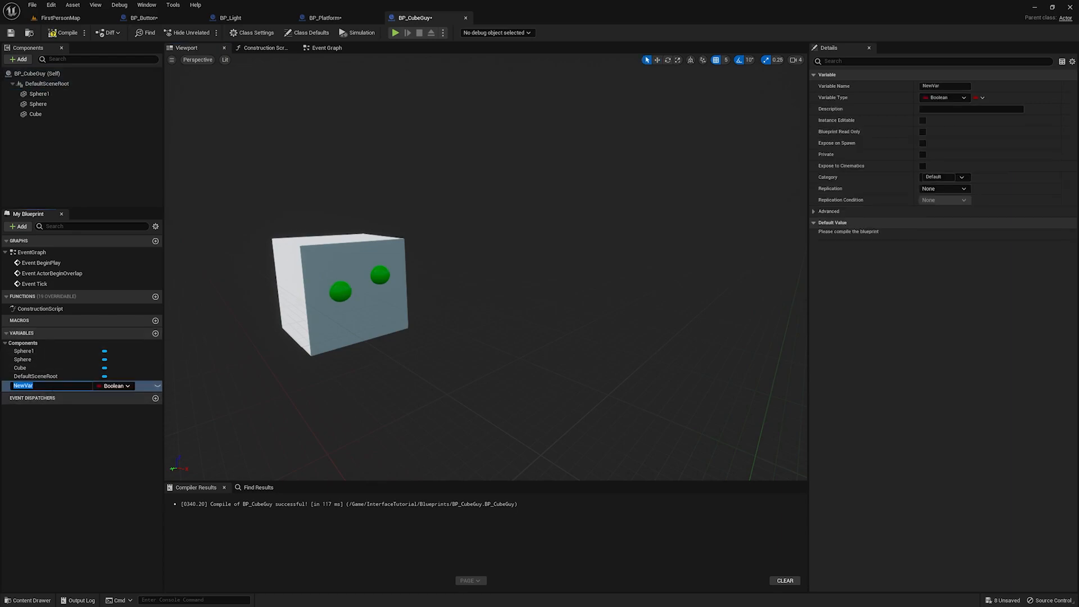
{"action": "type", "text": "Name"}
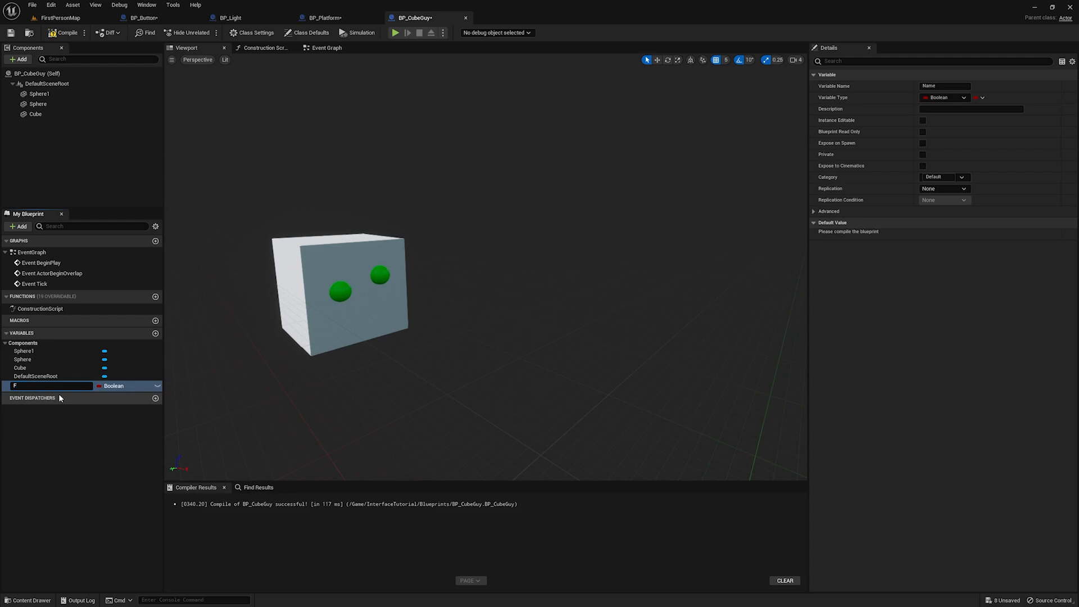
{"action": "type", "text": "FirstName"}
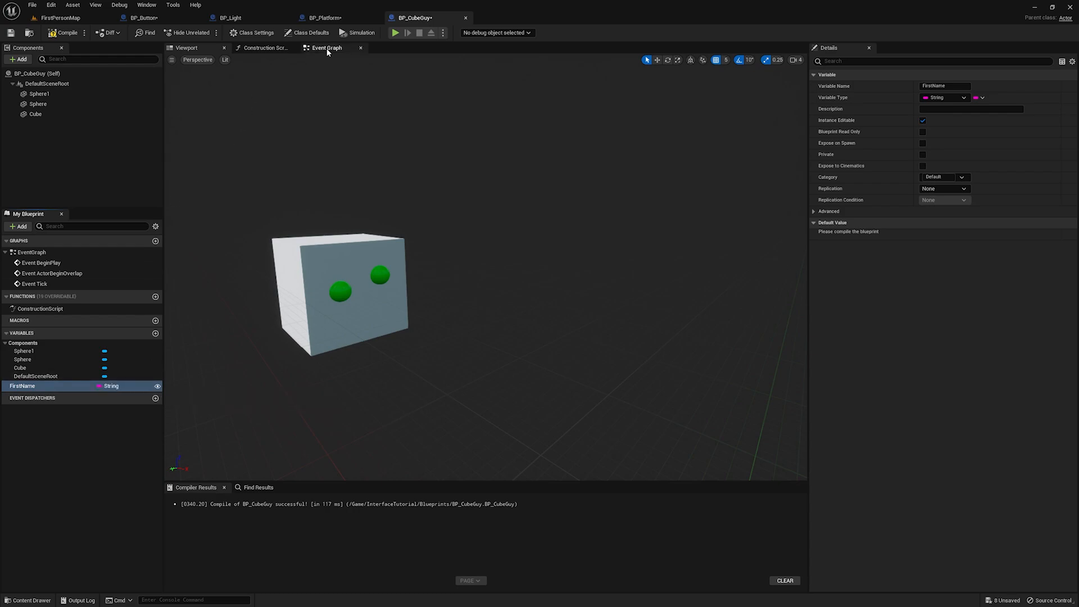
Add the BPI_Interactable interface to BP_CubeGuy's class settings
{"action": "left_click", "coordinate": [325, 47]}
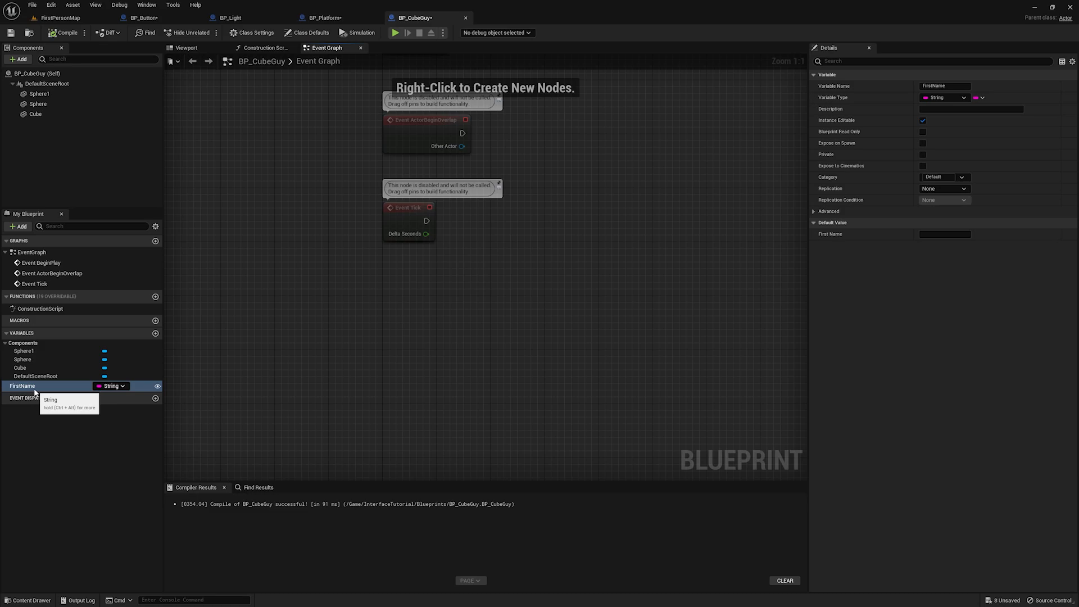
{"action": "left_click", "coordinate": [254, 33]}
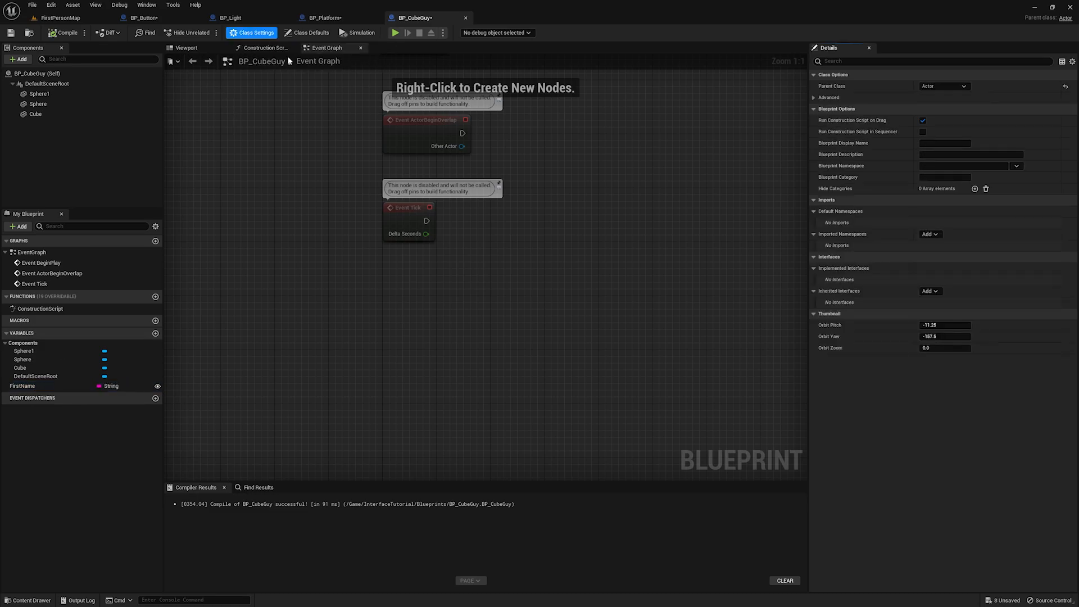
{"action": "left_click", "coordinate": [929, 291]}
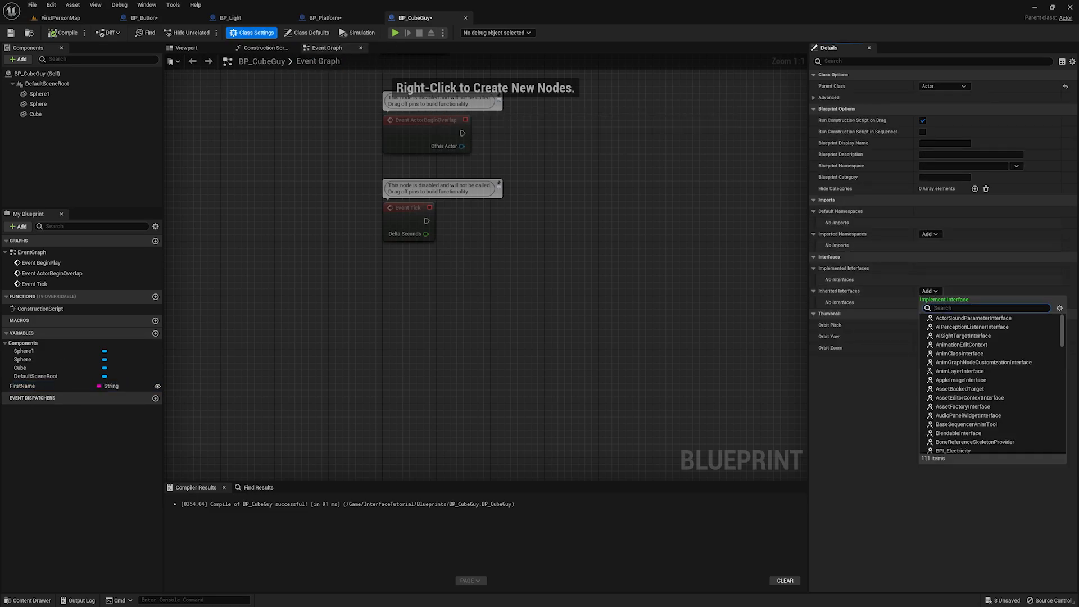
{"action": "type", "text": "bpi_"}
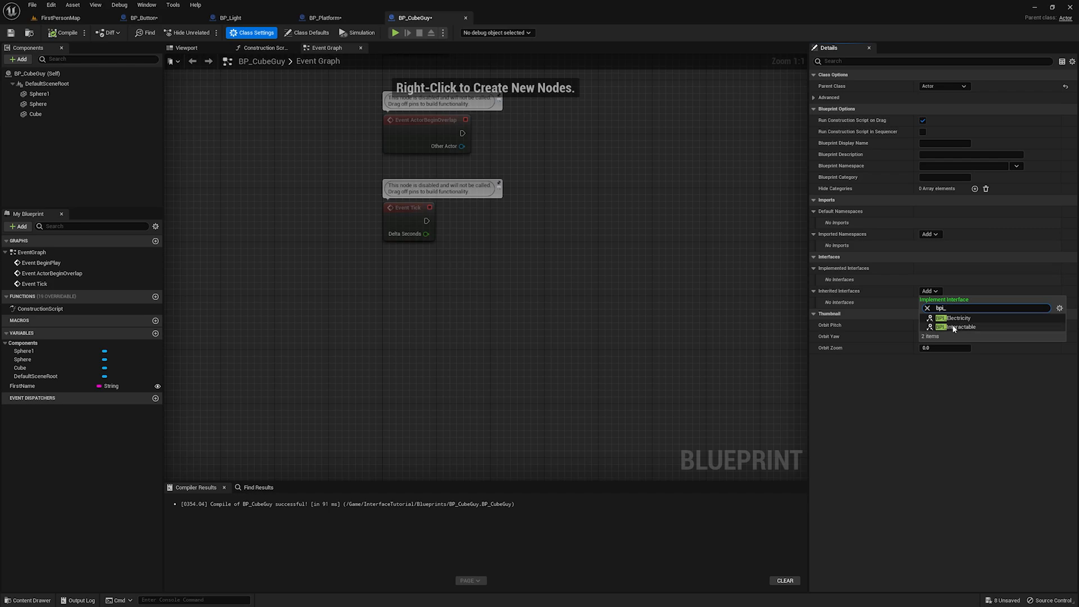
{"action": "left_click", "coordinate": [957, 326]}
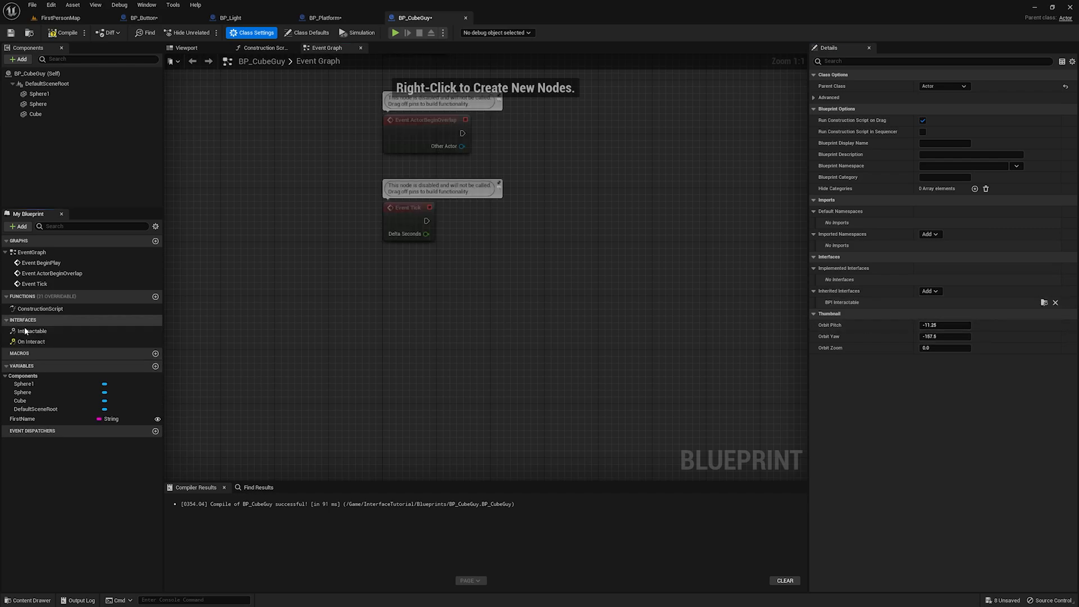
Open the Interactable function and implement On Interact as an event
{"action": "left_click", "coordinate": [32, 331]}
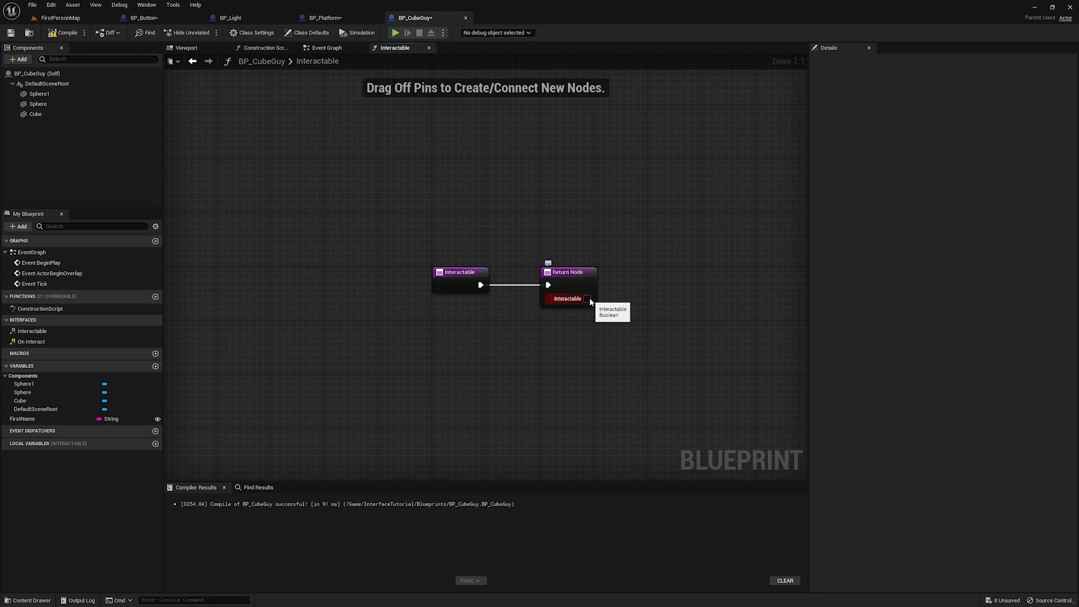
{"action": "right_click", "coordinate": [31, 342]}
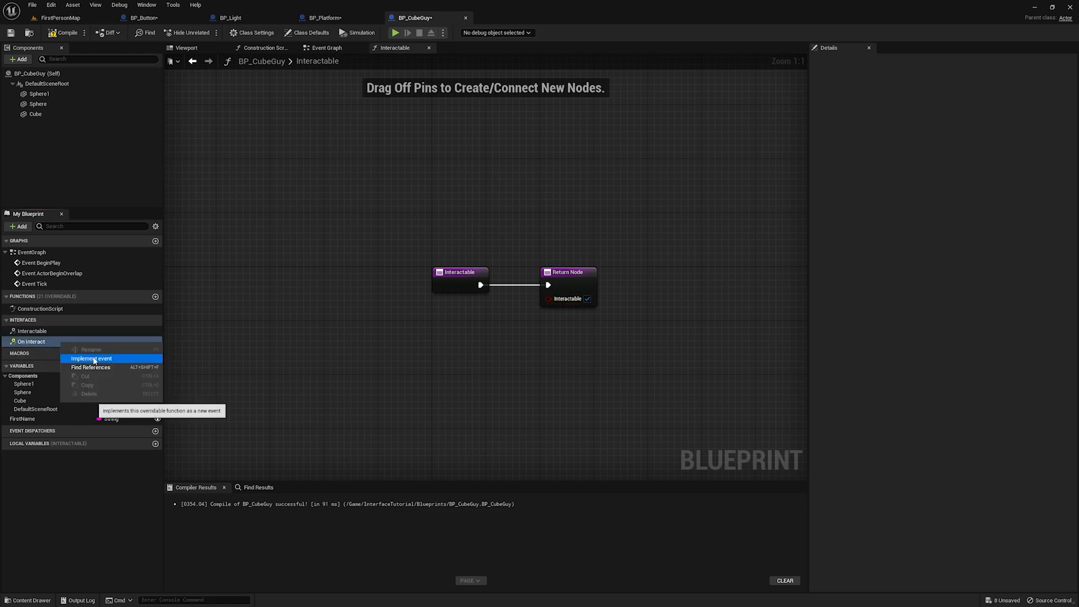
{"action": "left_click", "coordinate": [91, 359]}
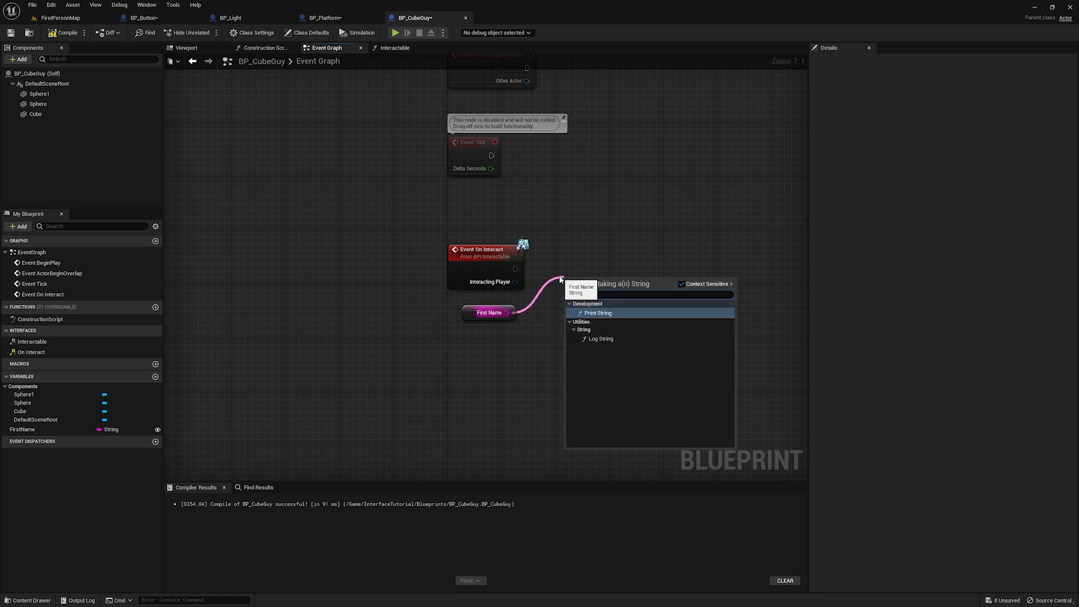
Feed FirstName into a Print String node and switch back to the level
{"action": "left_click", "coordinate": [596, 312]}
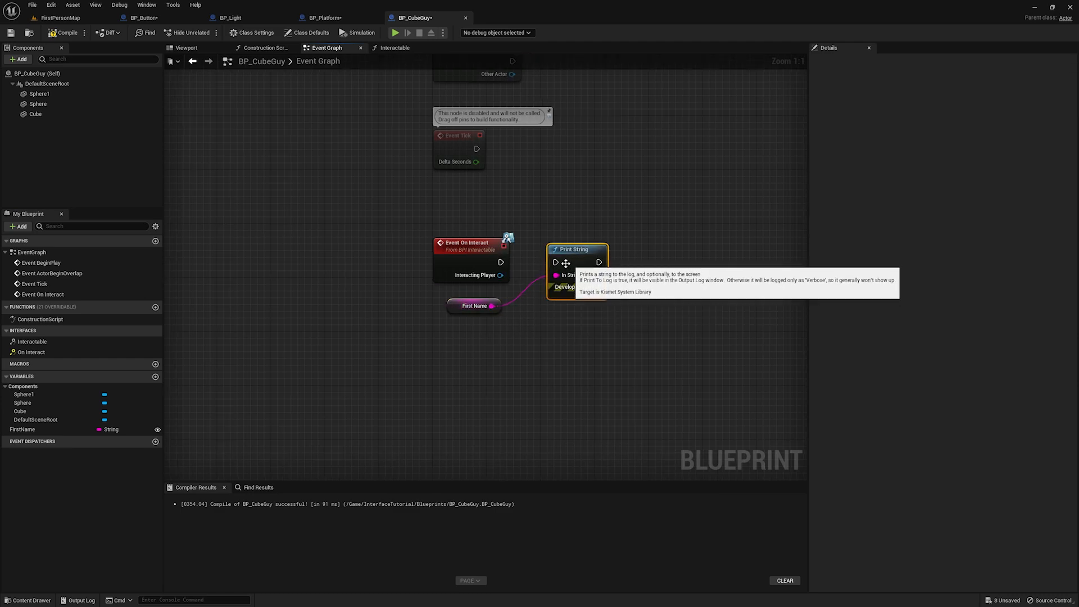
{"action": "left_click", "coordinate": [61, 17]}
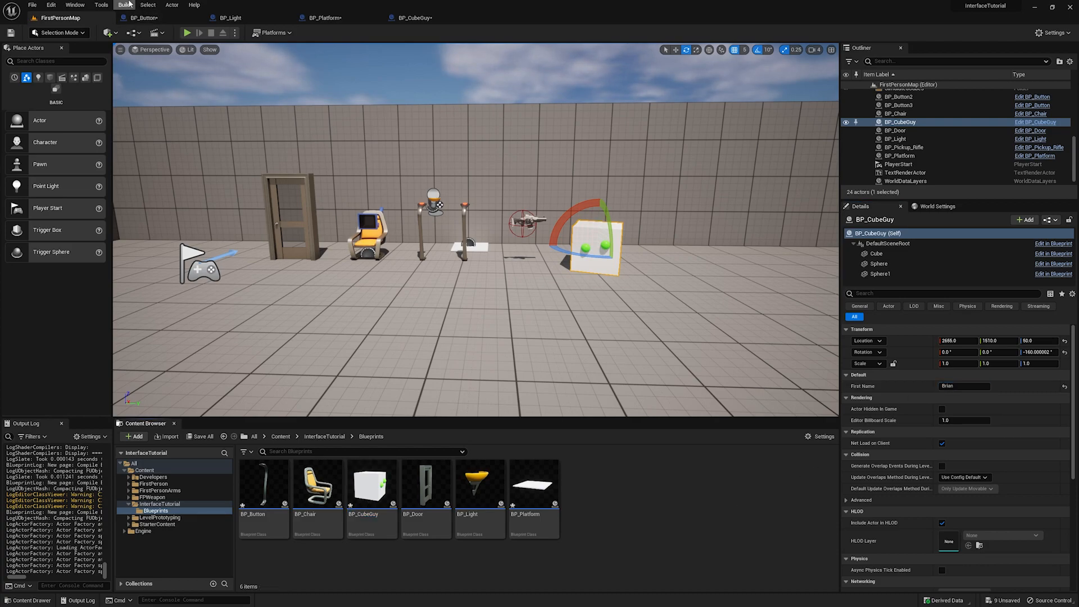
{"action": "mouse_move", "coordinate": [372, 288]}
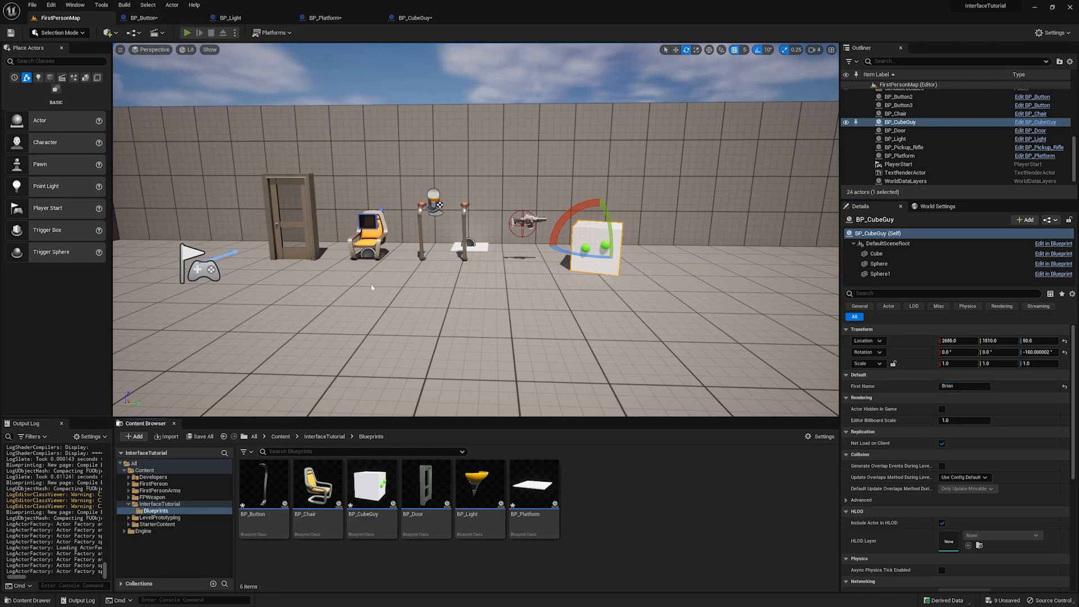
Play the level to test the CubeGuy interaction
{"action": "left_click", "coordinate": [187, 32]}
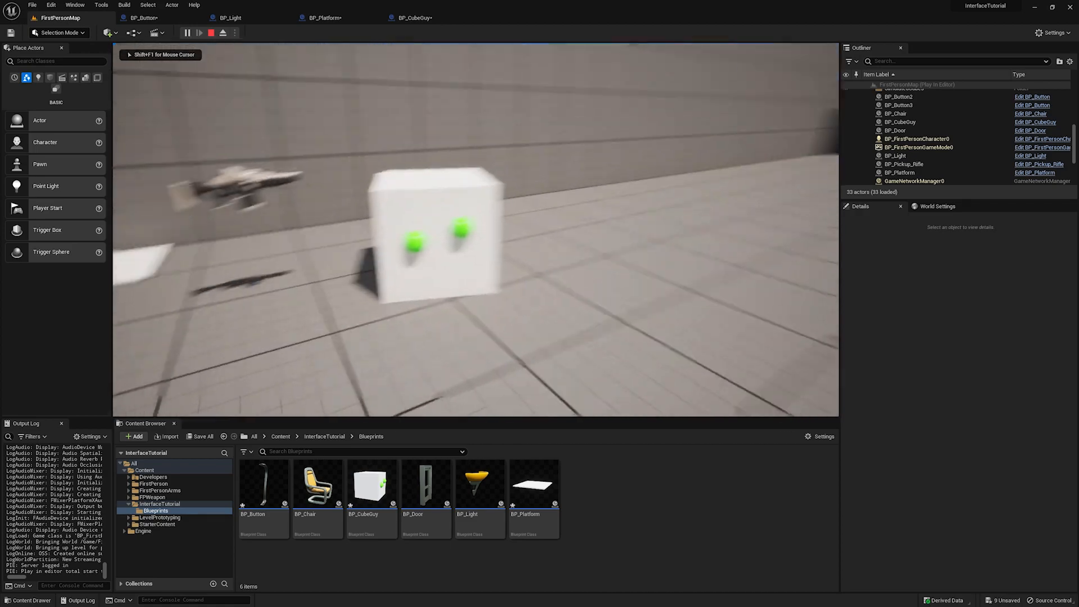